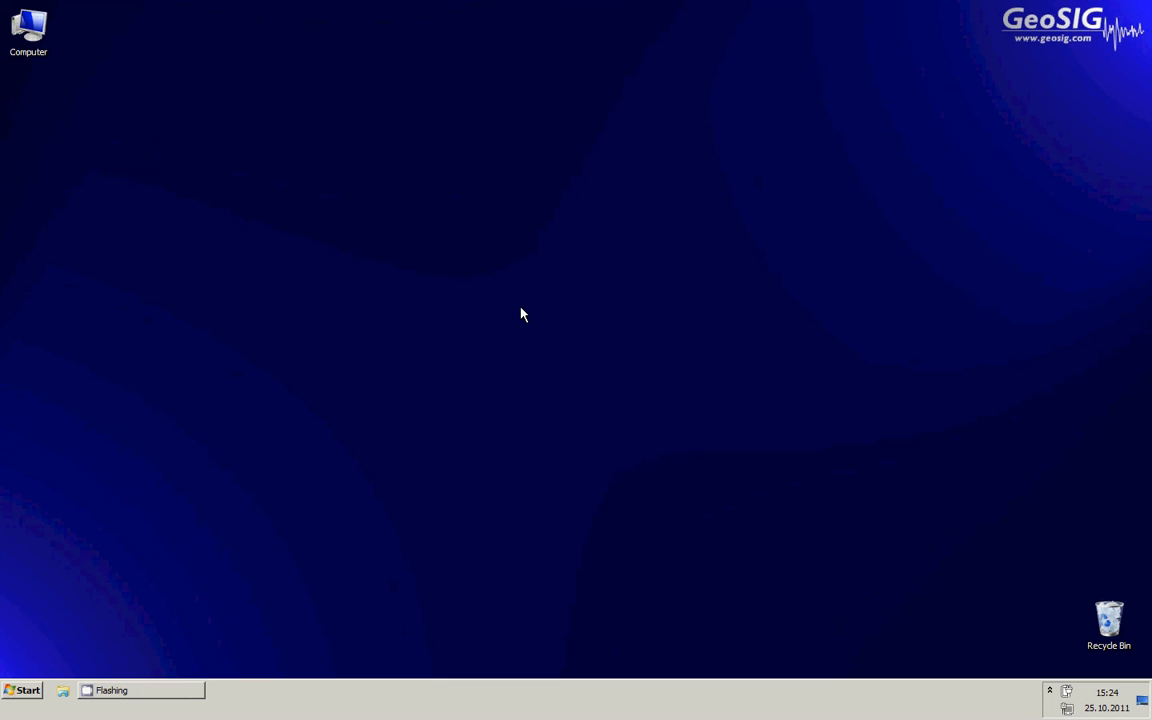
pyautogui.moveTo(504, 304)
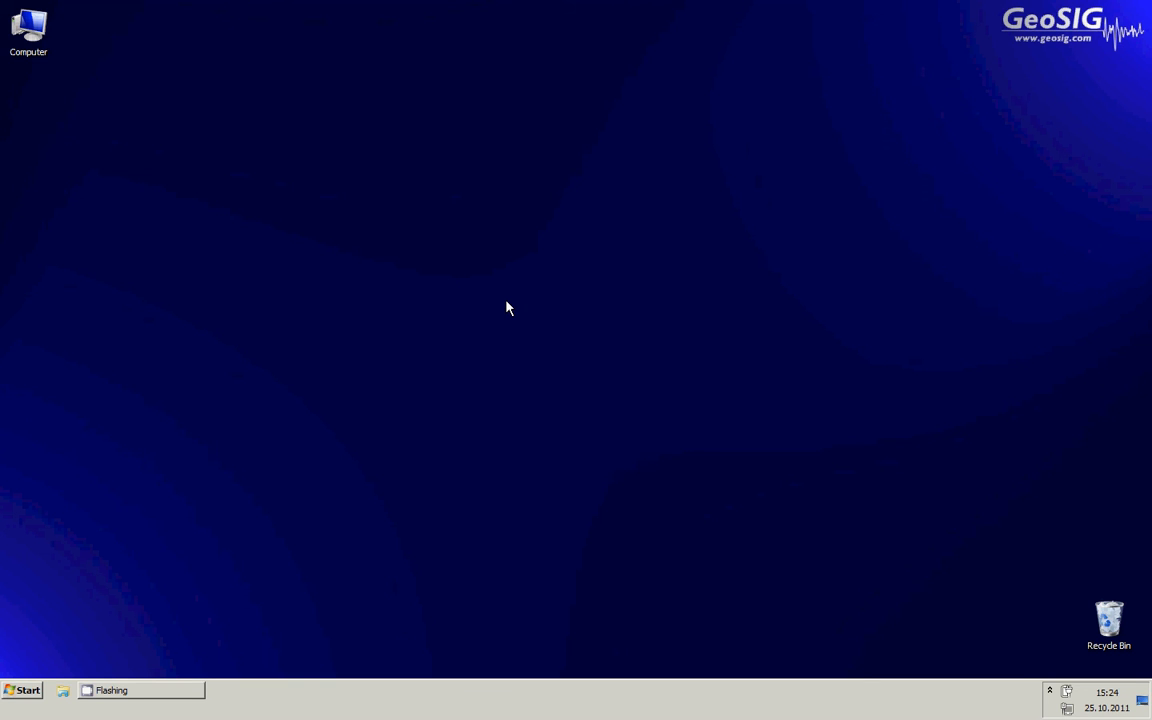
pyautogui.moveTo(500, 296)
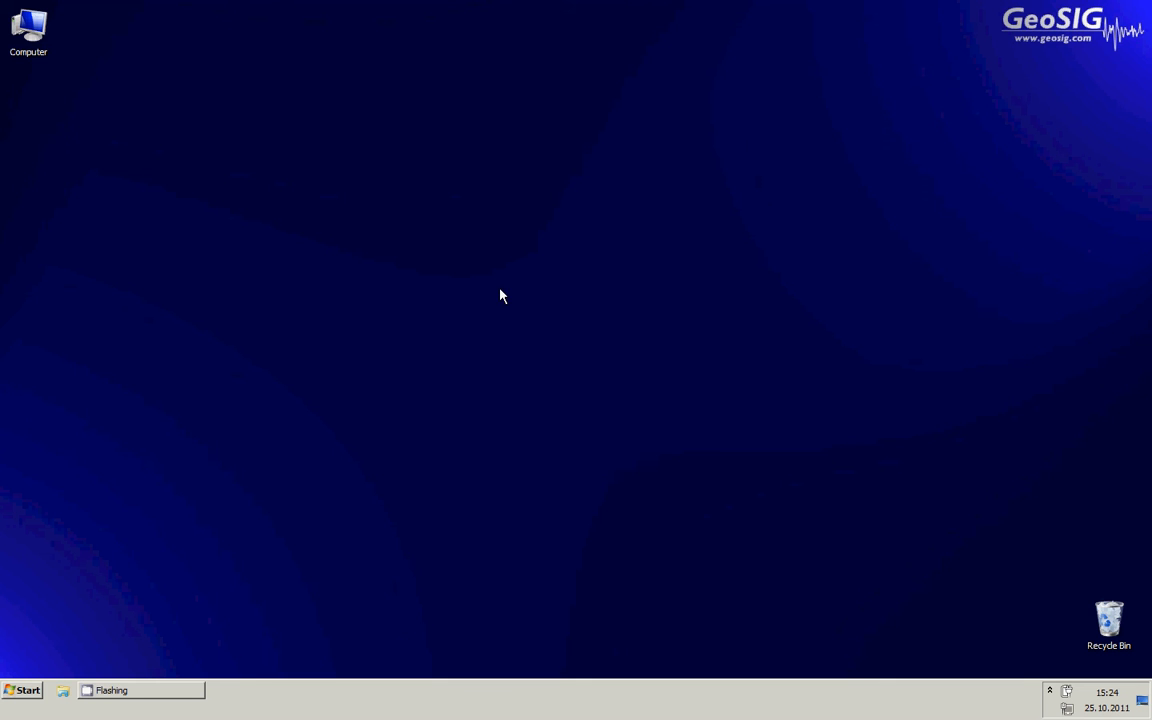
pyautogui.moveTo(338, 290)
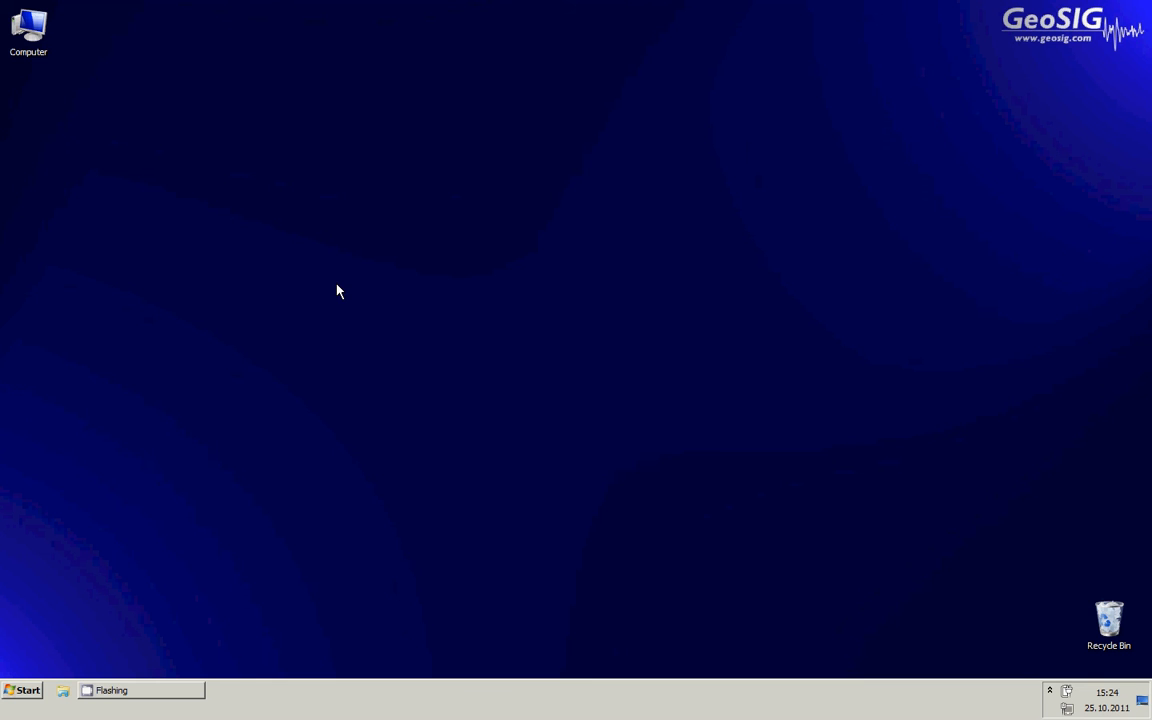
pyautogui.moveTo(336, 288)
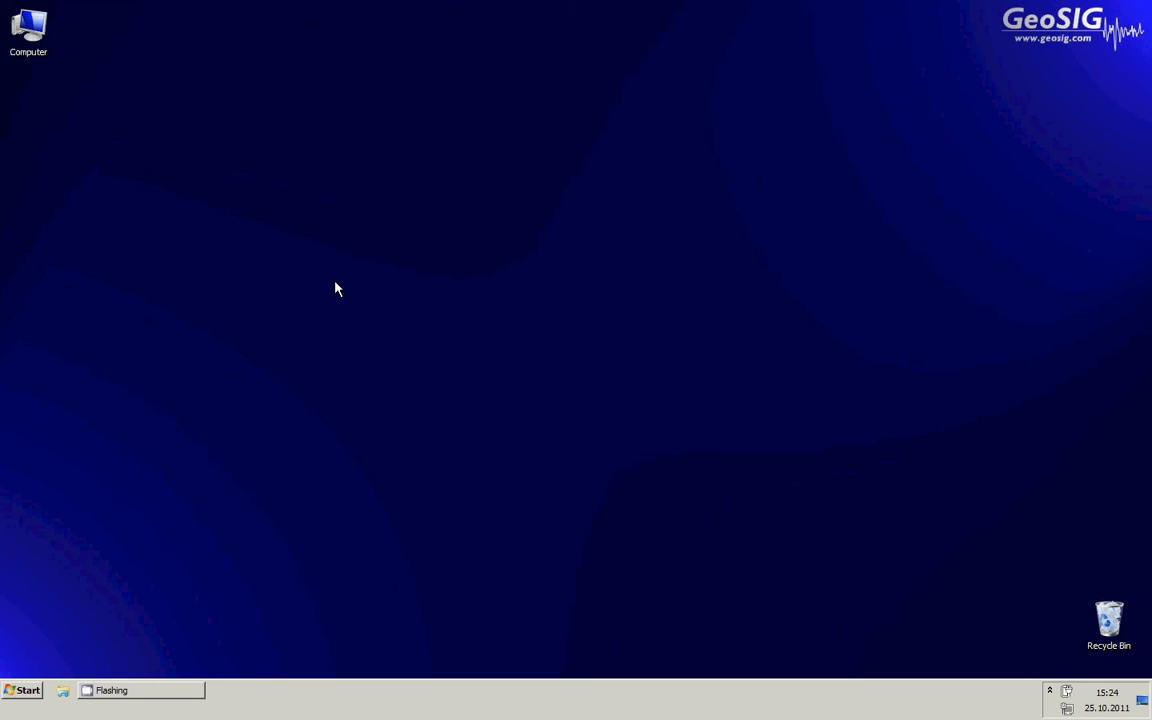
pyautogui.moveTo(210, 152)
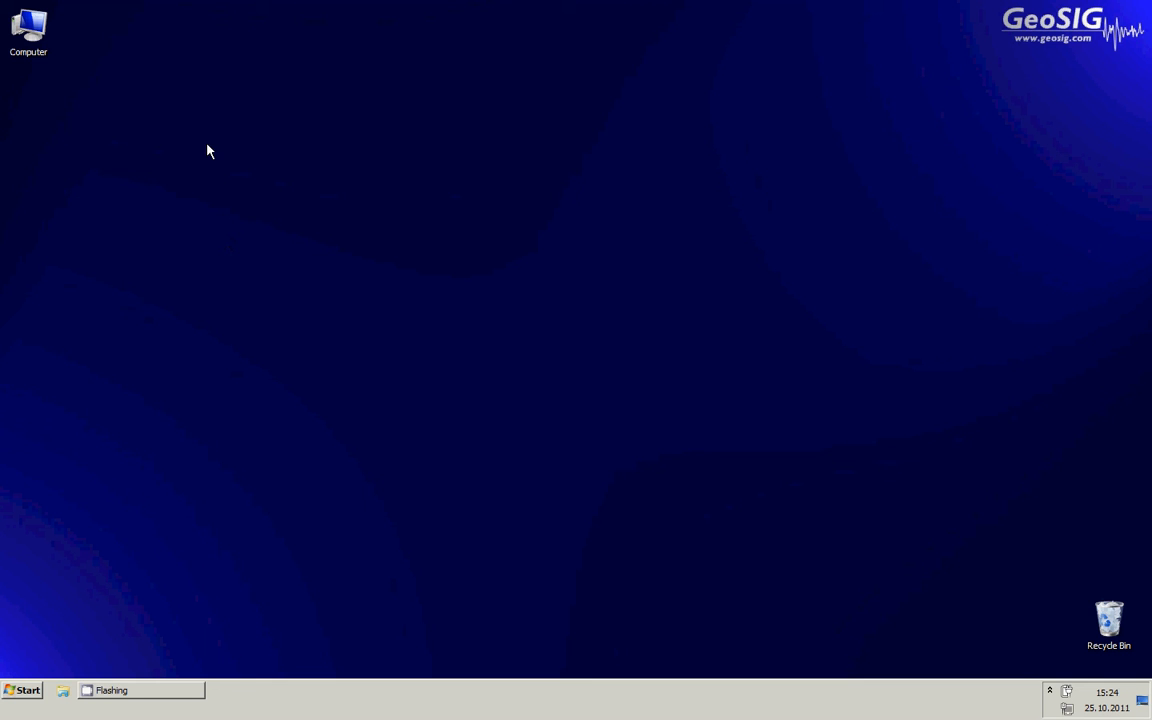
pyautogui.moveTo(204, 148)
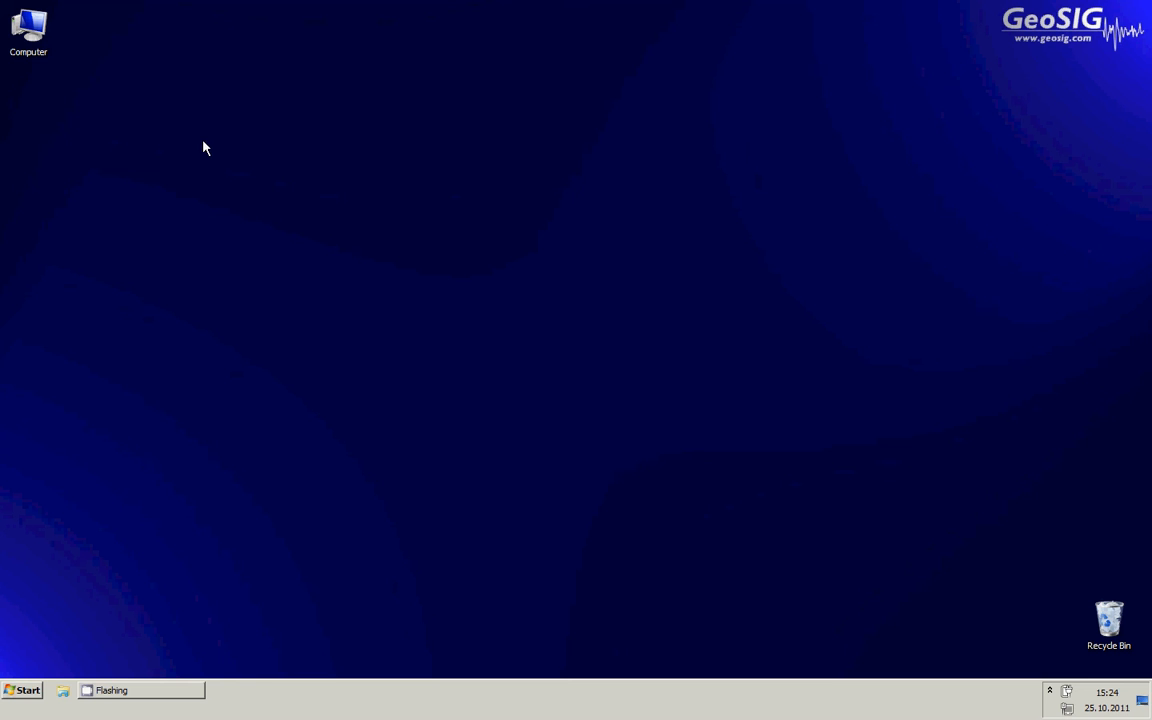
pyautogui.moveTo(268, 156)
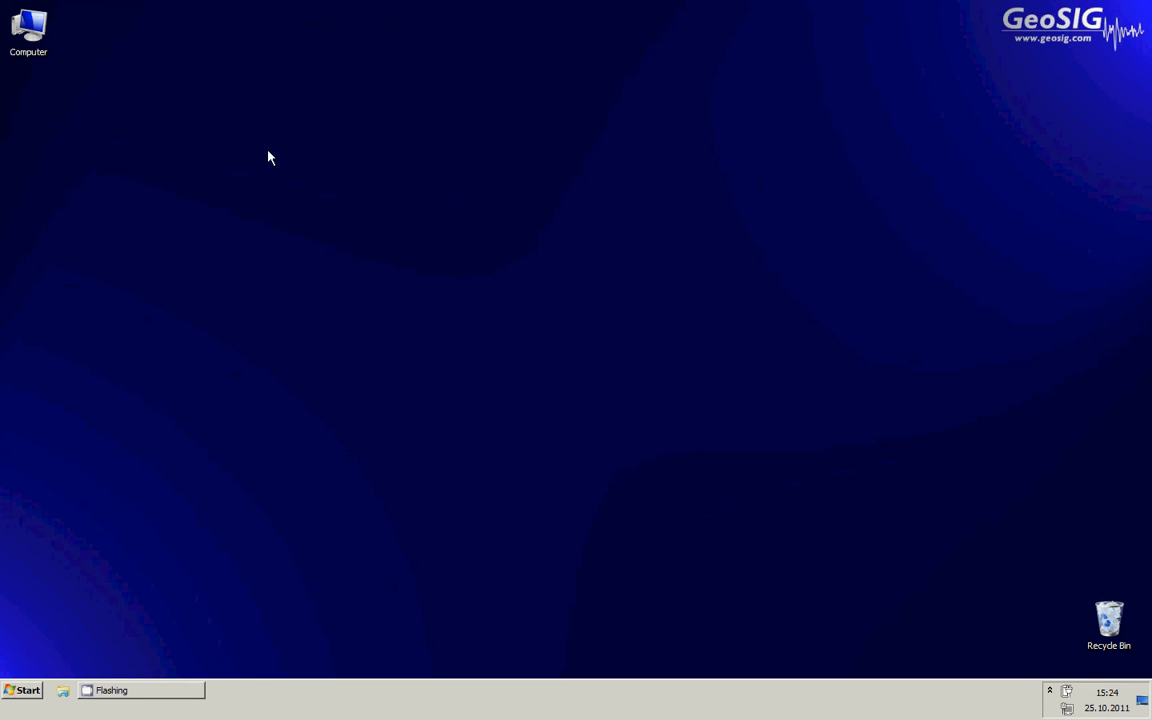
pyautogui.moveTo(184, 120)
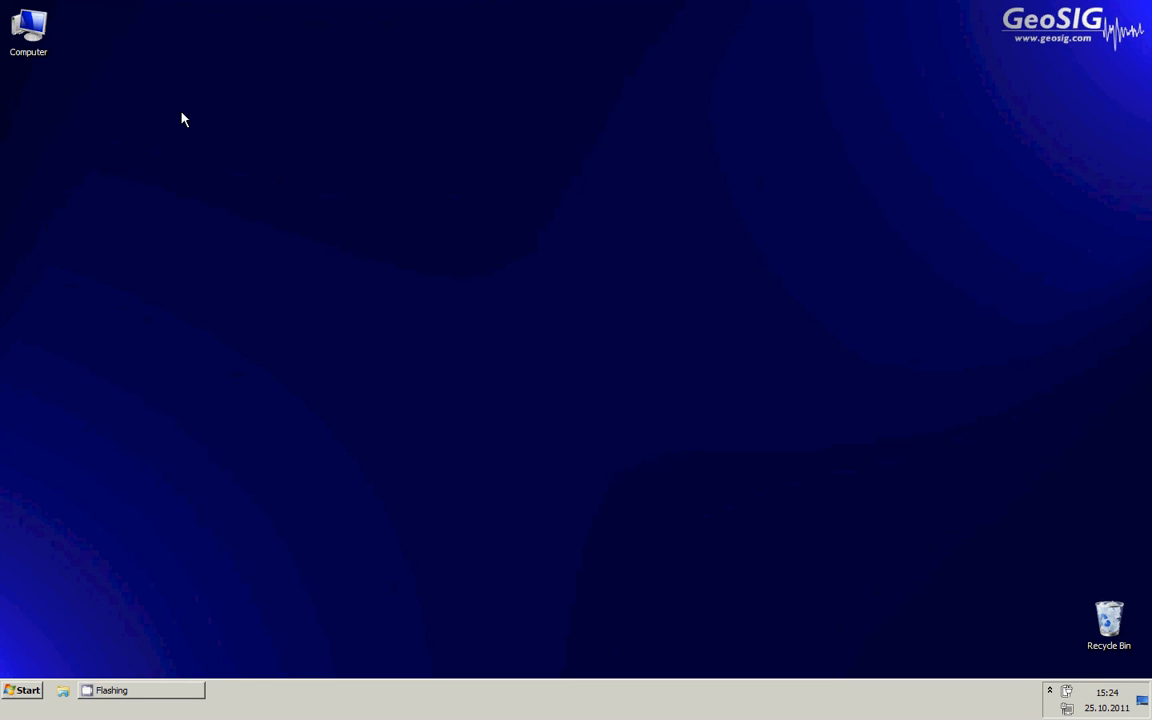
# Browse to the GeoDAS DVD drive (E:) and launch CDStarter.exe, the GeoSIG CD Start Center
pyautogui.doubleClick(30, 24)
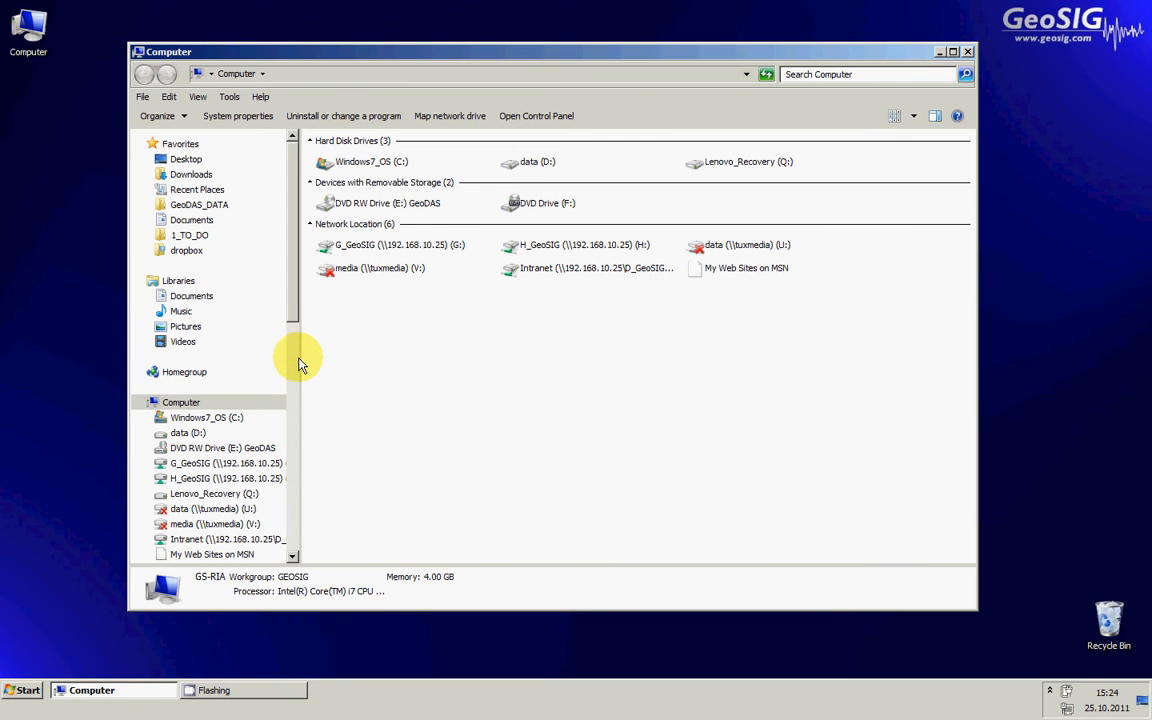
pyautogui.moveTo(532, 196)
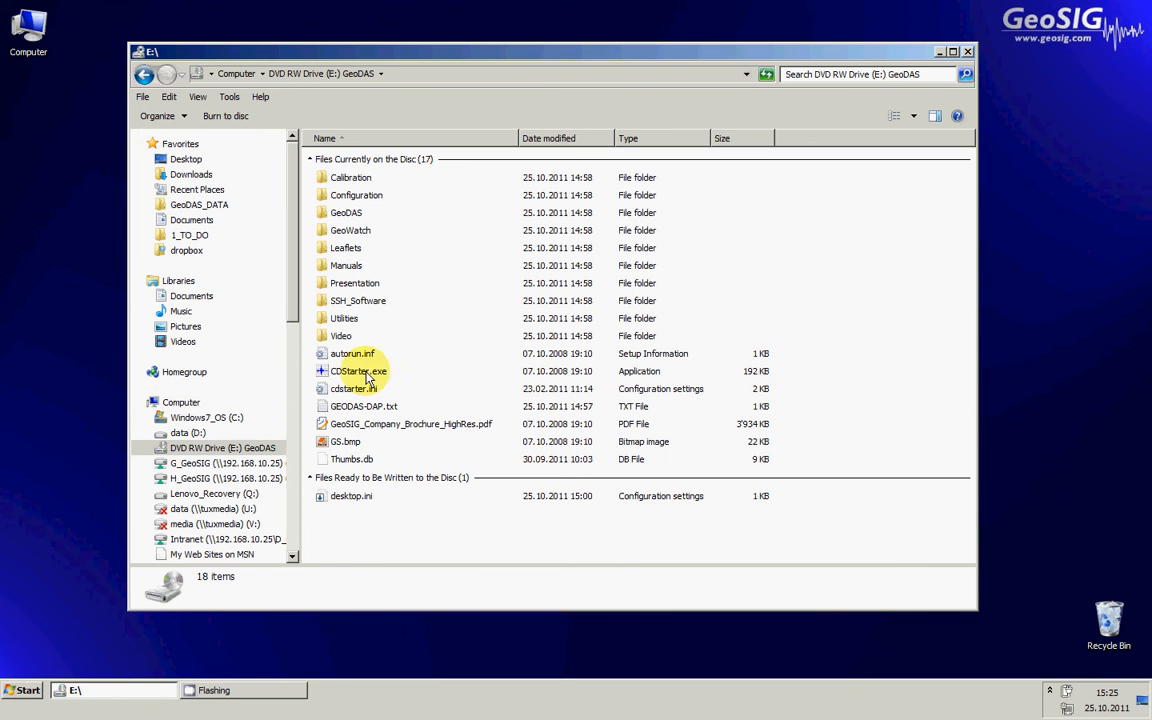
pyautogui.click(356, 370)
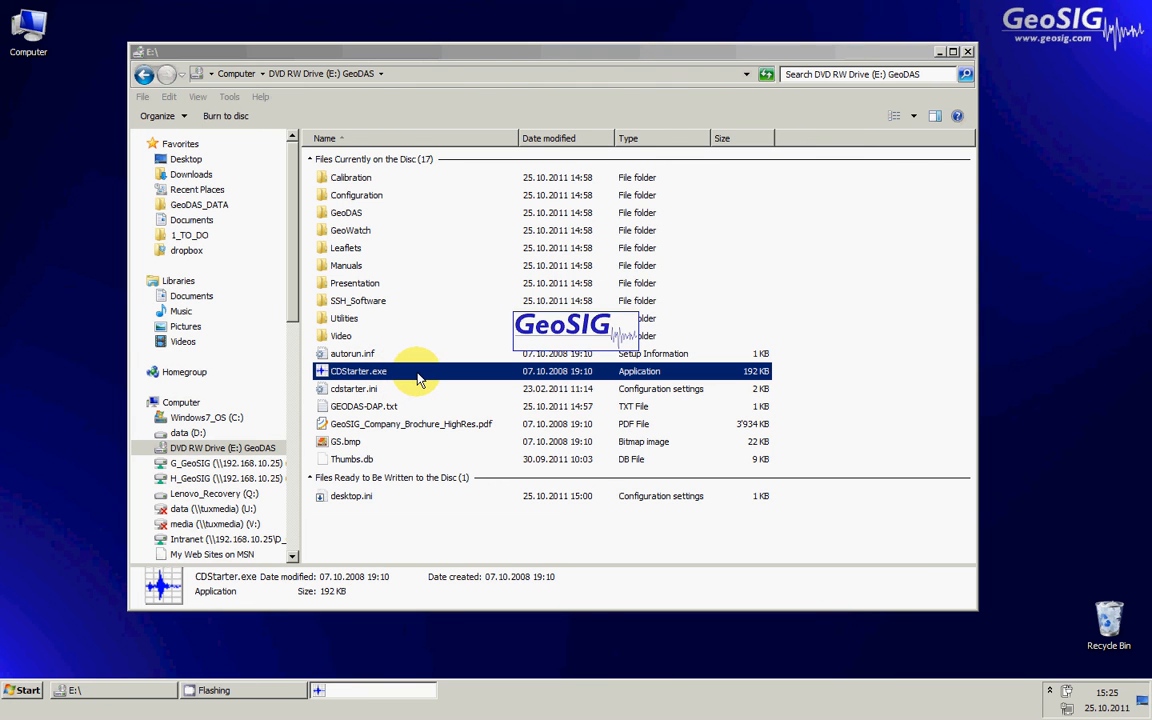
pyautogui.doubleClick(356, 370)
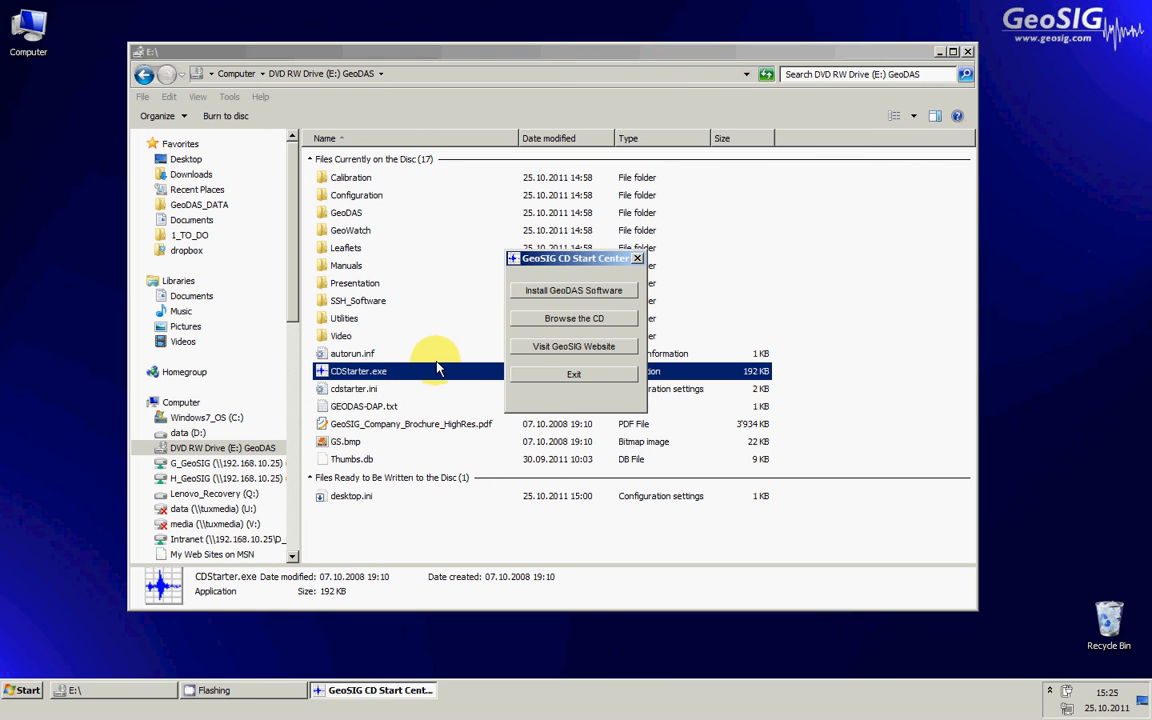
pyautogui.moveTo(608, 320)
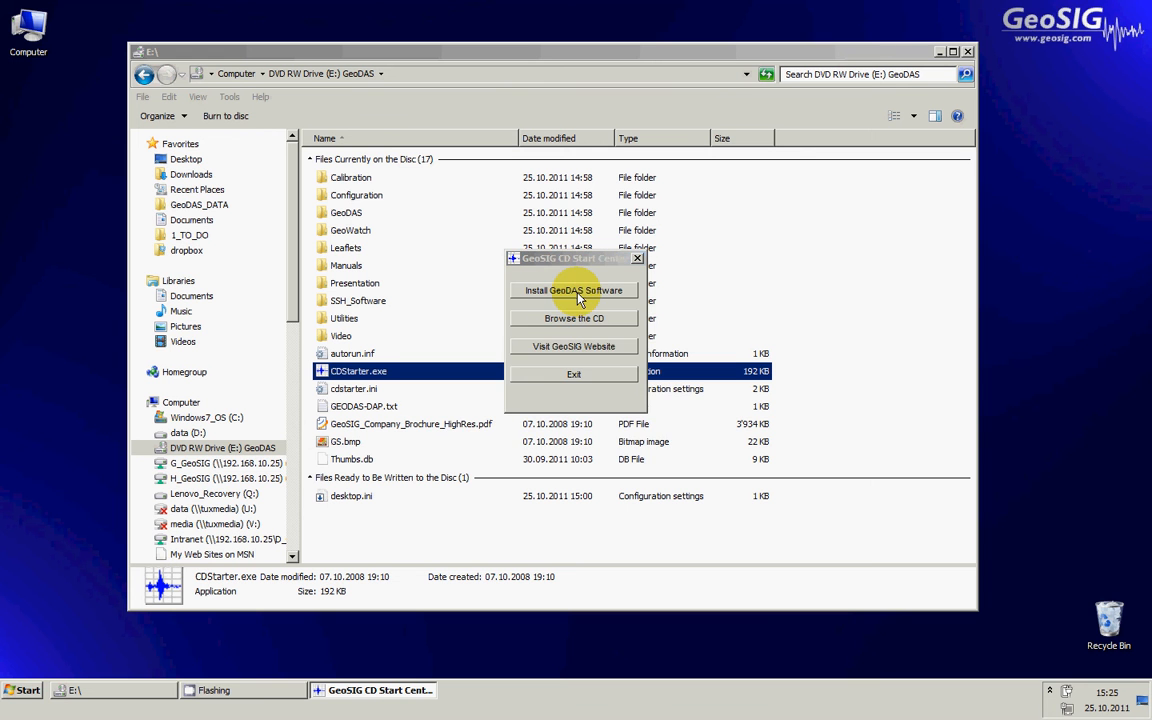
# Start 'Install GeoDAS Software' from the CD Start Center
pyautogui.click(572, 290)
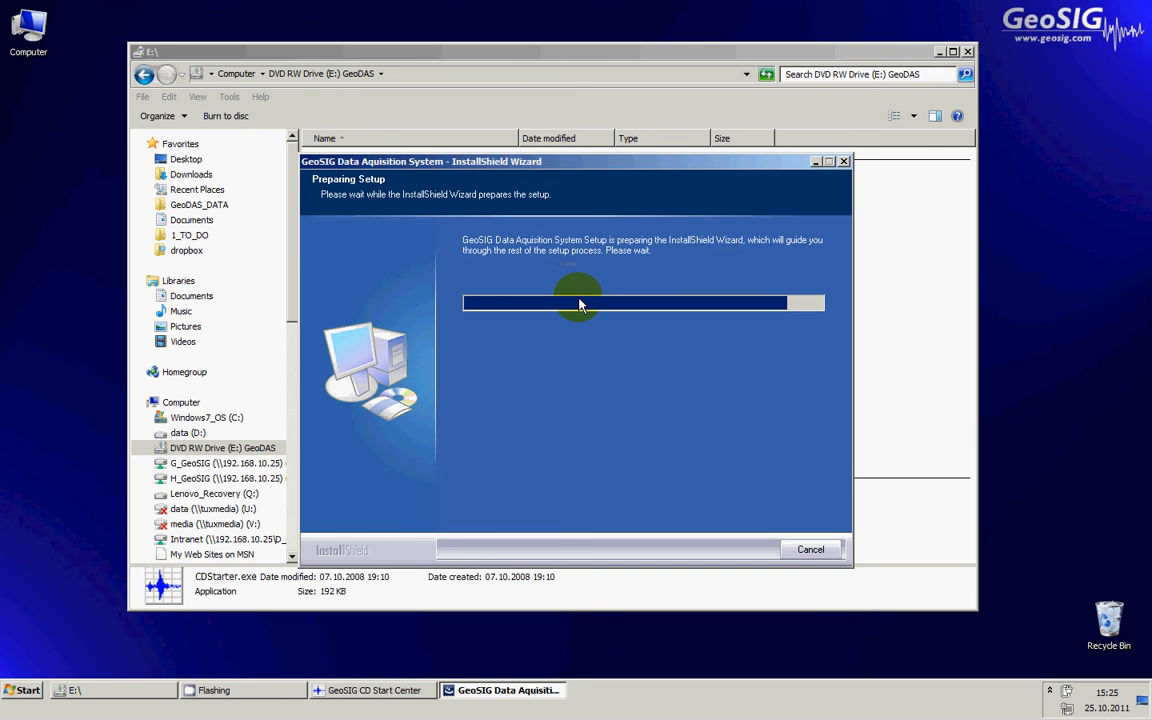
pyautogui.moveTo(584, 374)
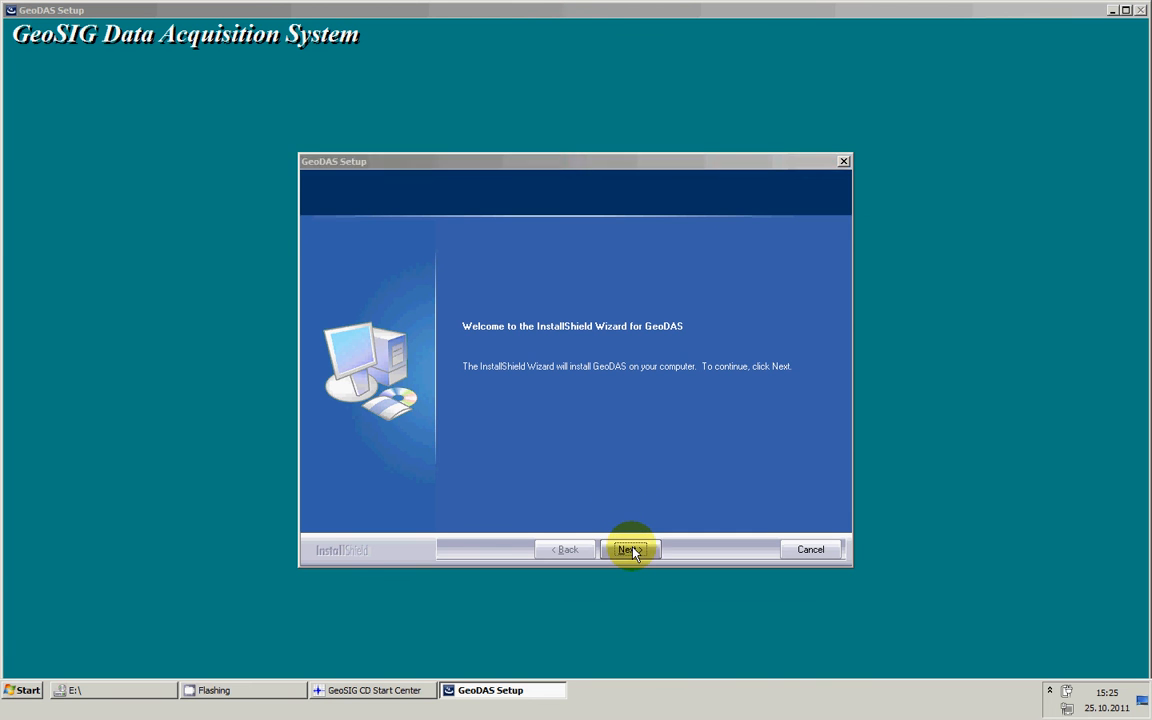
# Enter customer details GeoSIG Demo, GeoSIG Ltd and serial number 0, then continue to the destination page
pyautogui.click(632, 548)
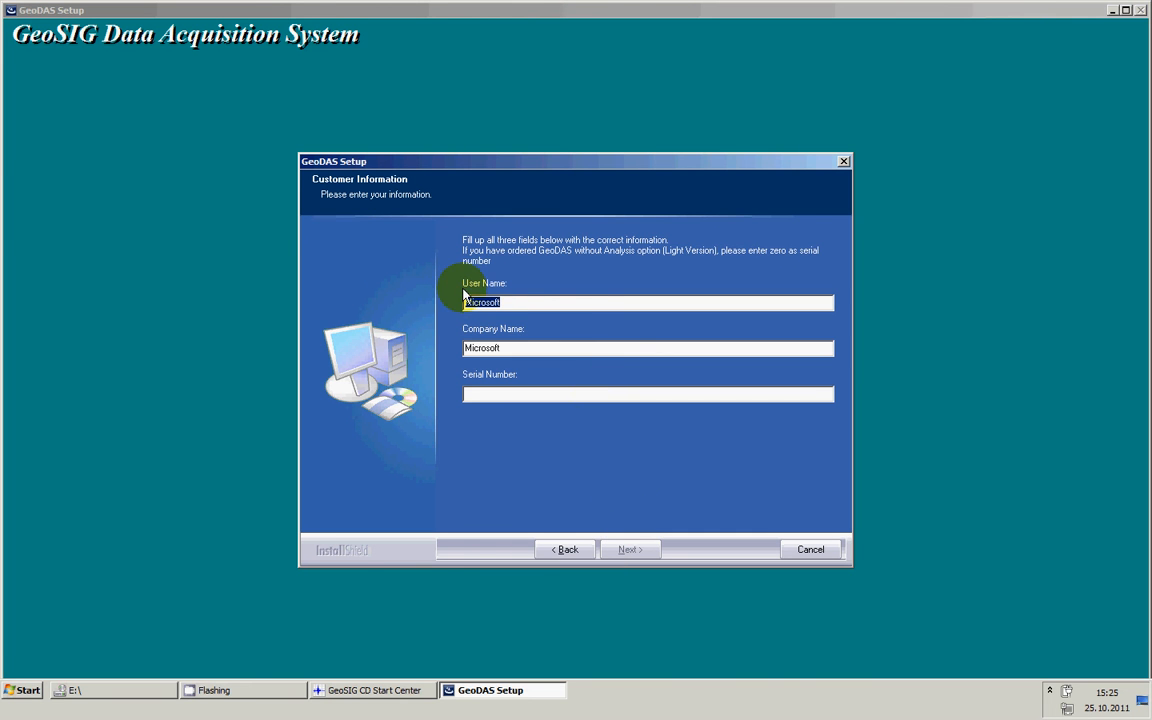
pyautogui.write('GeoSIG')
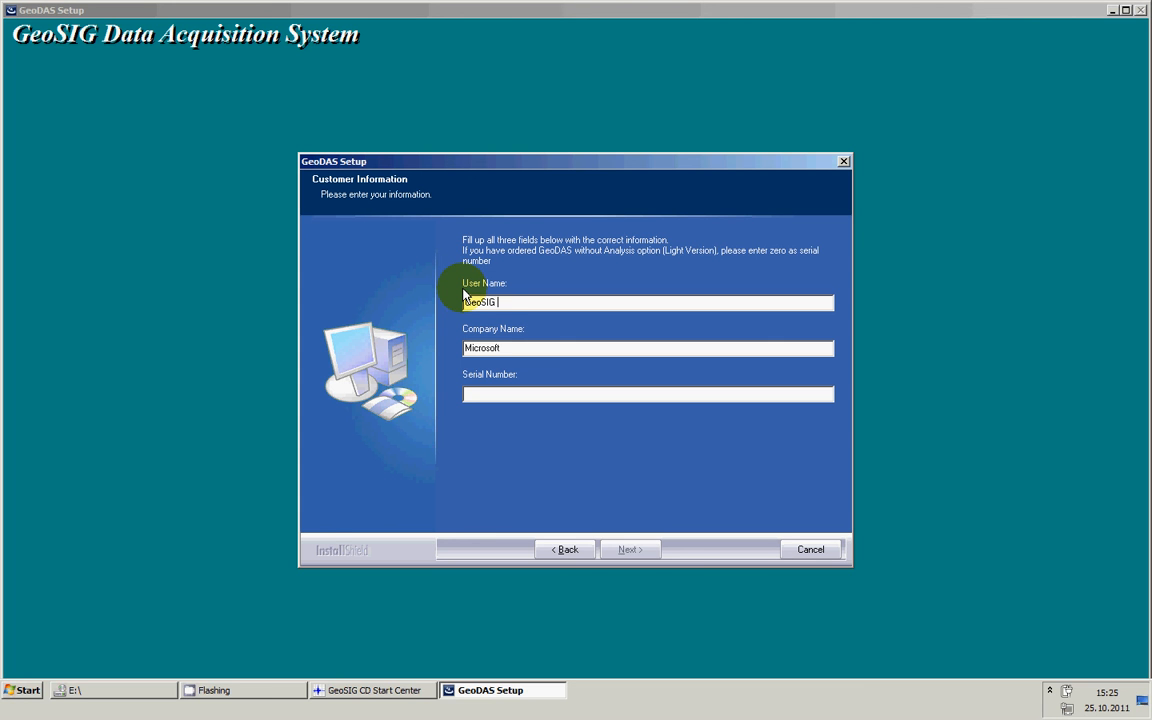
pyautogui.write('GeoSIG Ltd')
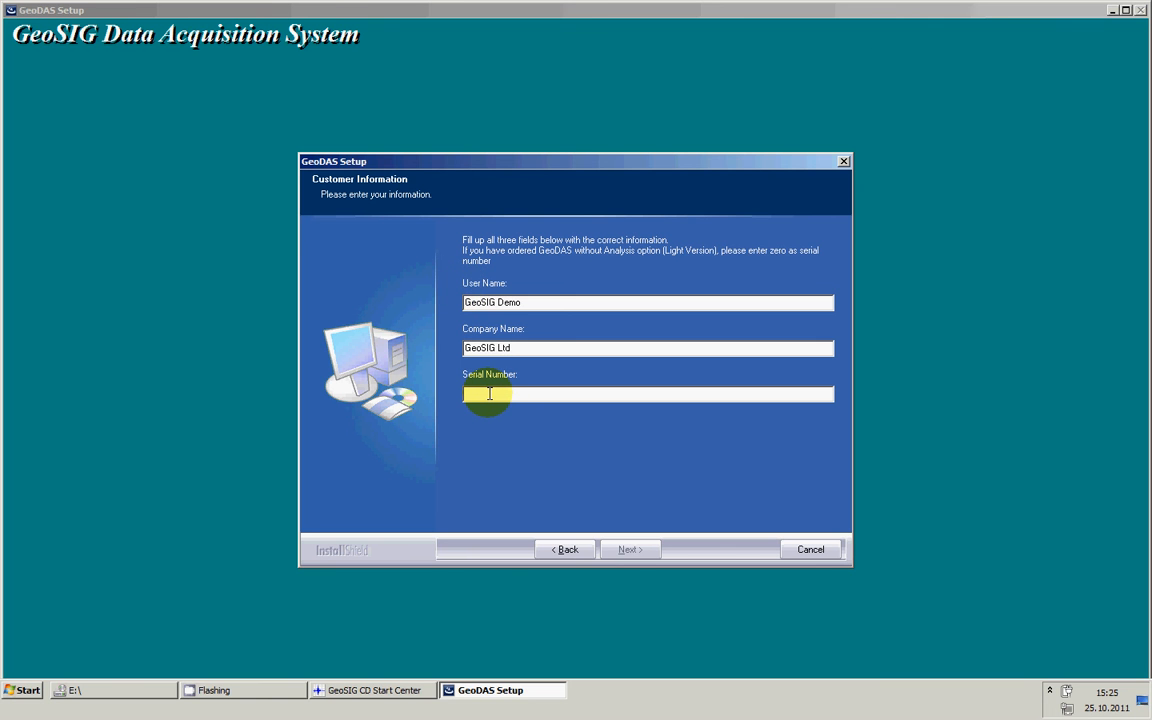
pyautogui.write('0')
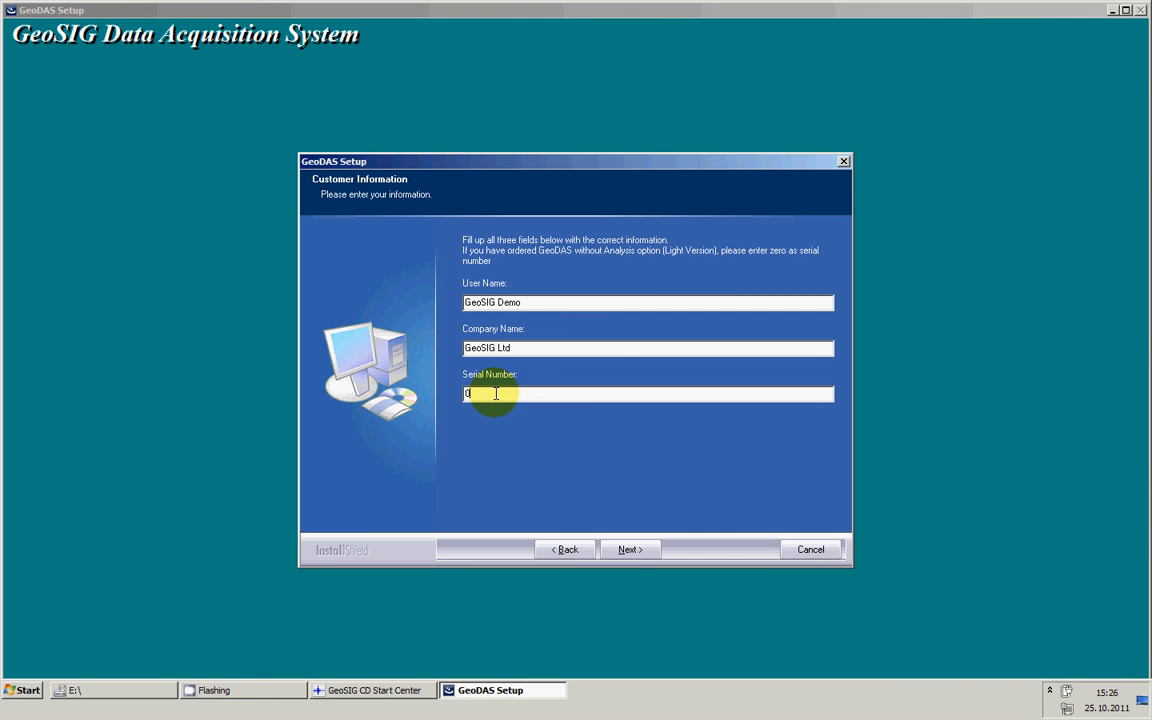
pyautogui.click(628, 548)
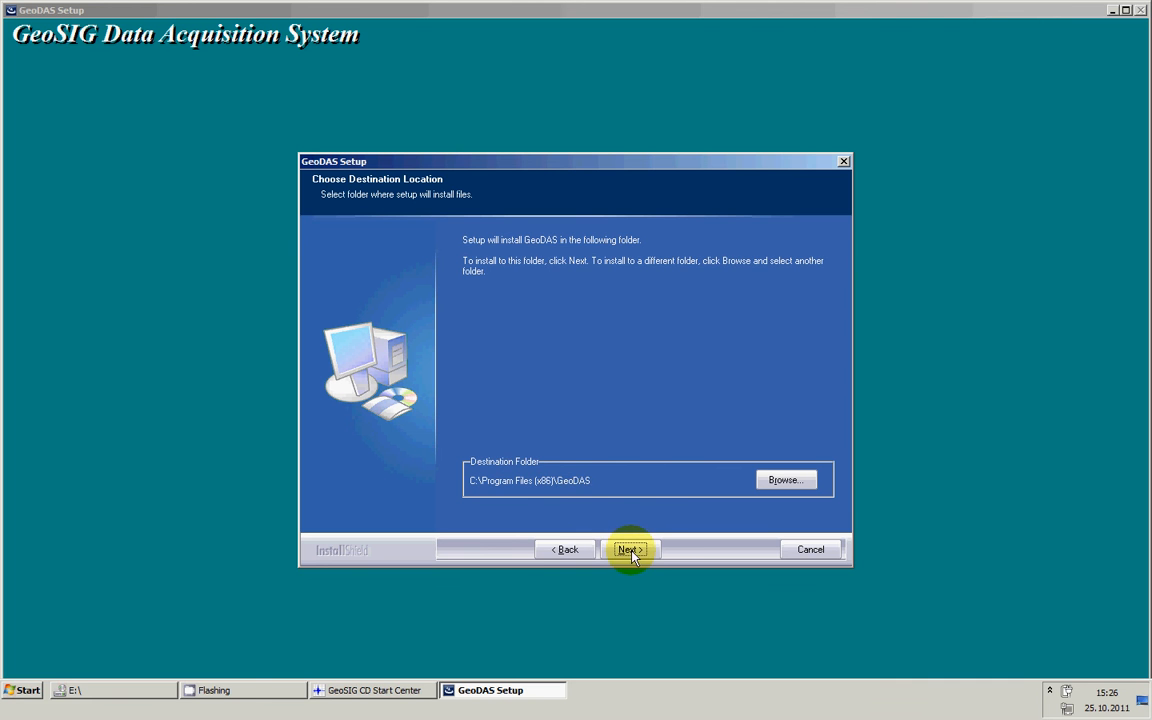
# Accept C:\Program Files (x86)\GeoDAS, C:\GeoDAS_DATA and the GeoDAS program folder, and copy the files
pyautogui.click(630, 548)
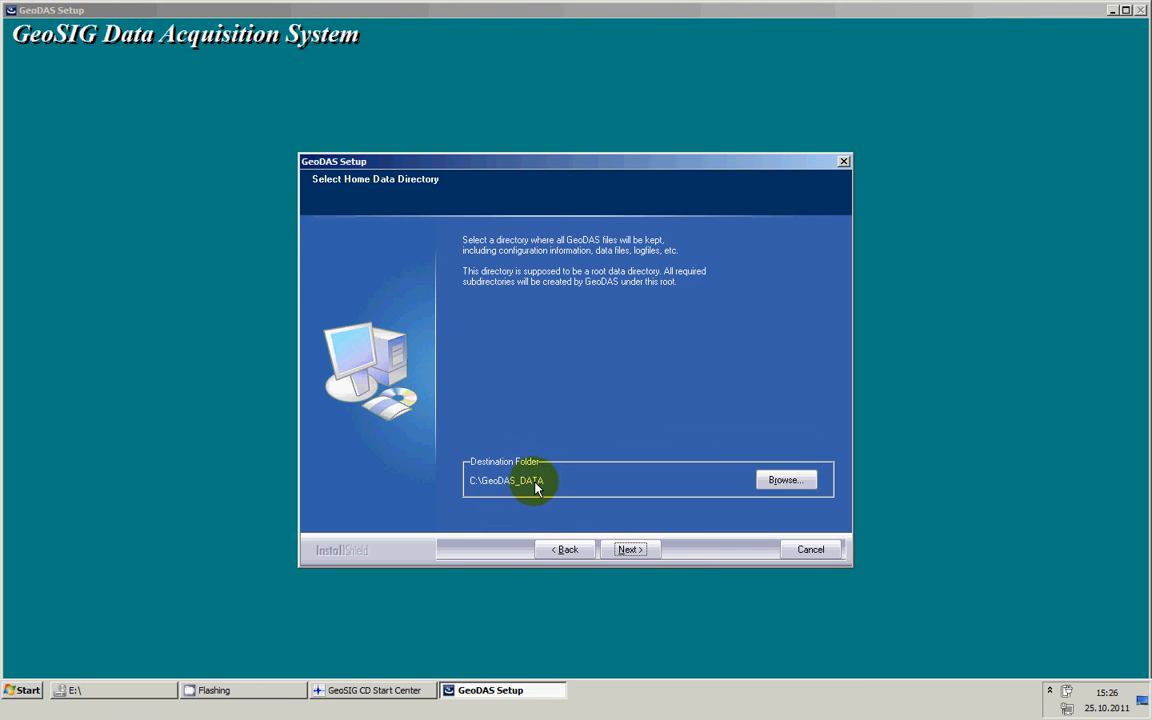
pyautogui.moveTo(588, 488)
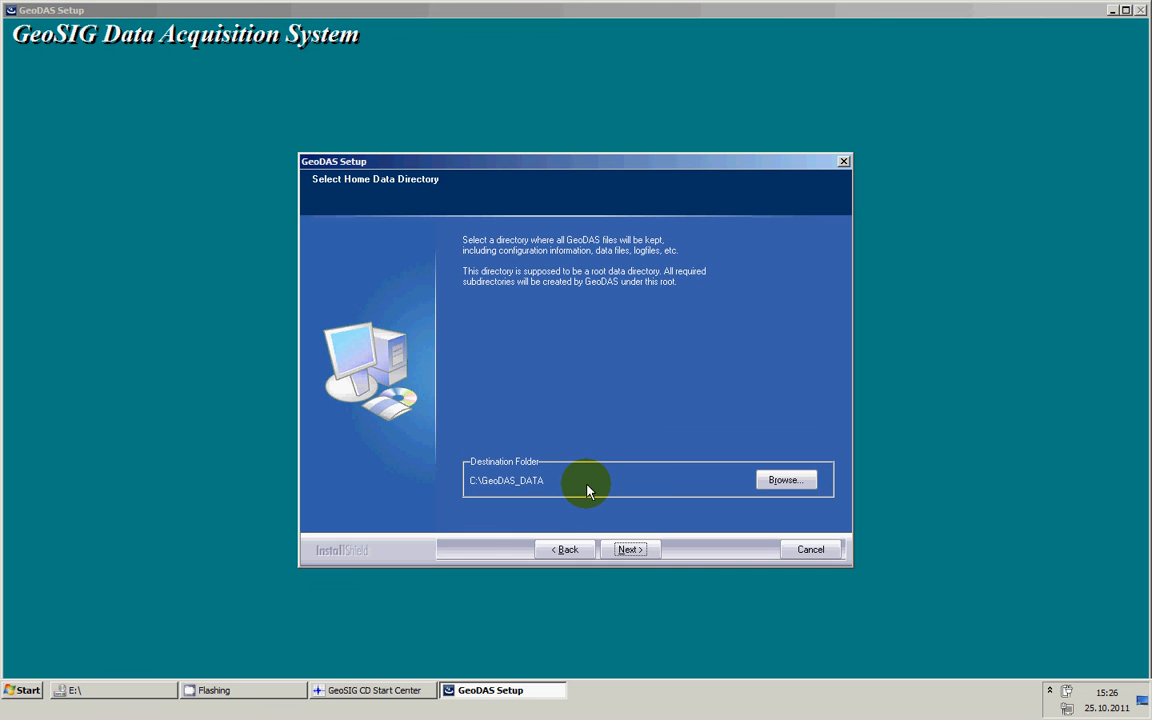
pyautogui.moveTo(592, 492)
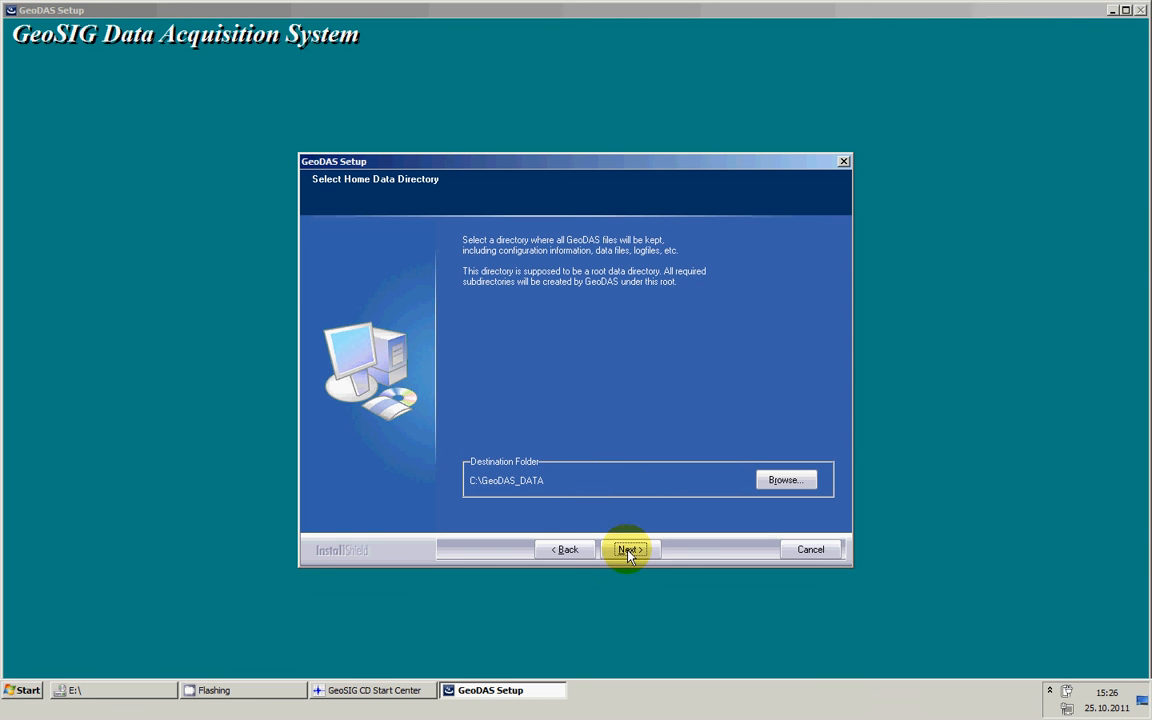
pyautogui.click(628, 548)
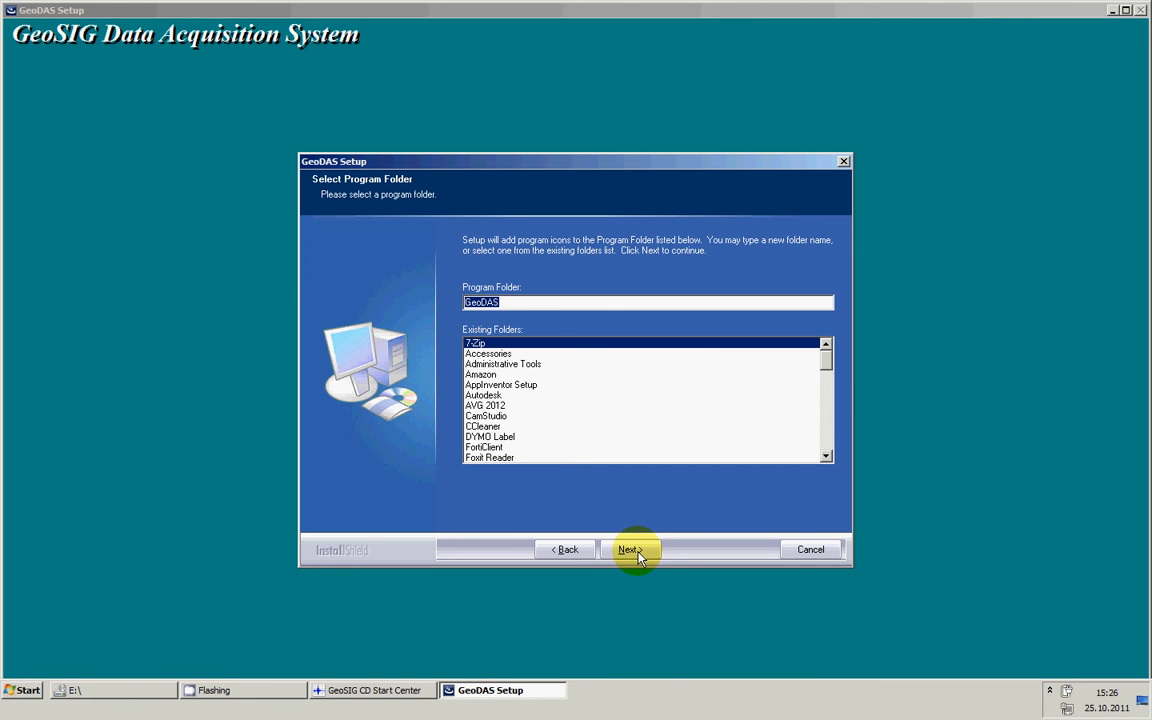
pyautogui.click(632, 548)
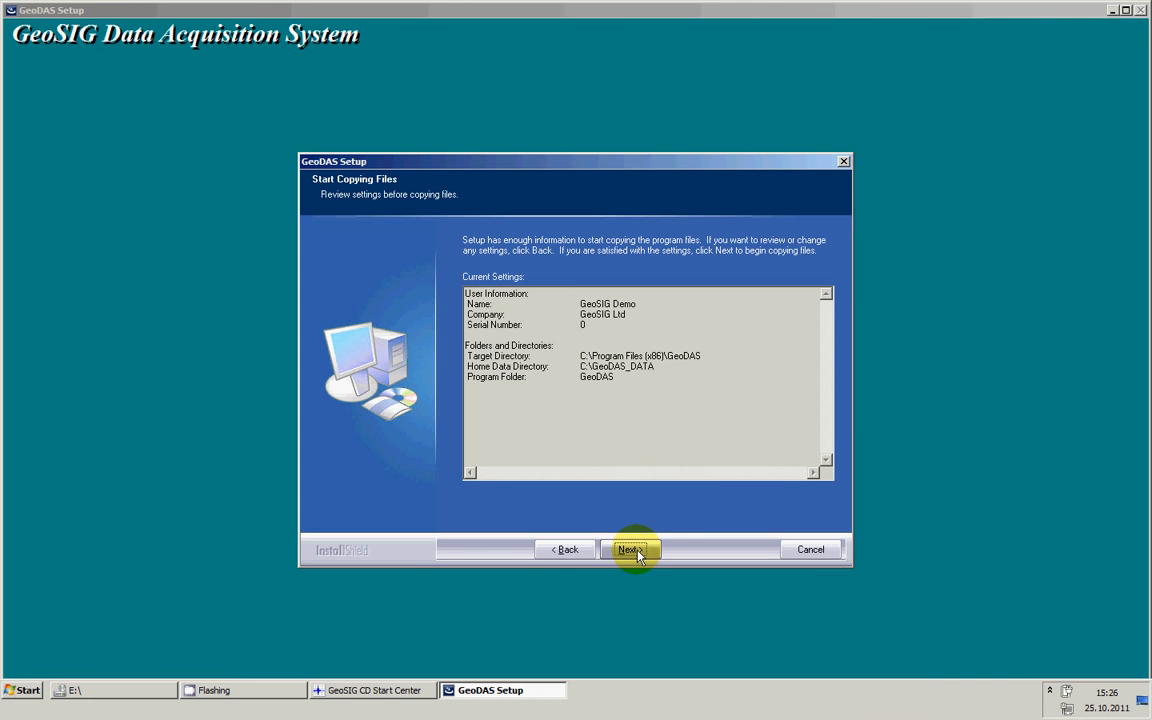
pyautogui.click(630, 548)
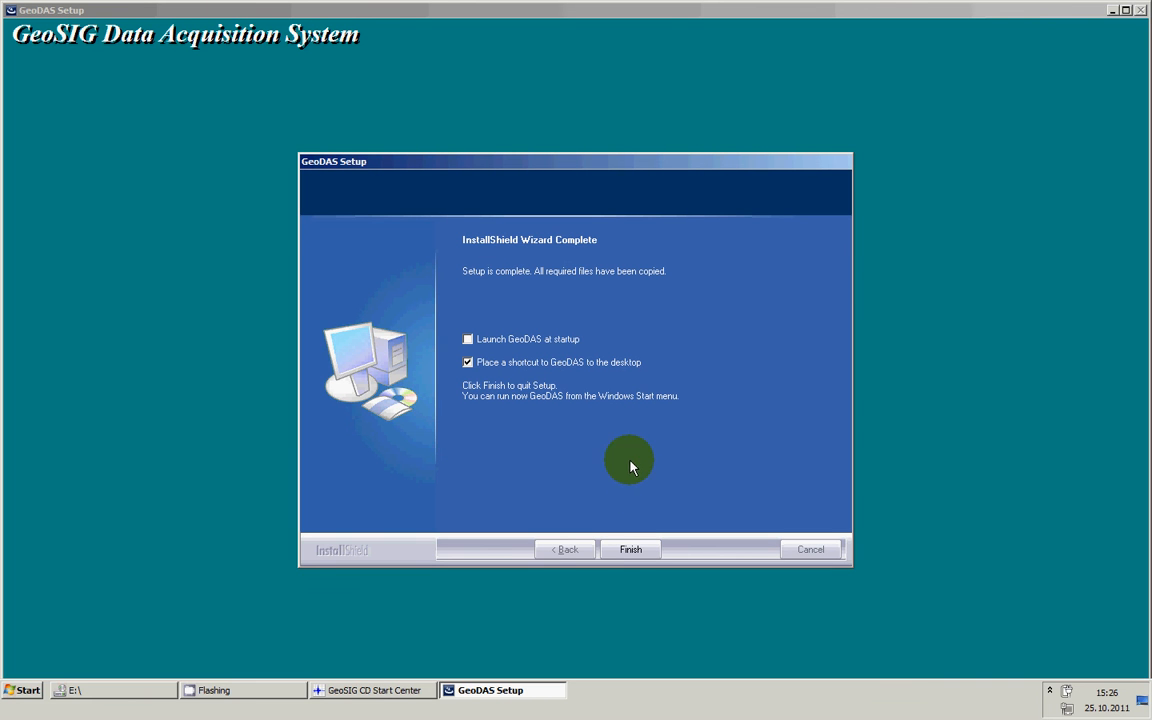
pyautogui.moveTo(524, 344)
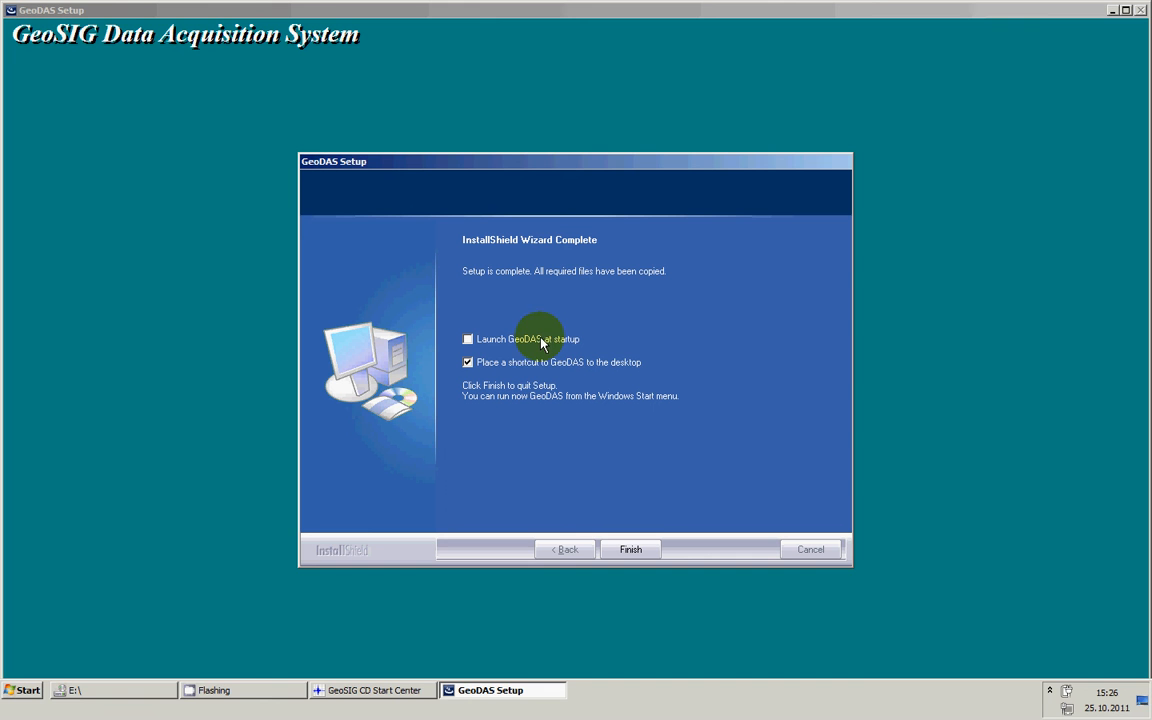
# Leave launch-at-startup off and the desktop shortcut on, and finish the GeoDAS installation
pyautogui.click(468, 338)
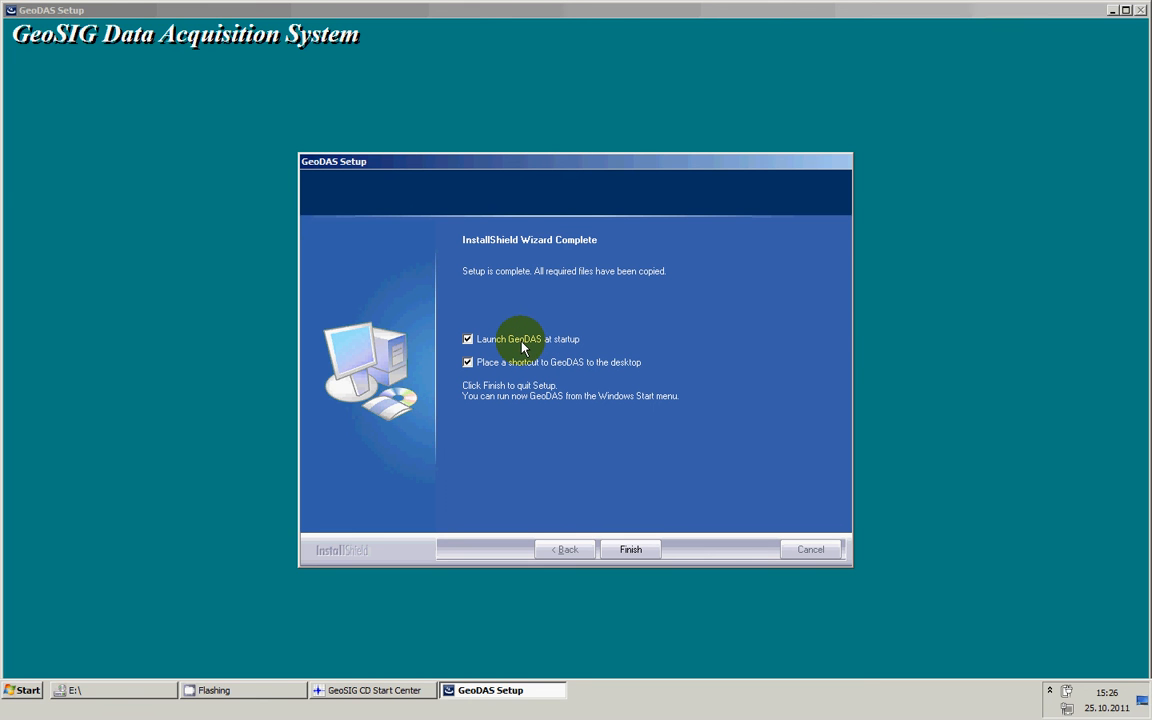
pyautogui.click(464, 338)
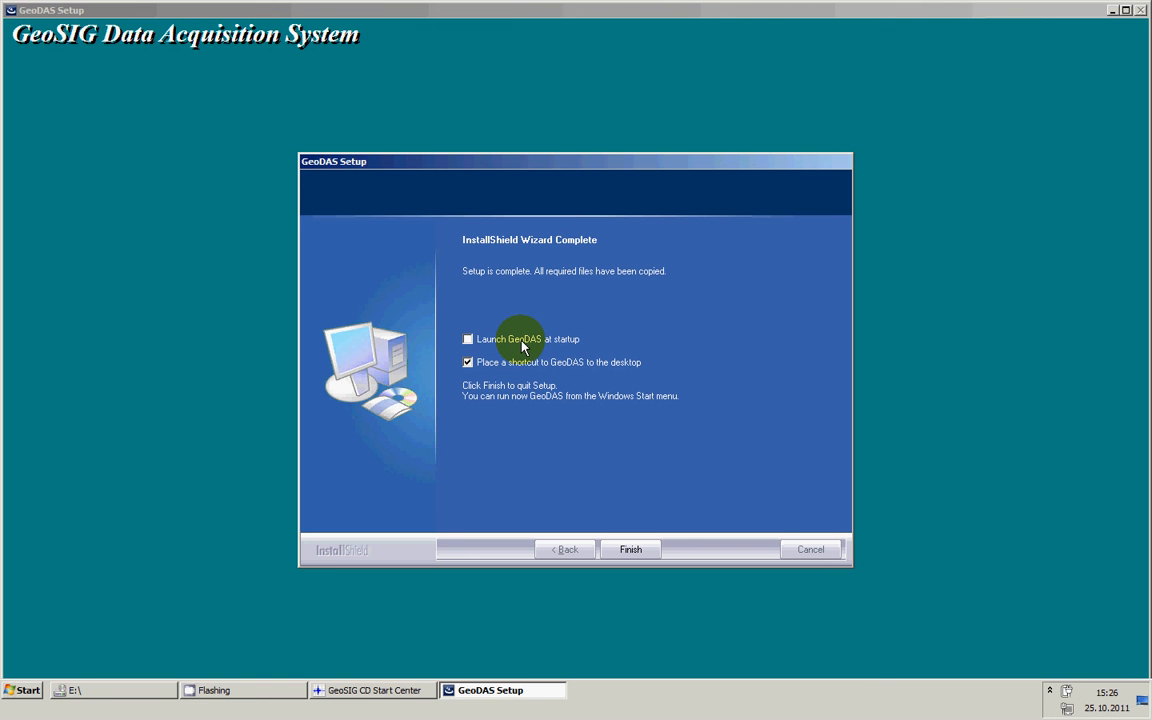
pyautogui.moveTo(524, 370)
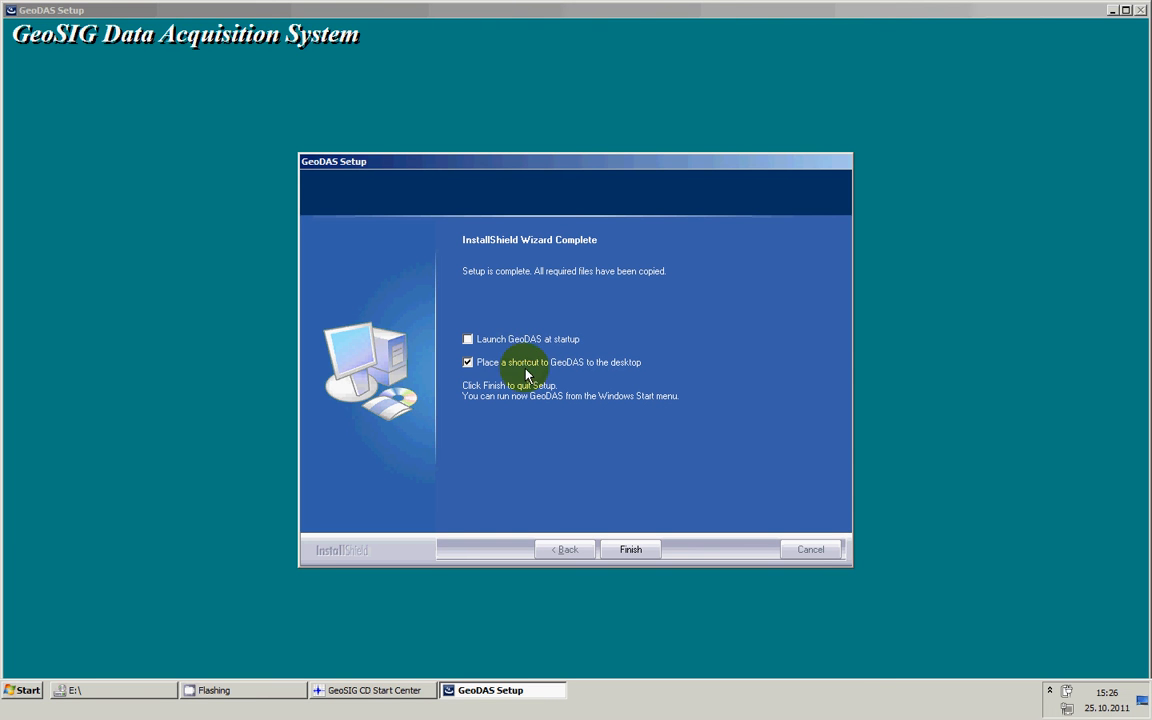
pyautogui.moveTo(620, 368)
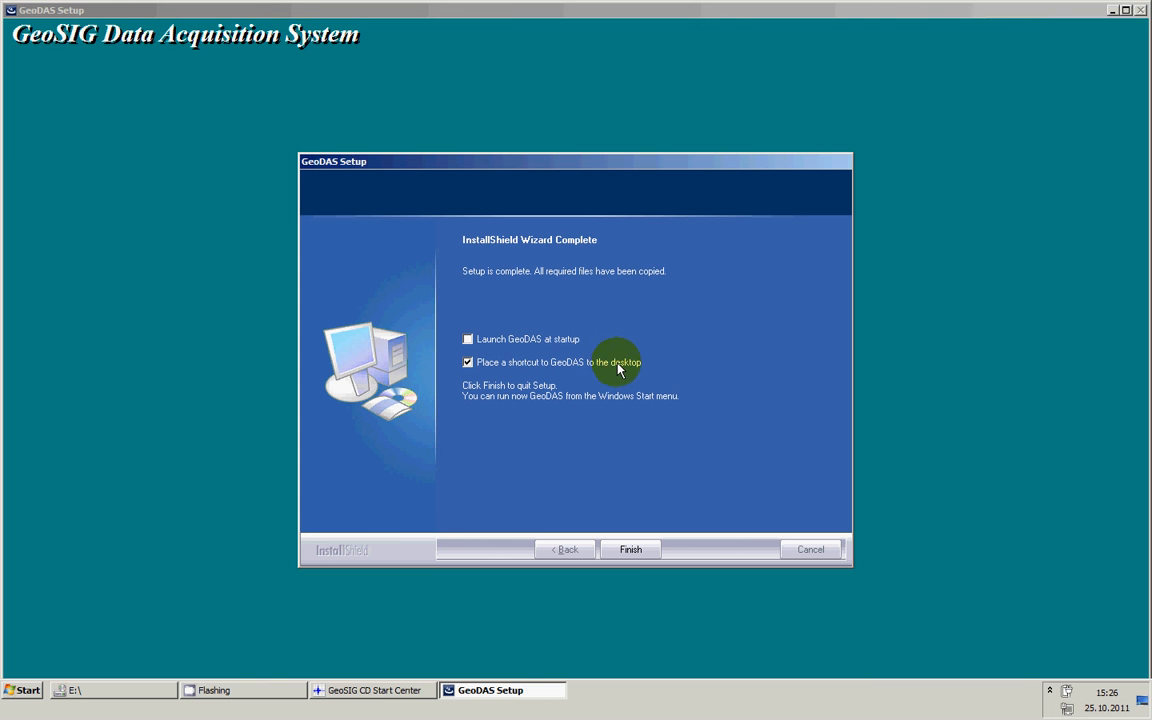
pyautogui.click(630, 548)
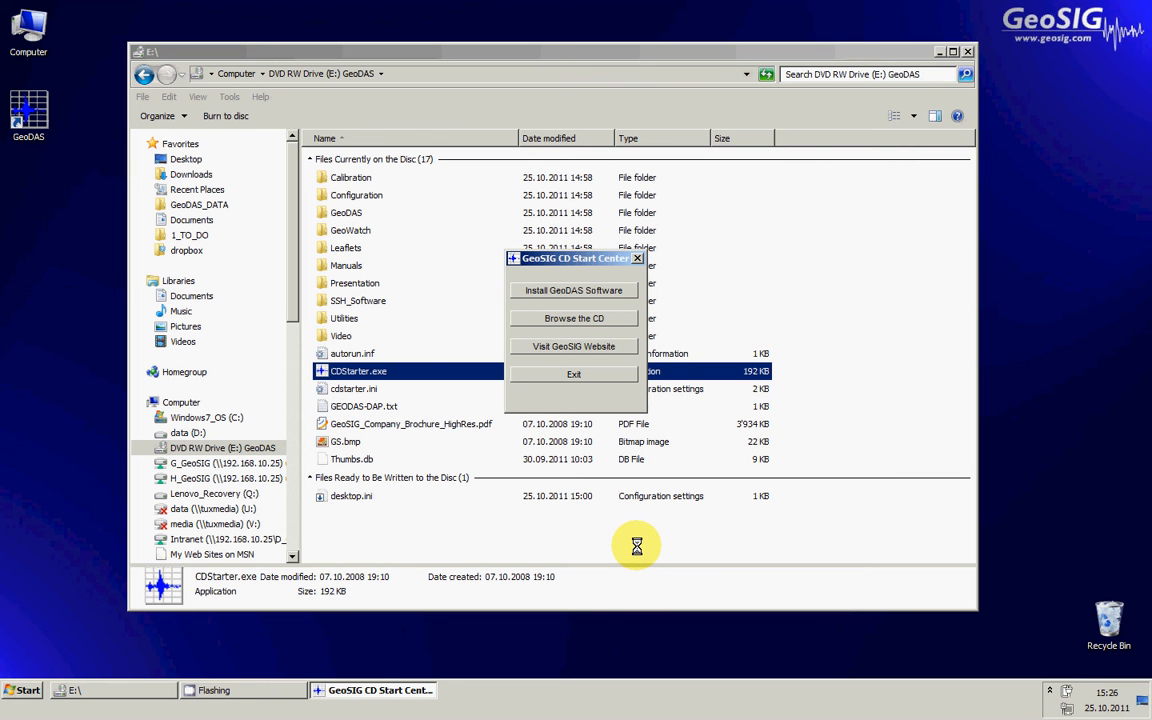
pyautogui.moveTo(608, 504)
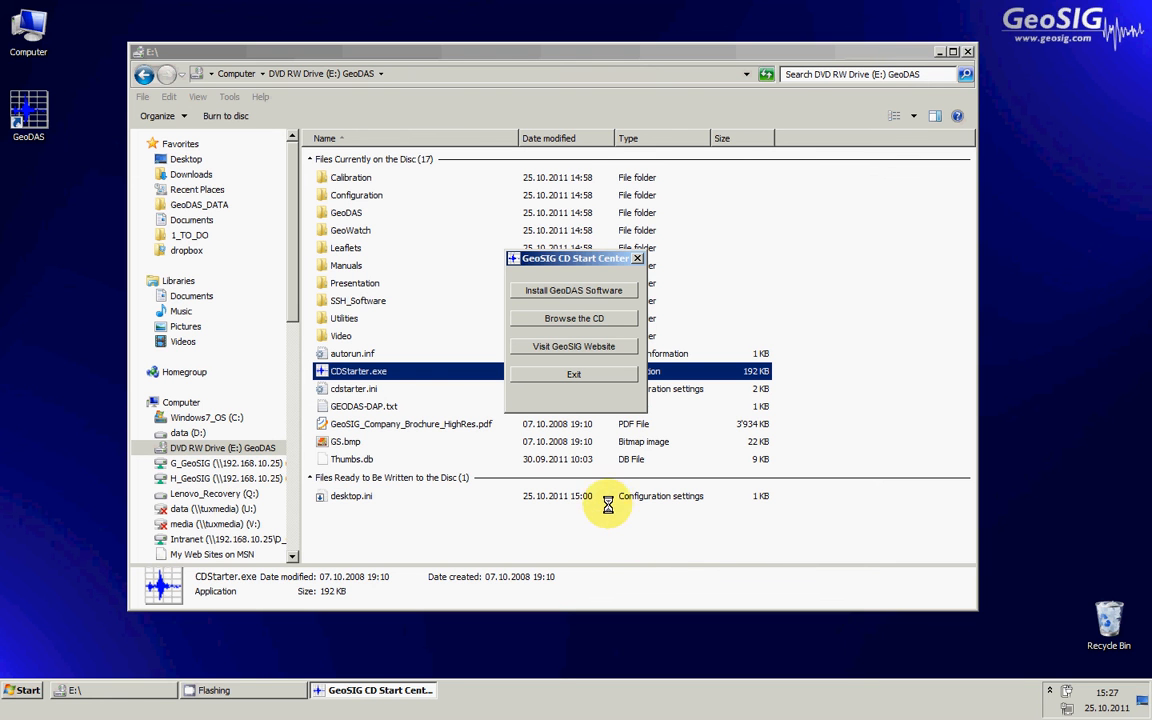
pyautogui.moveTo(592, 468)
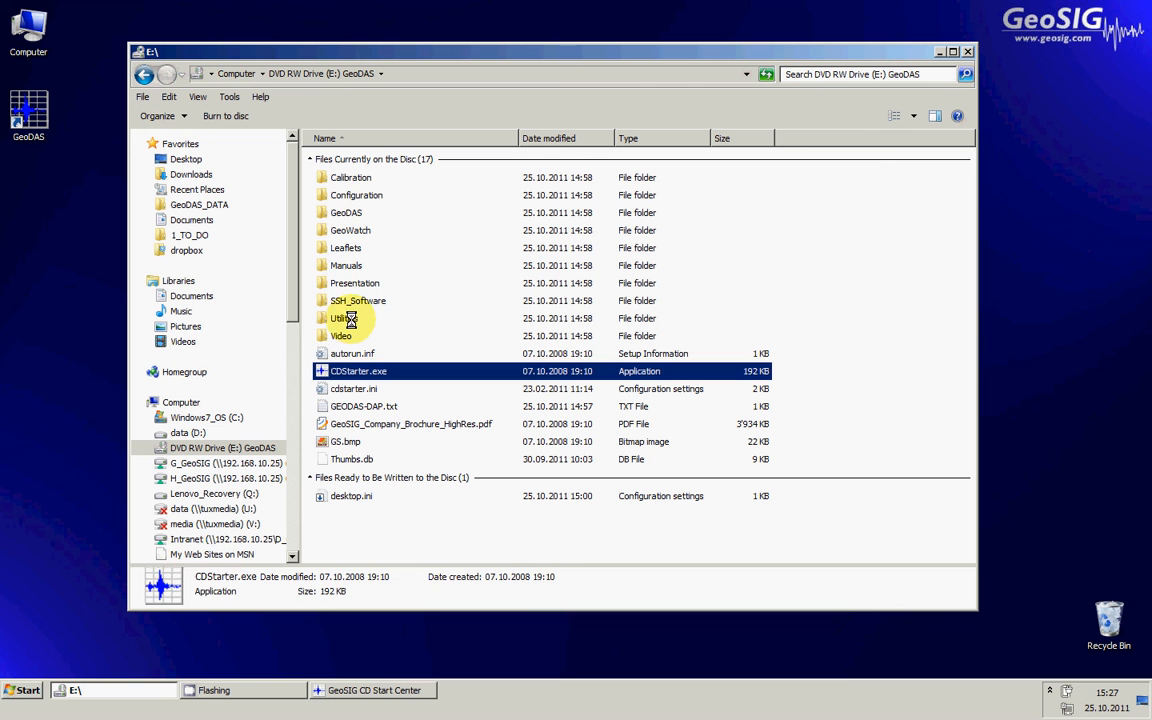
# Open the Utilities folder on the GeoDAS DVD
pyautogui.click(344, 318)
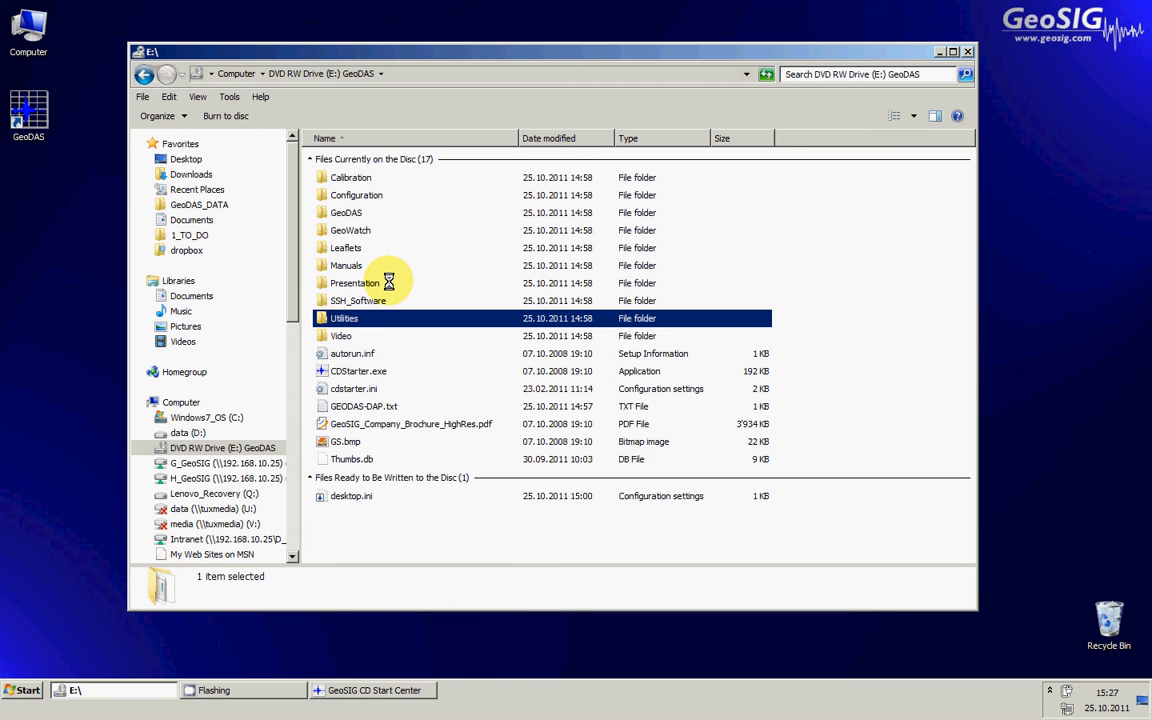
pyautogui.doubleClick(344, 318)
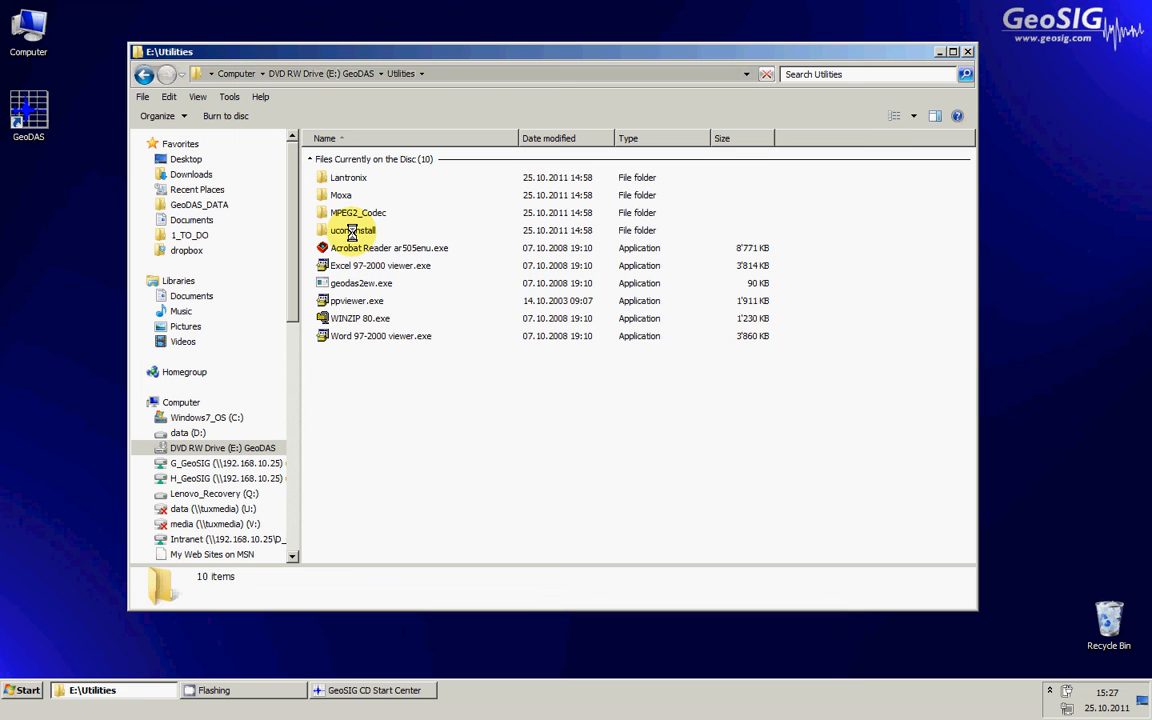
# Run ucon_install.exe, install UCON to C:\Program Files (x86)\ucon with a desktop icon, and close setup
pyautogui.doubleClick(352, 230)
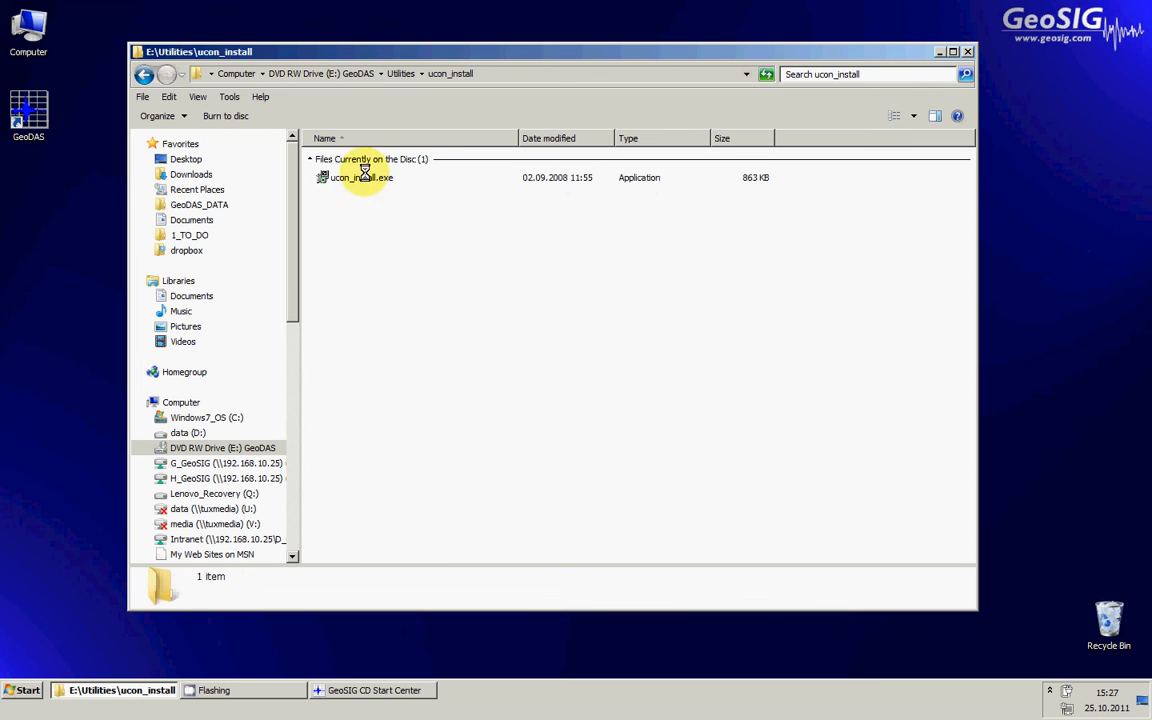
pyautogui.doubleClick(360, 176)
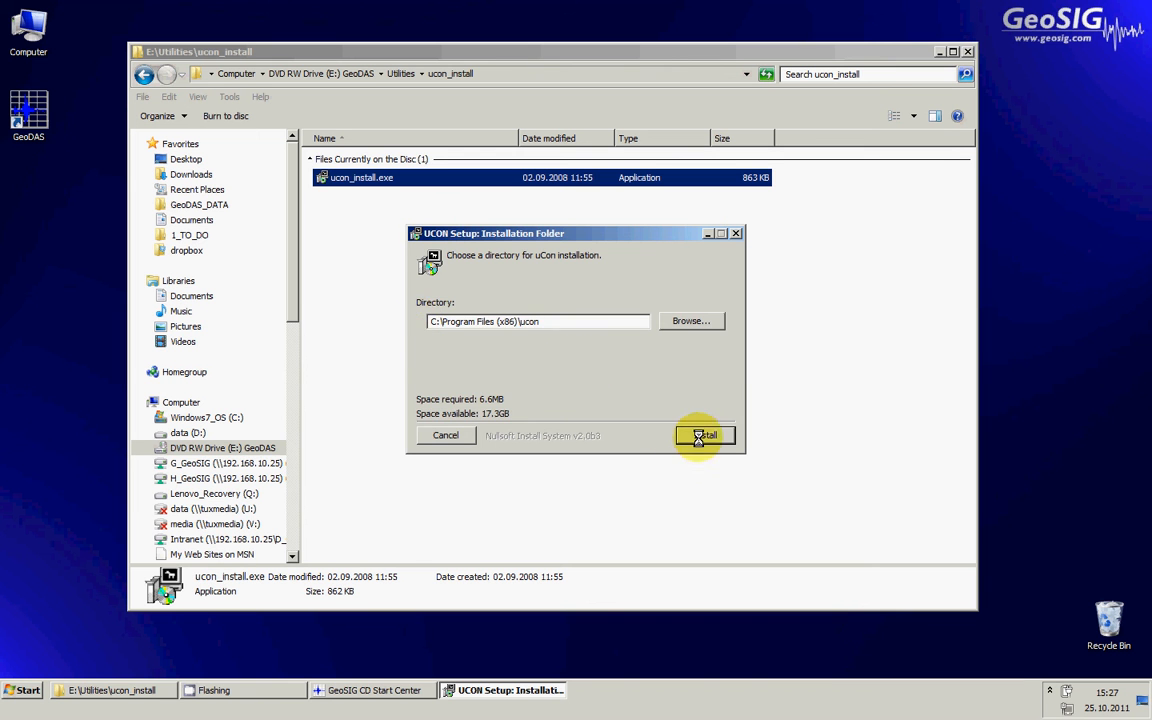
pyautogui.click(704, 436)
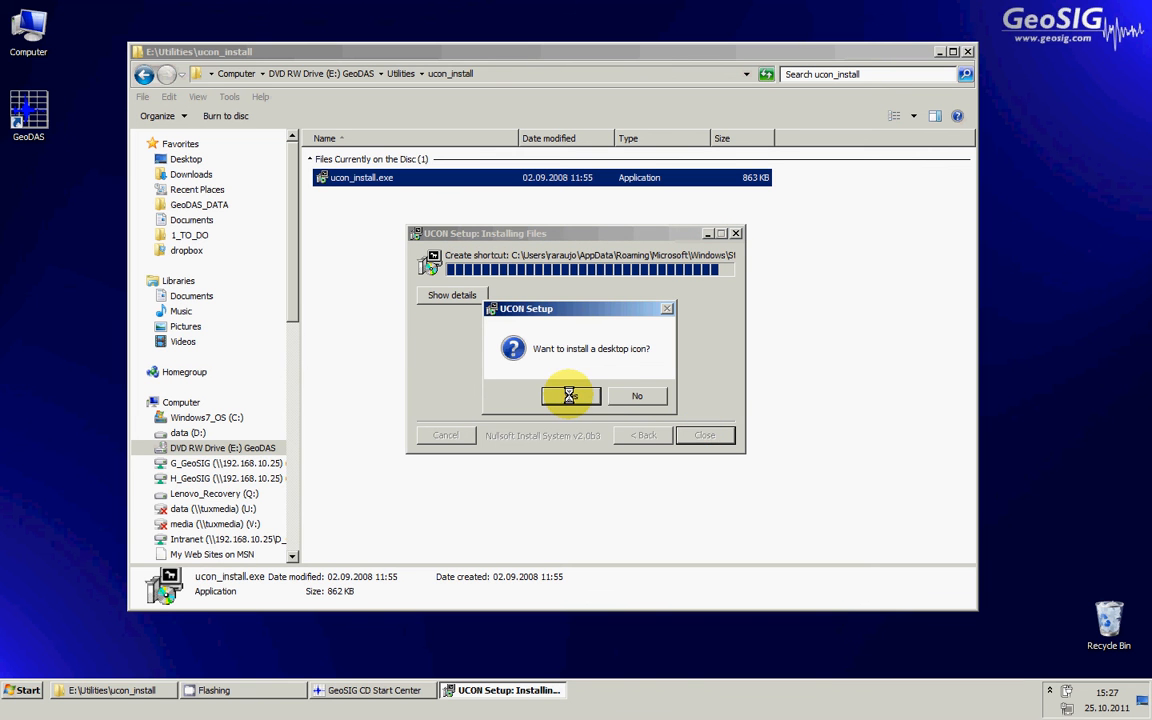
pyautogui.click(566, 396)
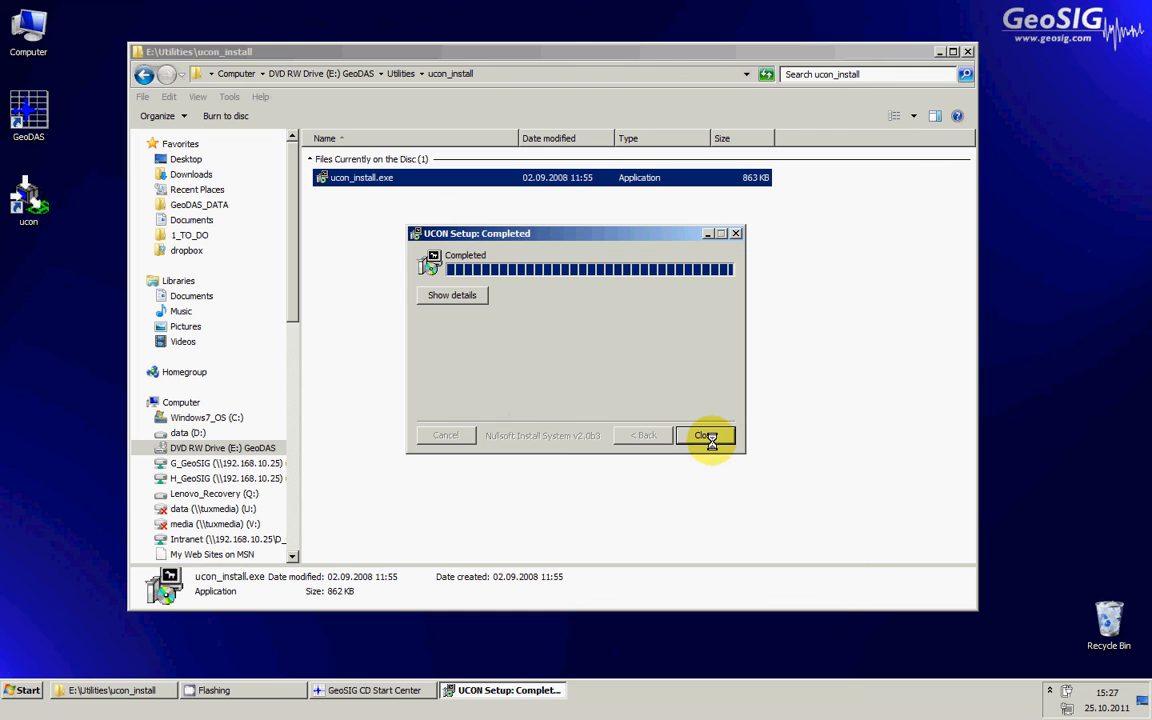
pyautogui.click(704, 436)
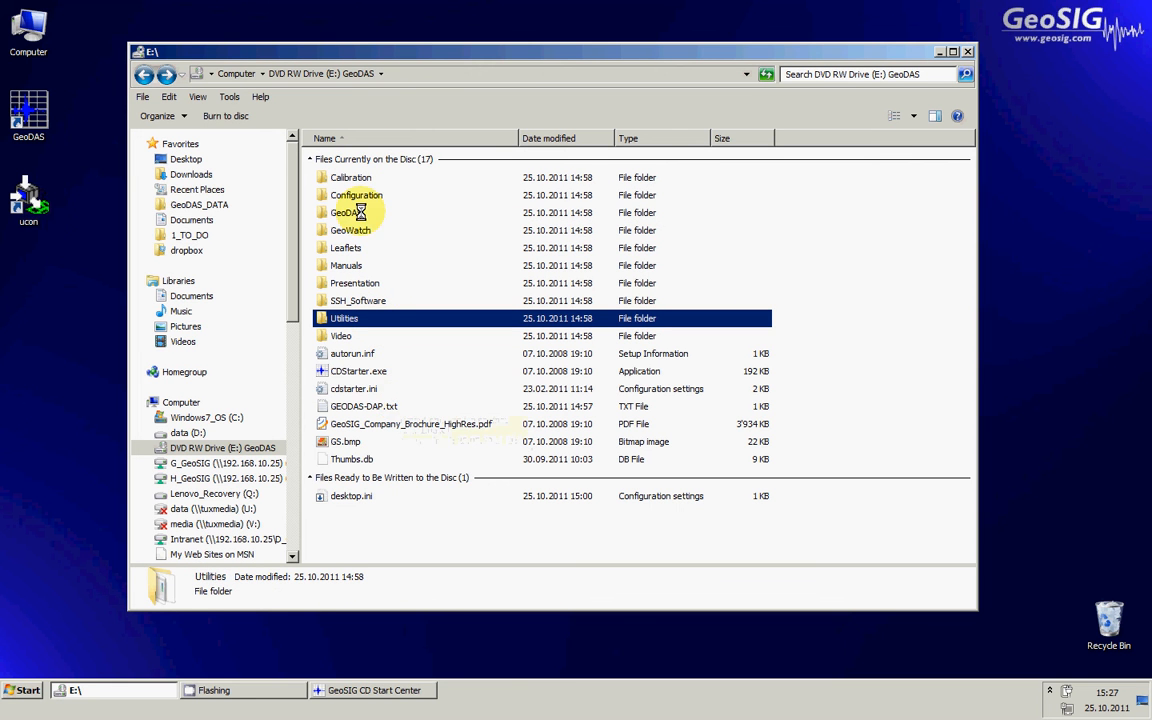
# Browse the disc's Calibration, Configuration, GeoDAS, Manuals, Presentation and SSH_Software folders, then open Utilities
pyautogui.click(352, 176)
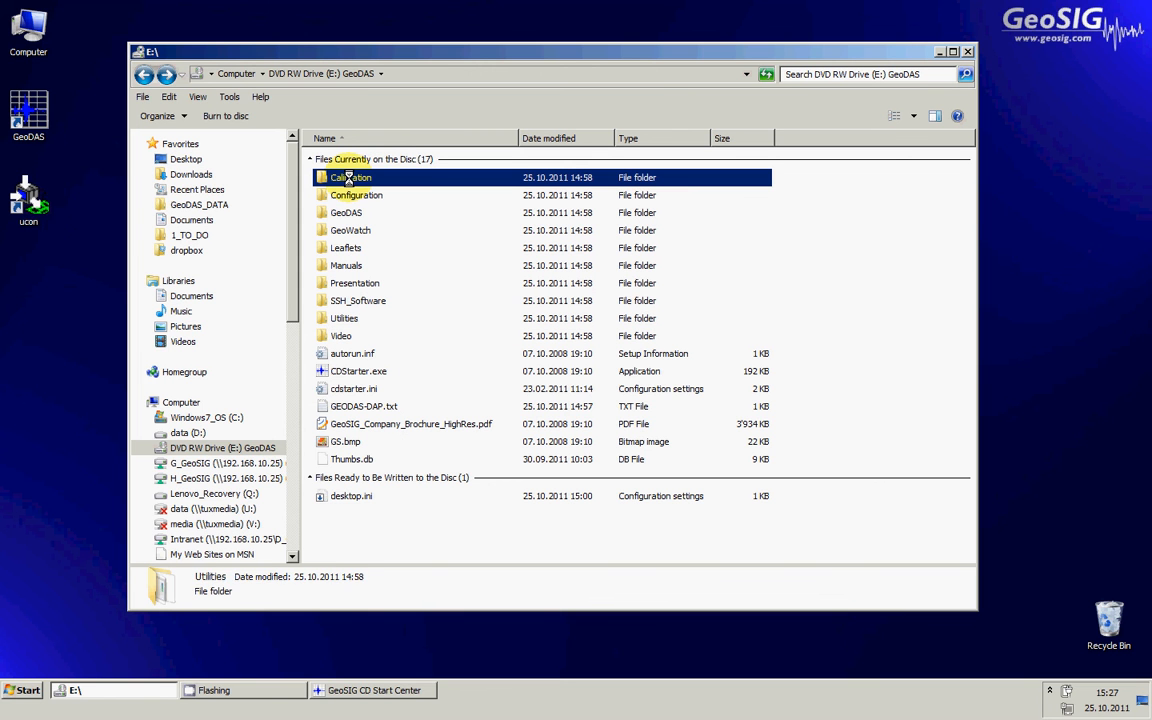
pyautogui.click(348, 176)
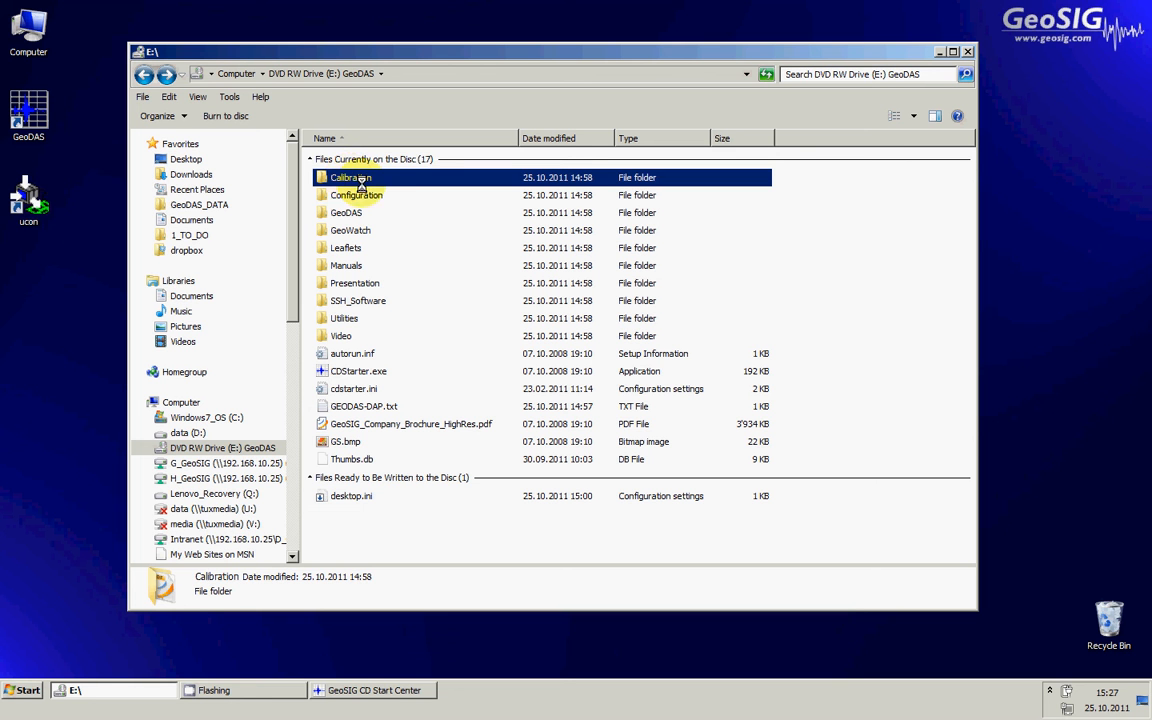
pyautogui.click(356, 196)
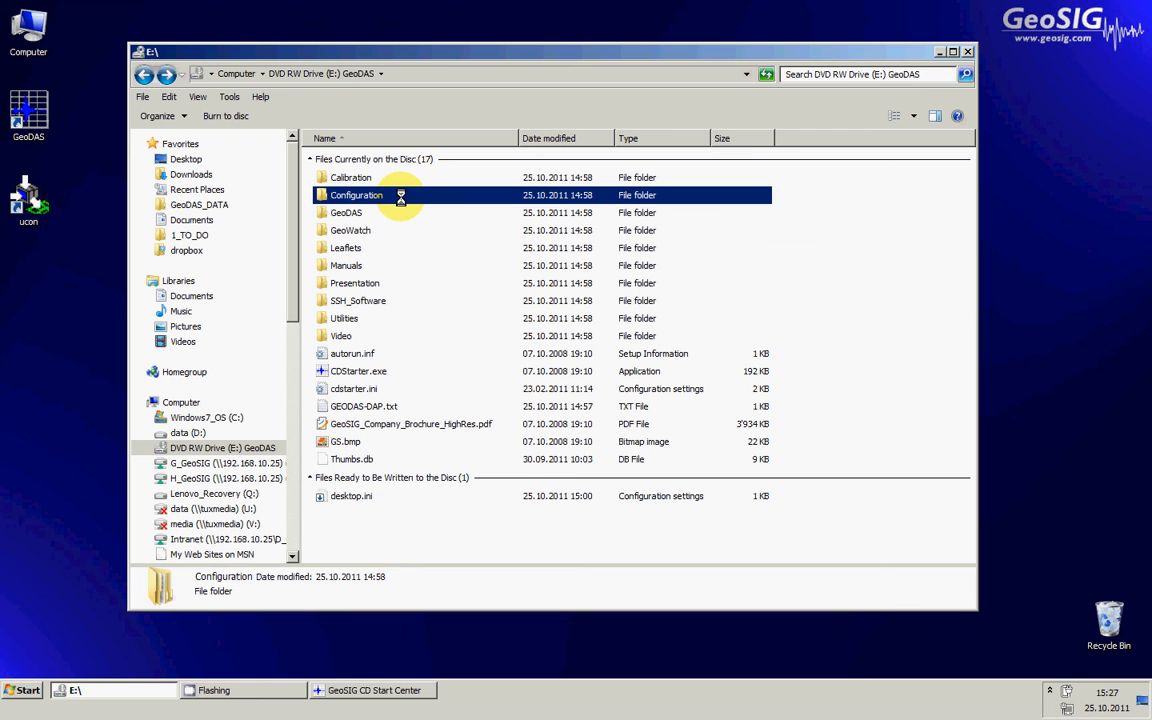
pyautogui.moveTo(400, 196)
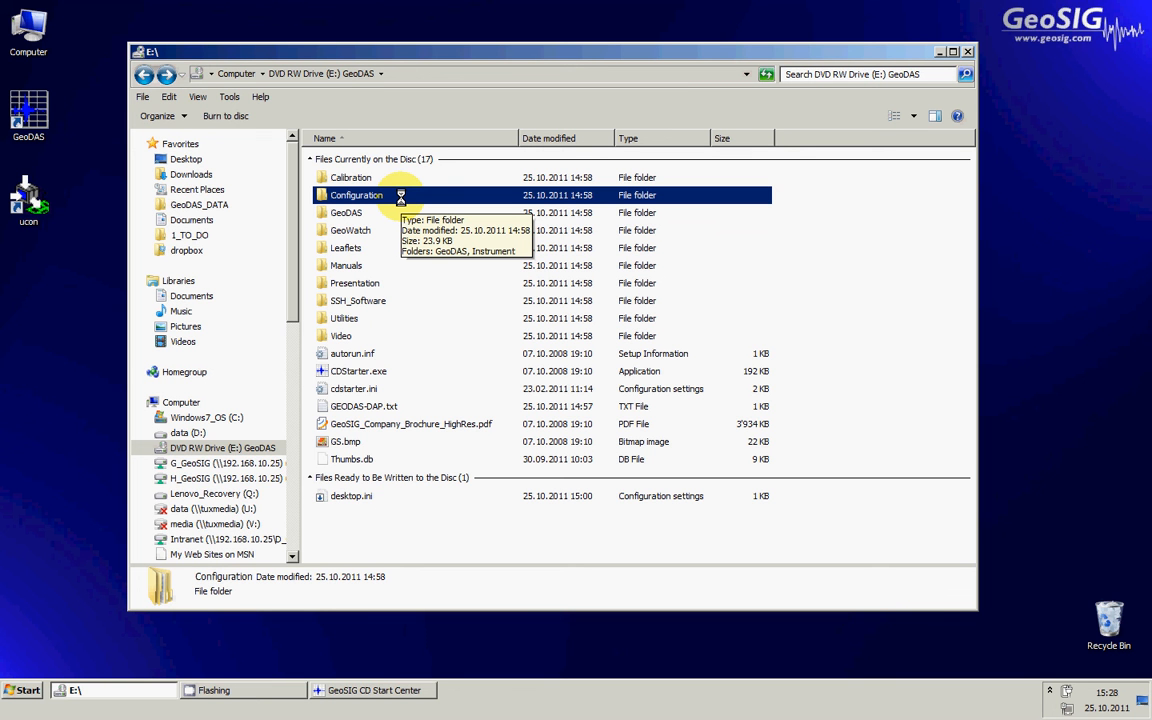
pyautogui.click(346, 212)
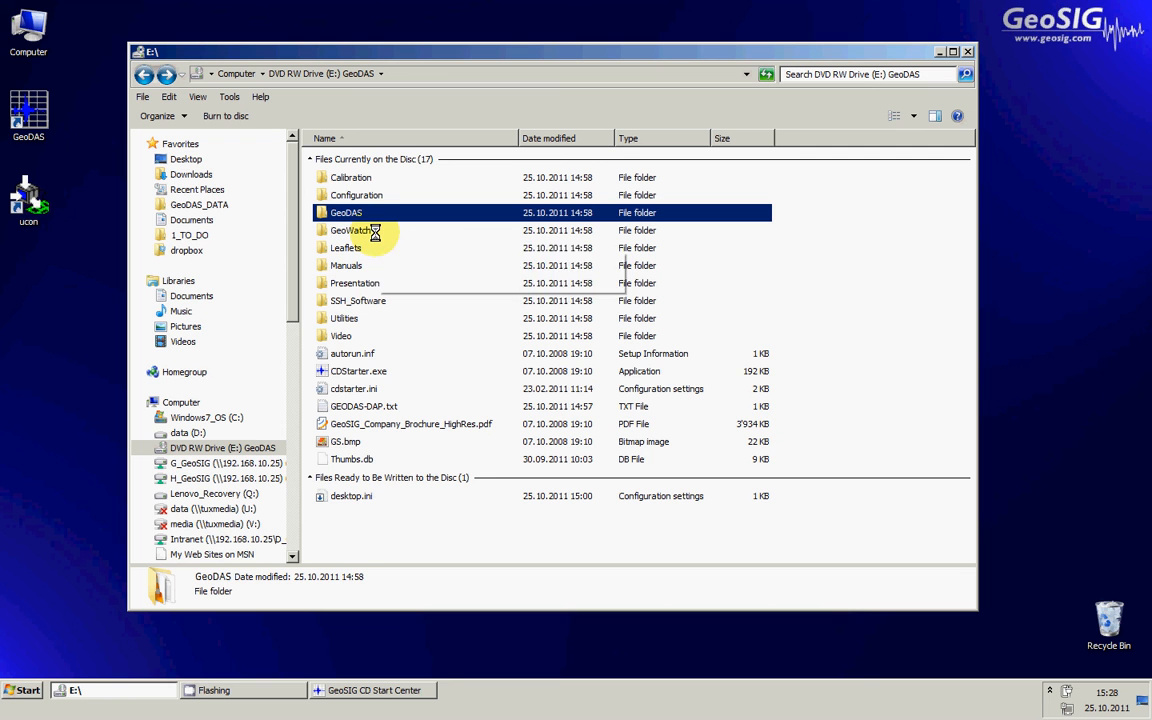
pyautogui.moveTo(348, 250)
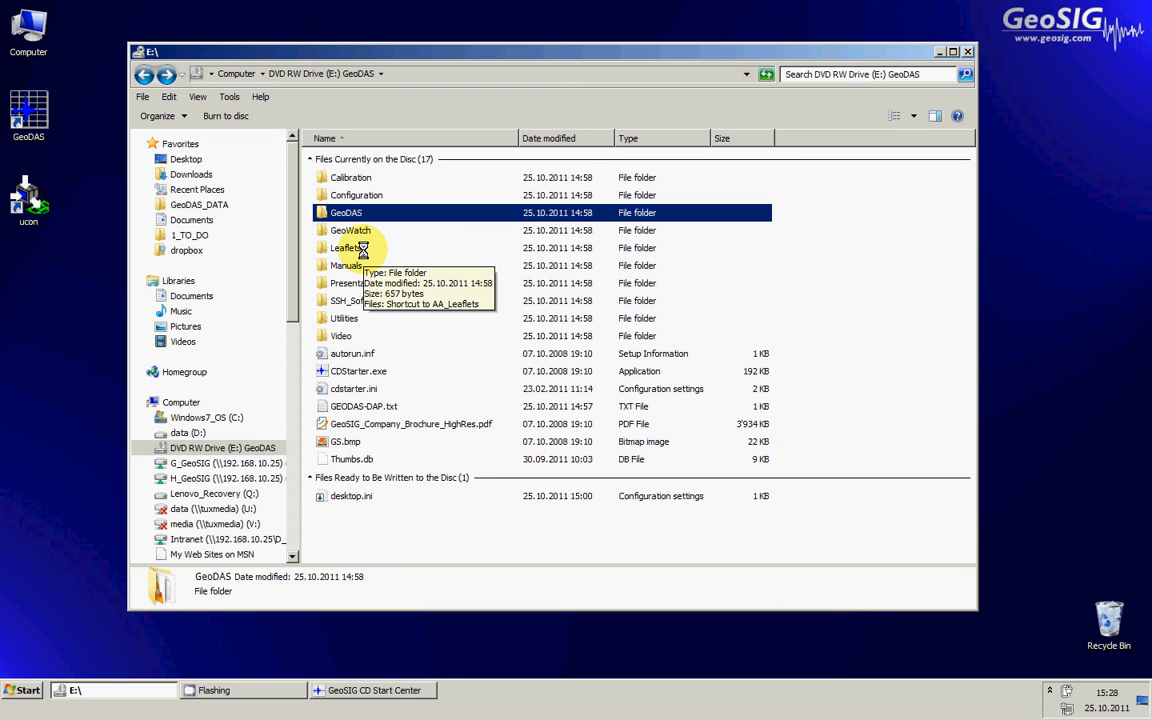
pyautogui.moveTo(370, 264)
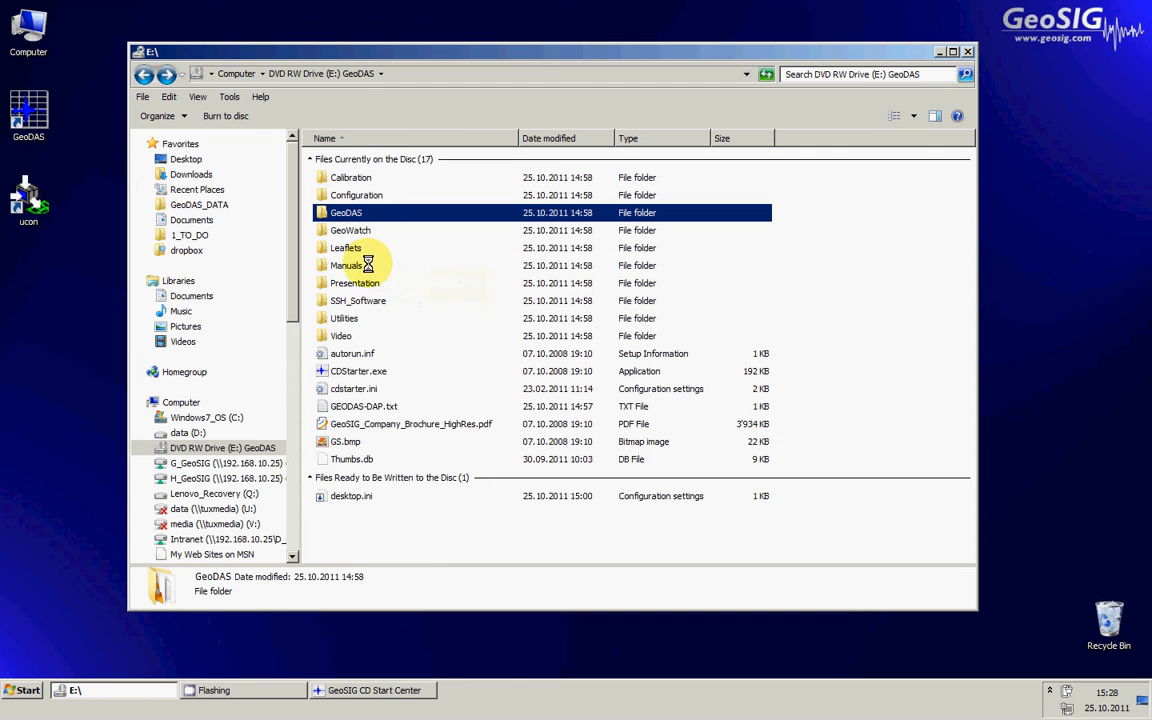
pyautogui.click(348, 264)
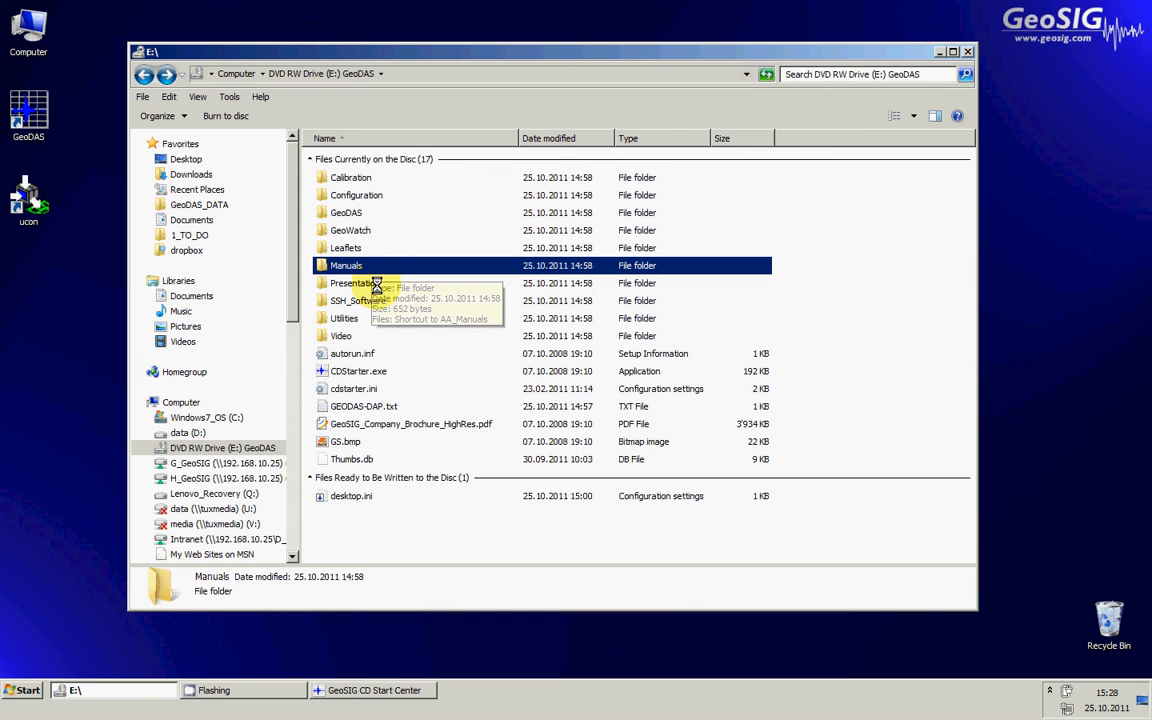
pyautogui.click(352, 284)
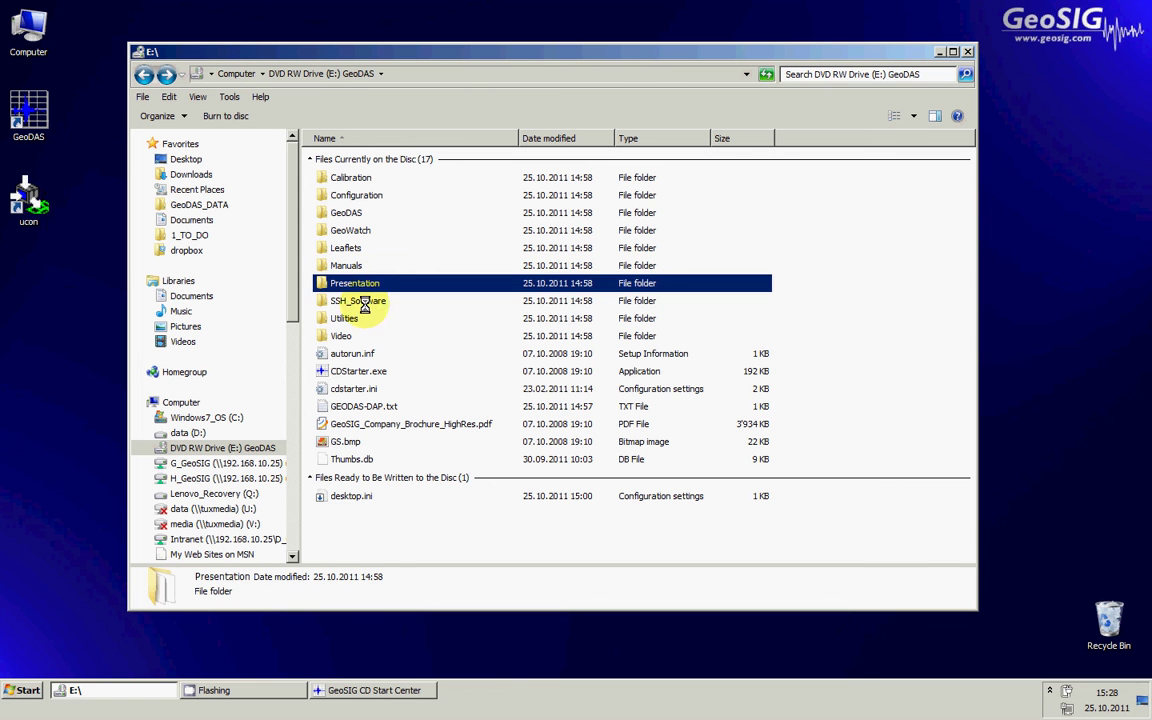
pyautogui.click(358, 300)
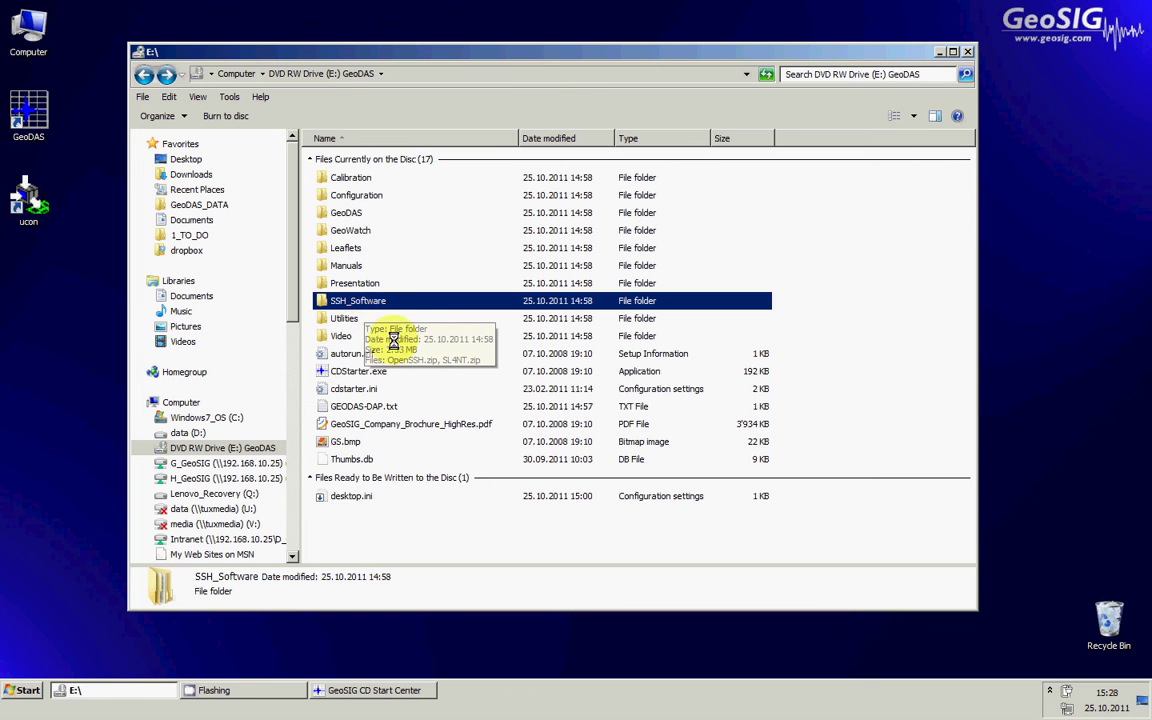
pyautogui.click(344, 318)
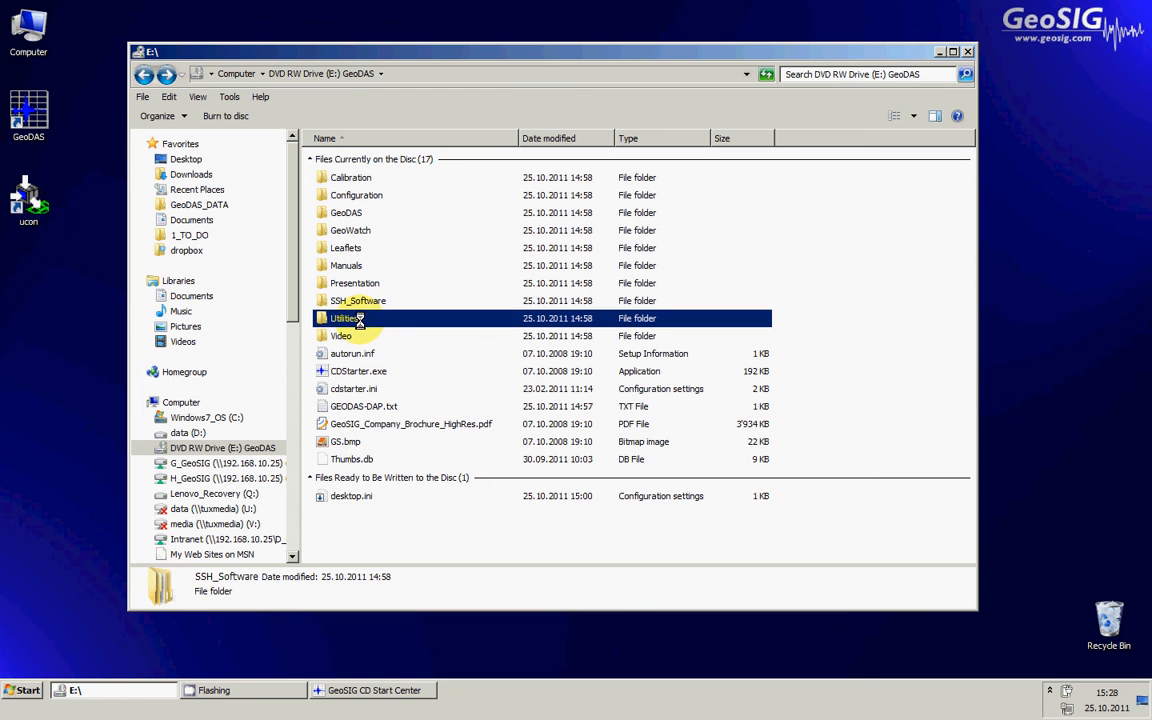
pyautogui.doubleClick(344, 318)
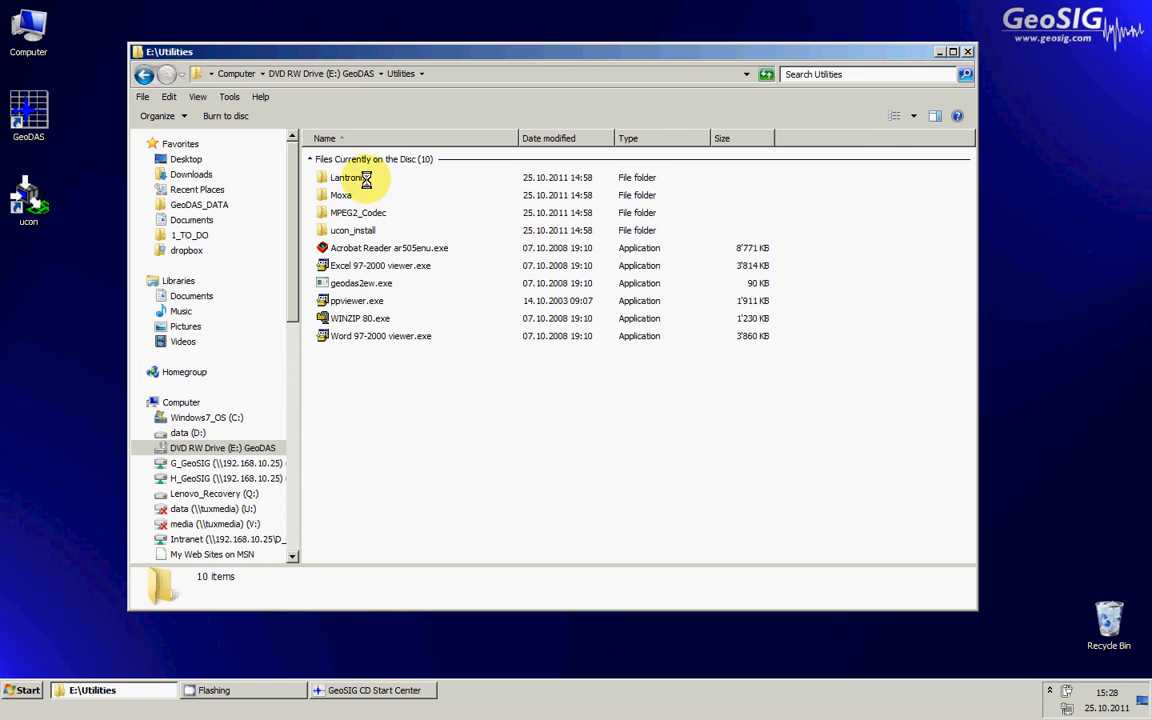
pyautogui.moveTo(376, 344)
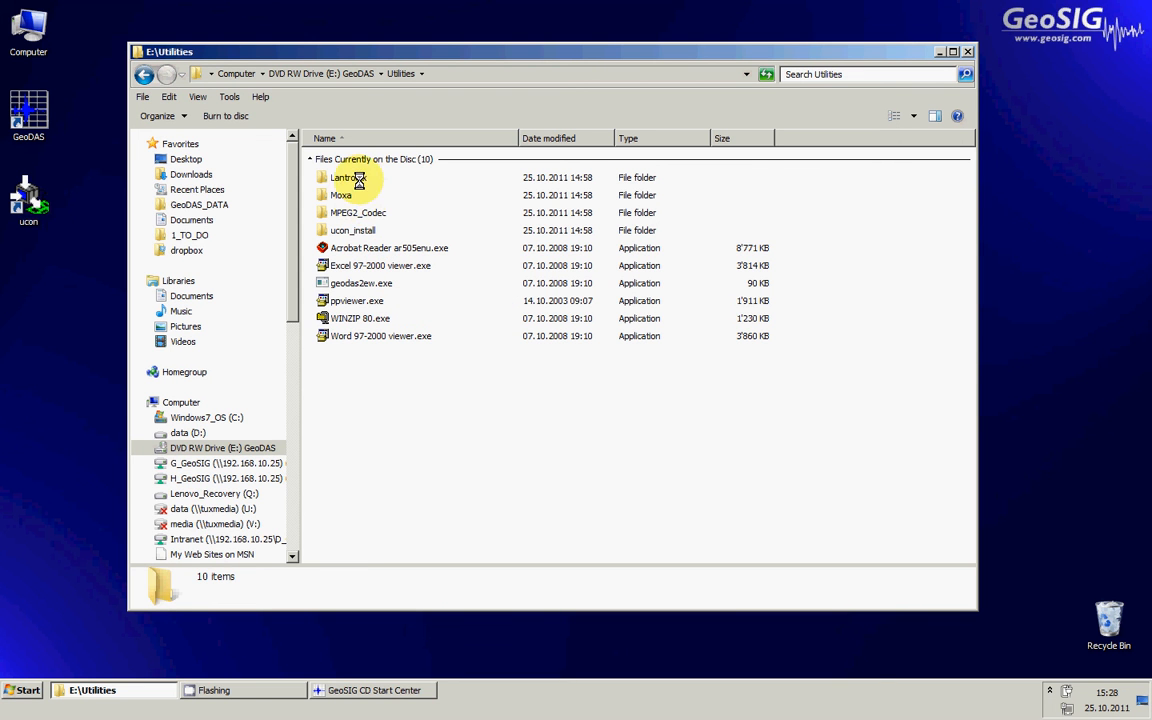
# Return from Utilities to the root of drive E:
pyautogui.click(340, 196)
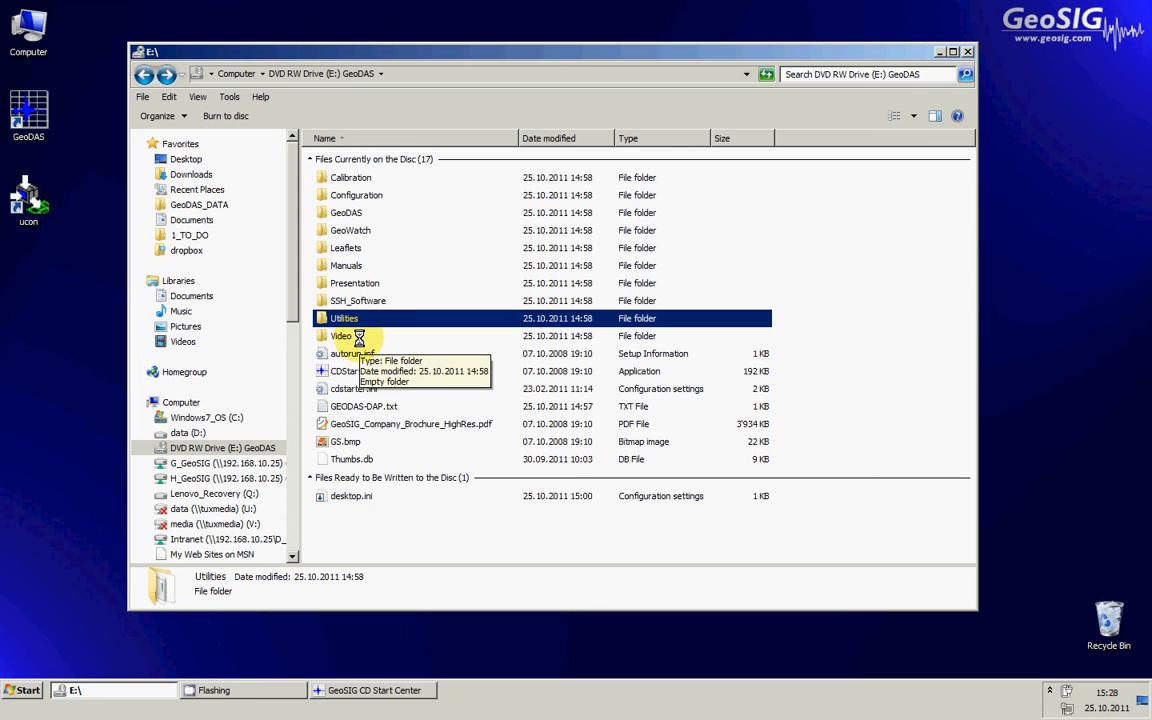
pyautogui.moveTo(388, 348)
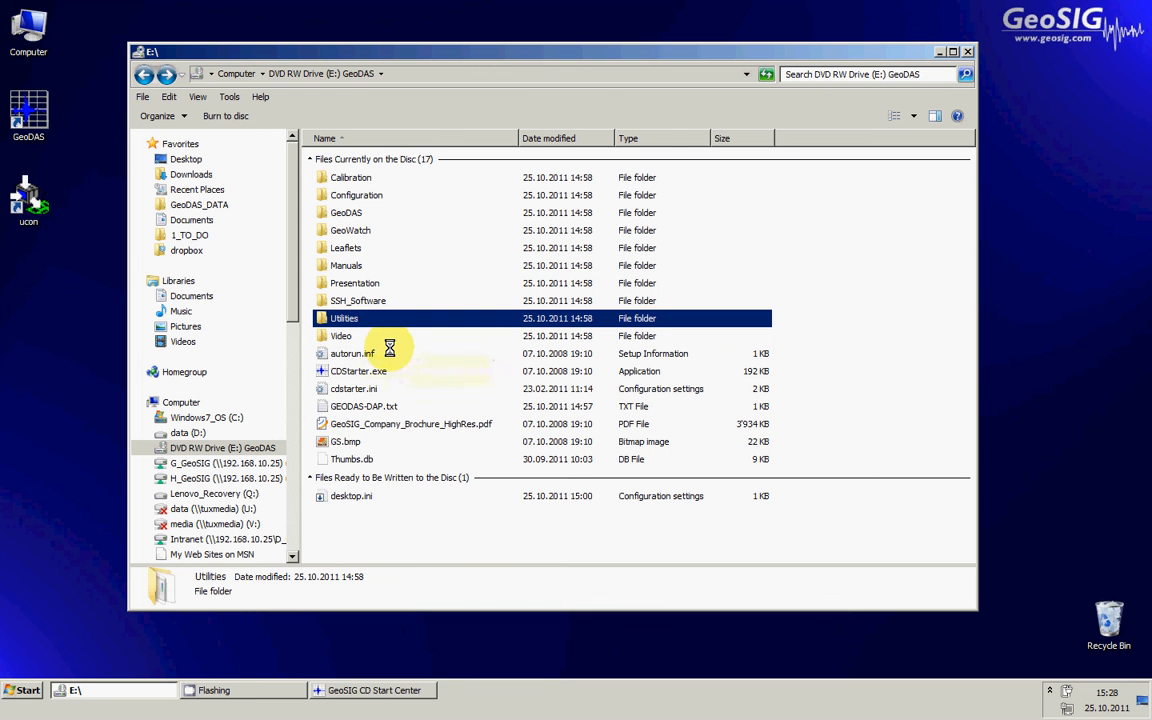
# Open GEODAS-DAP.txt from the disc root in Notepad to read the DAP code
pyautogui.click(364, 406)
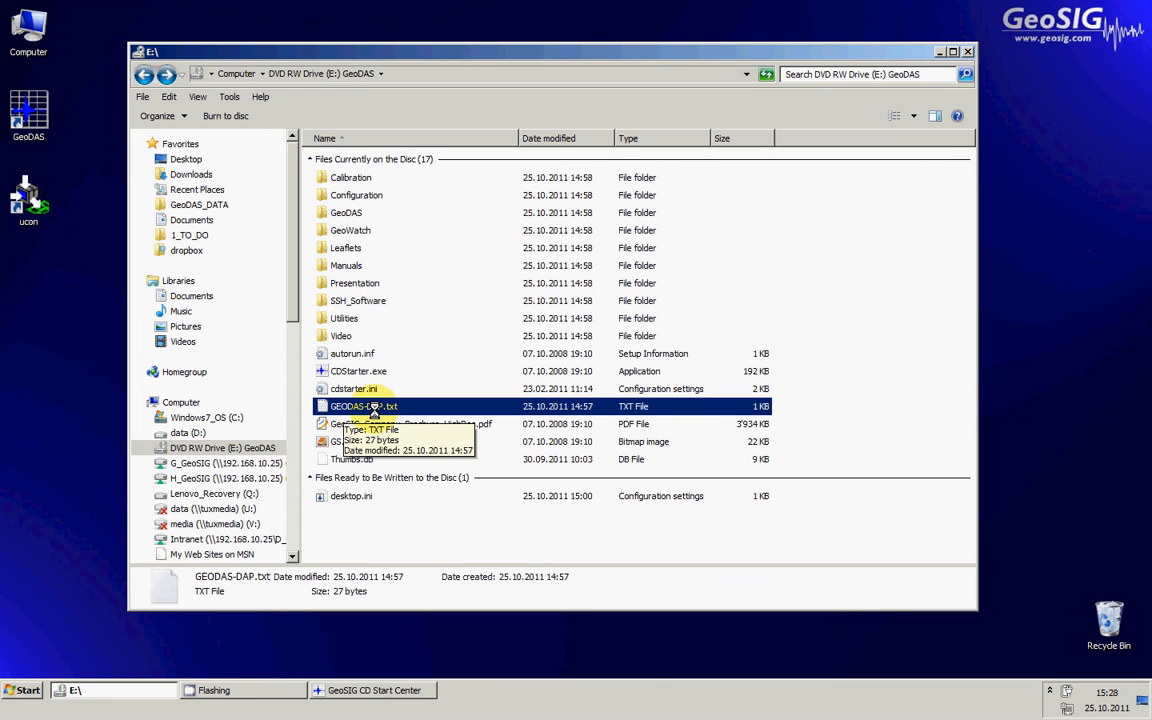
pyautogui.doubleClick(364, 406)
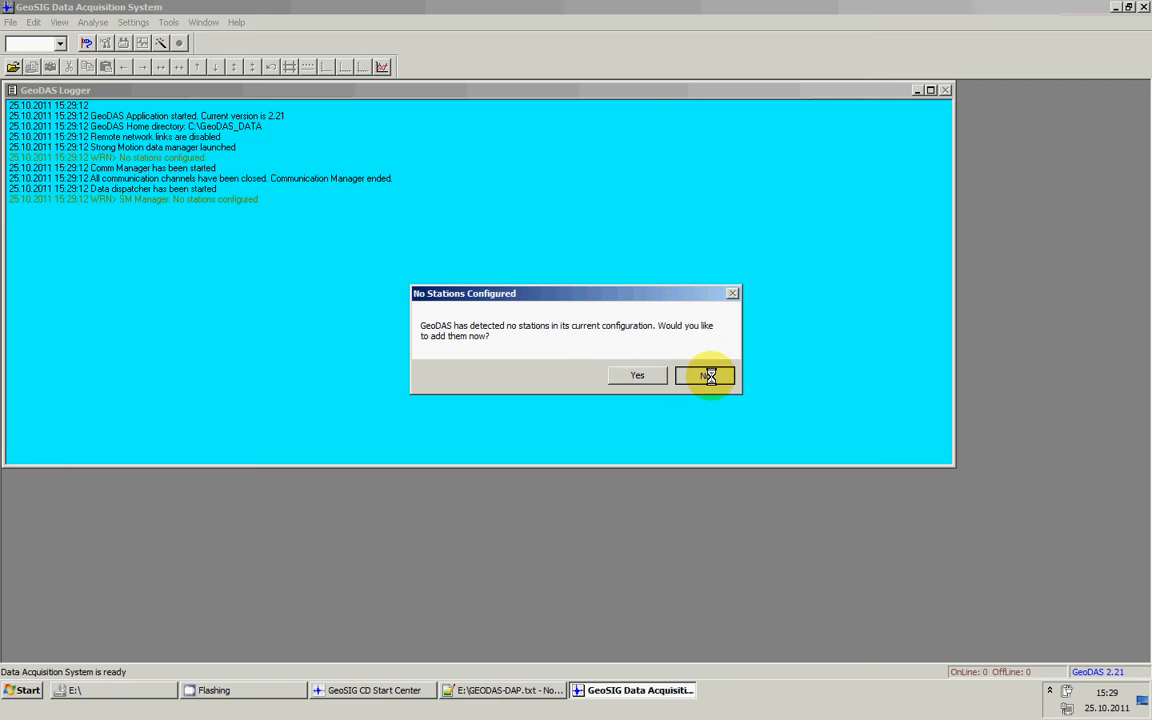
pyautogui.click(708, 376)
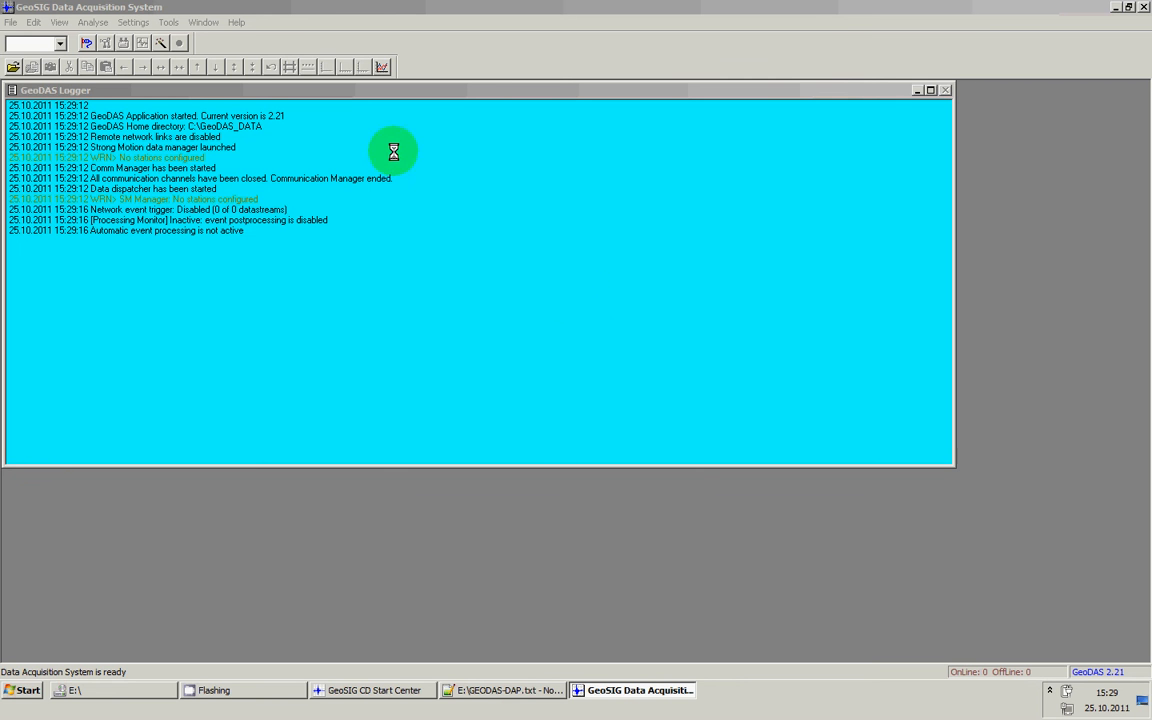
pyautogui.click(238, 24)
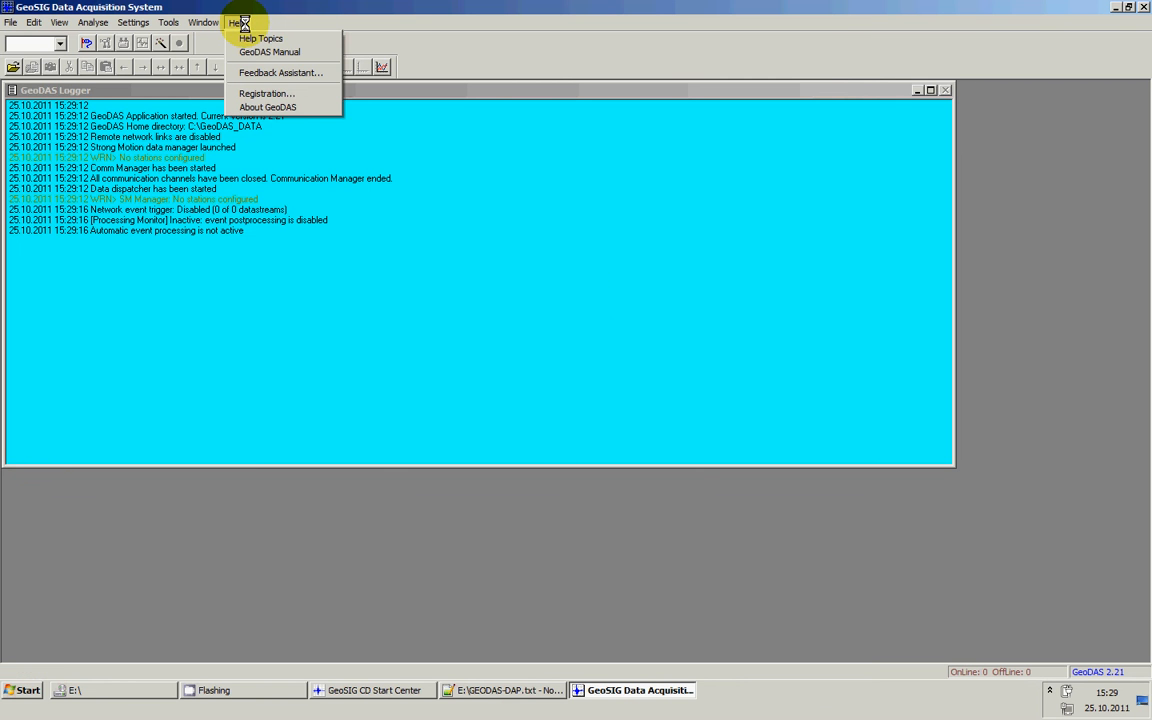
pyautogui.moveTo(288, 94)
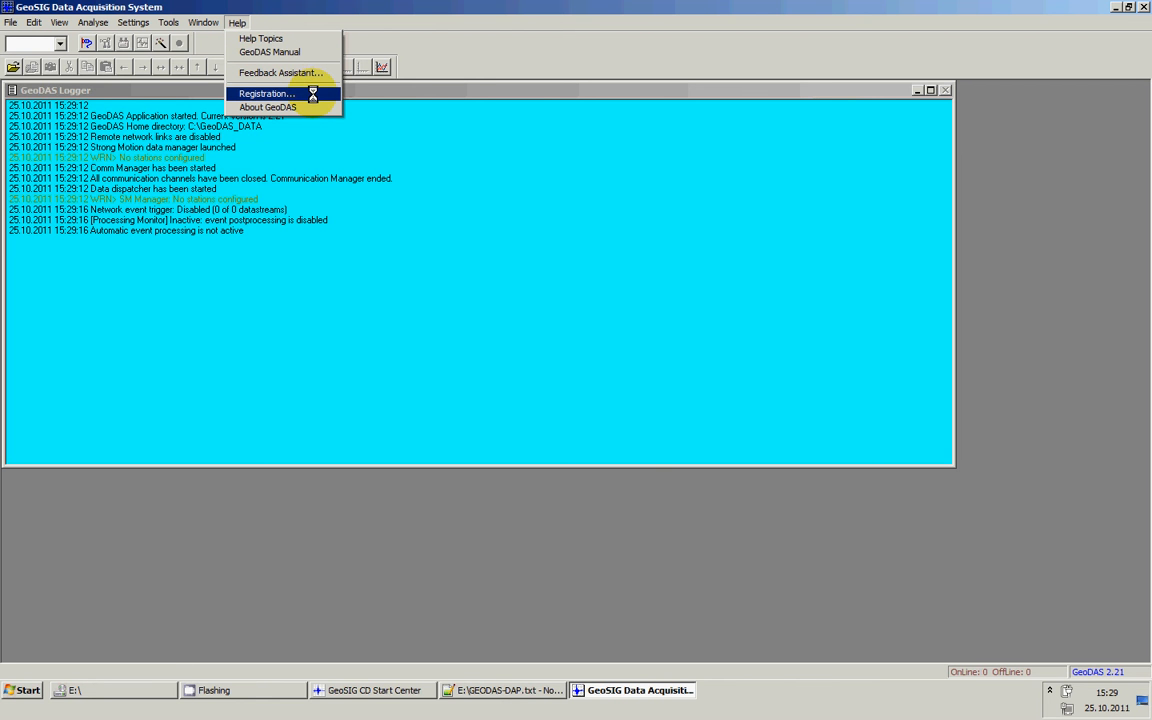
pyautogui.click(276, 94)
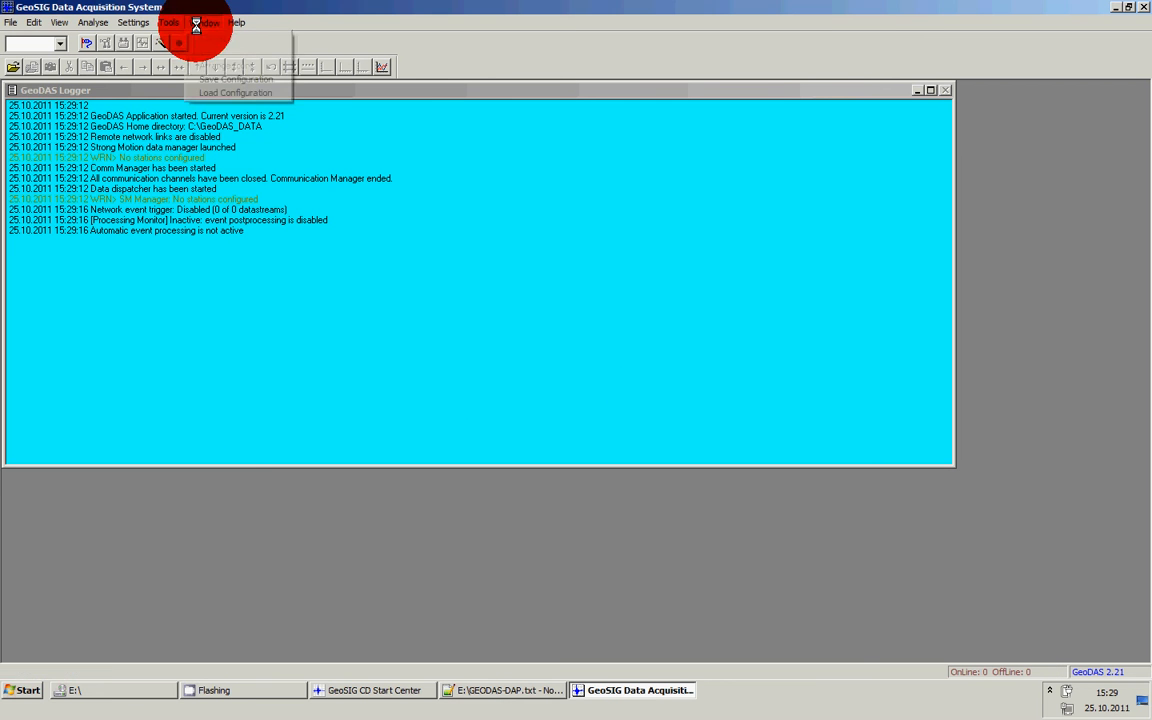
# Register GeoDAS via Help > Registration by pasting the serial number, then glance at the Analyse menu
pyautogui.click(236, 22)
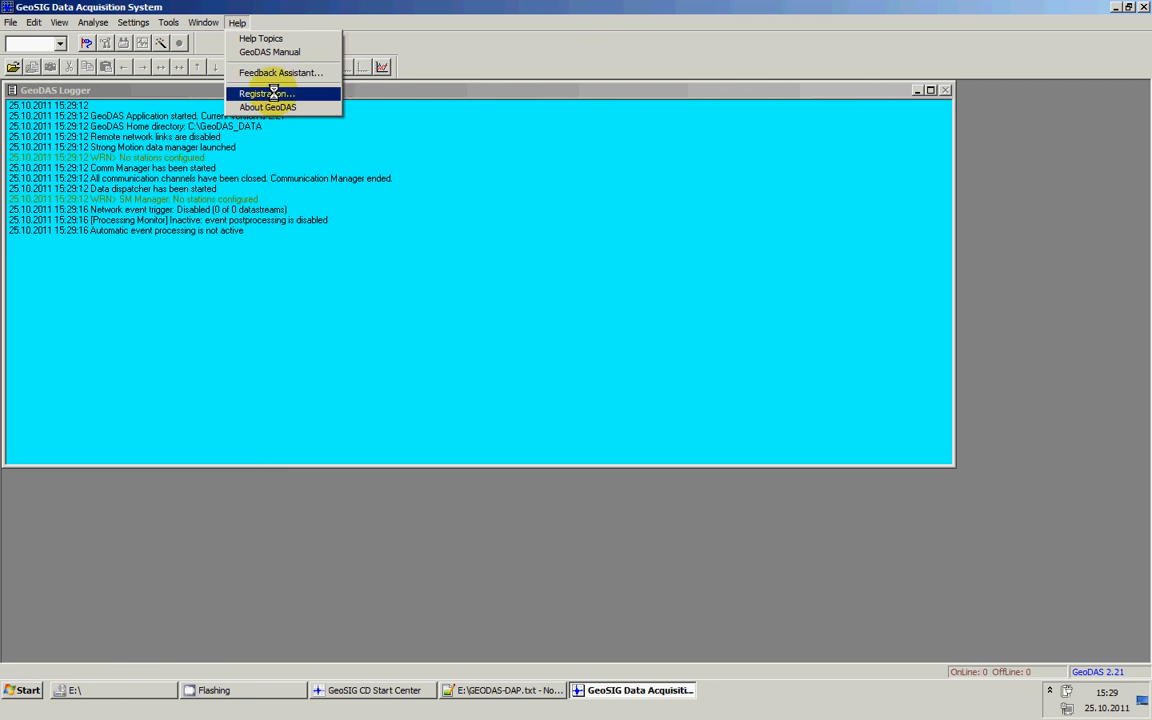
pyautogui.click(290, 92)
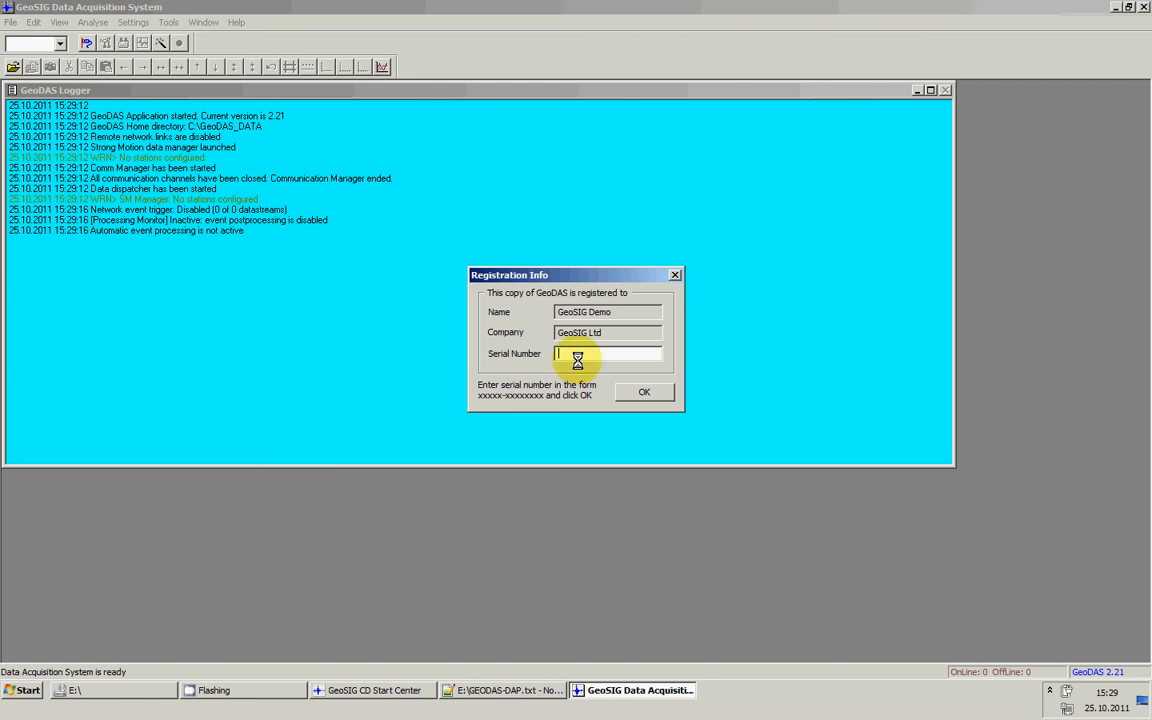
pyautogui.rightClick(608, 352)
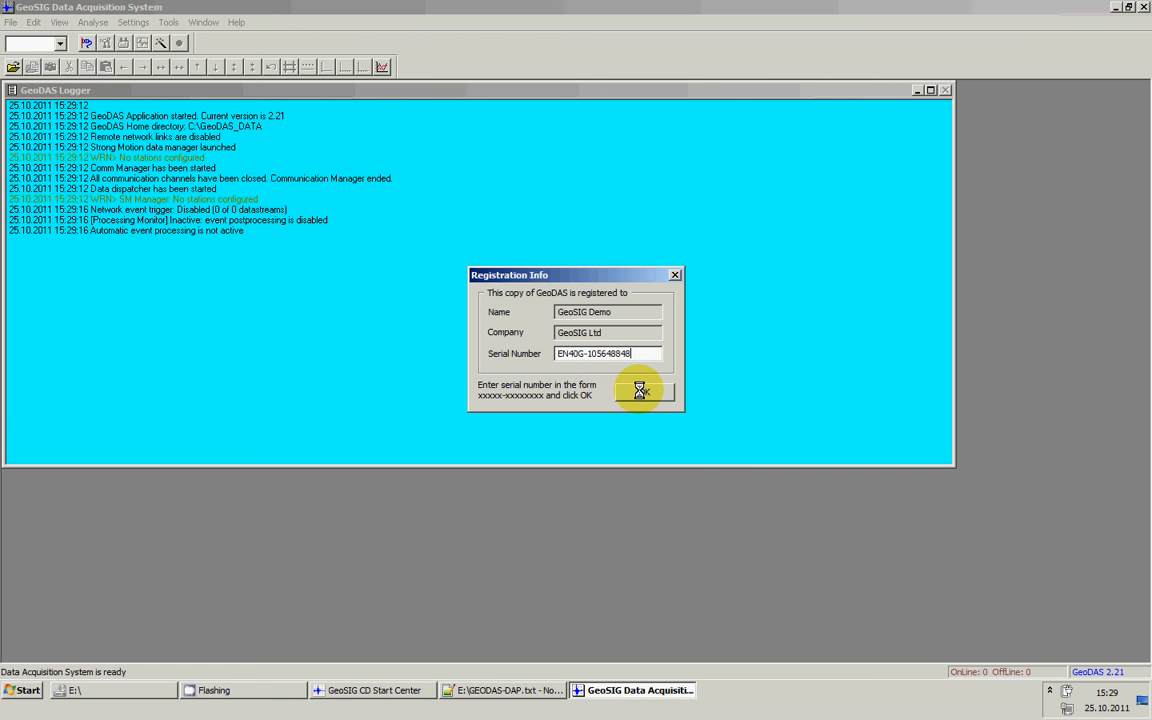
pyautogui.click(646, 392)
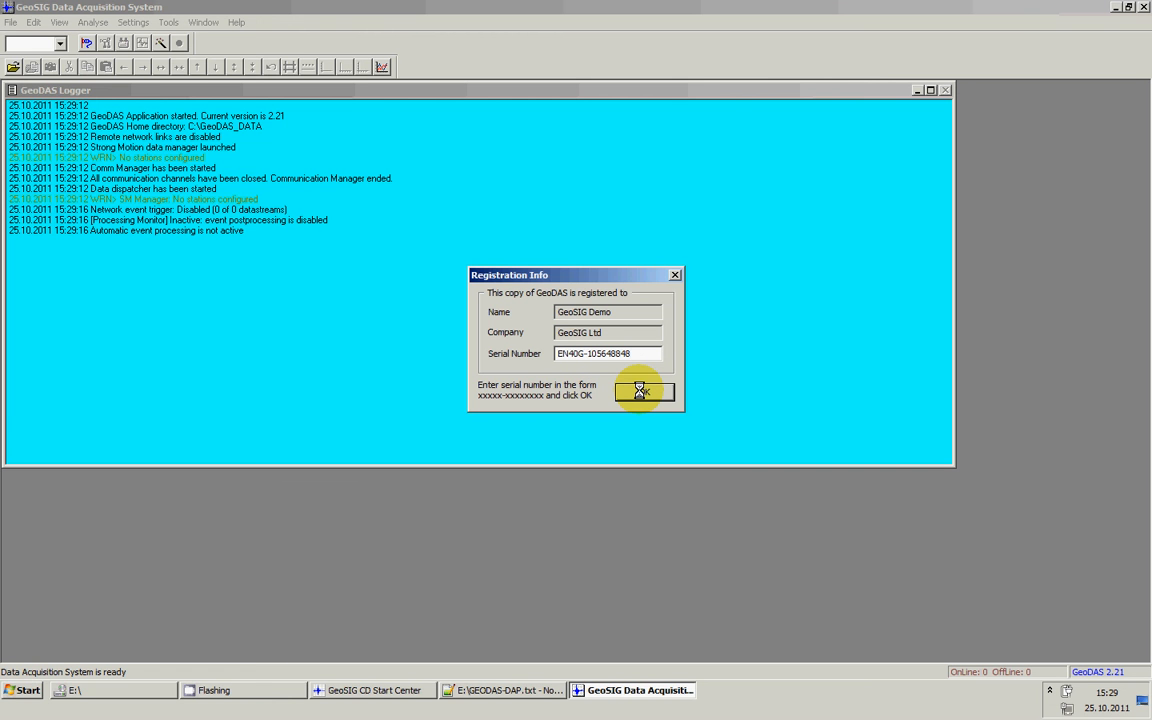
pyautogui.click(644, 392)
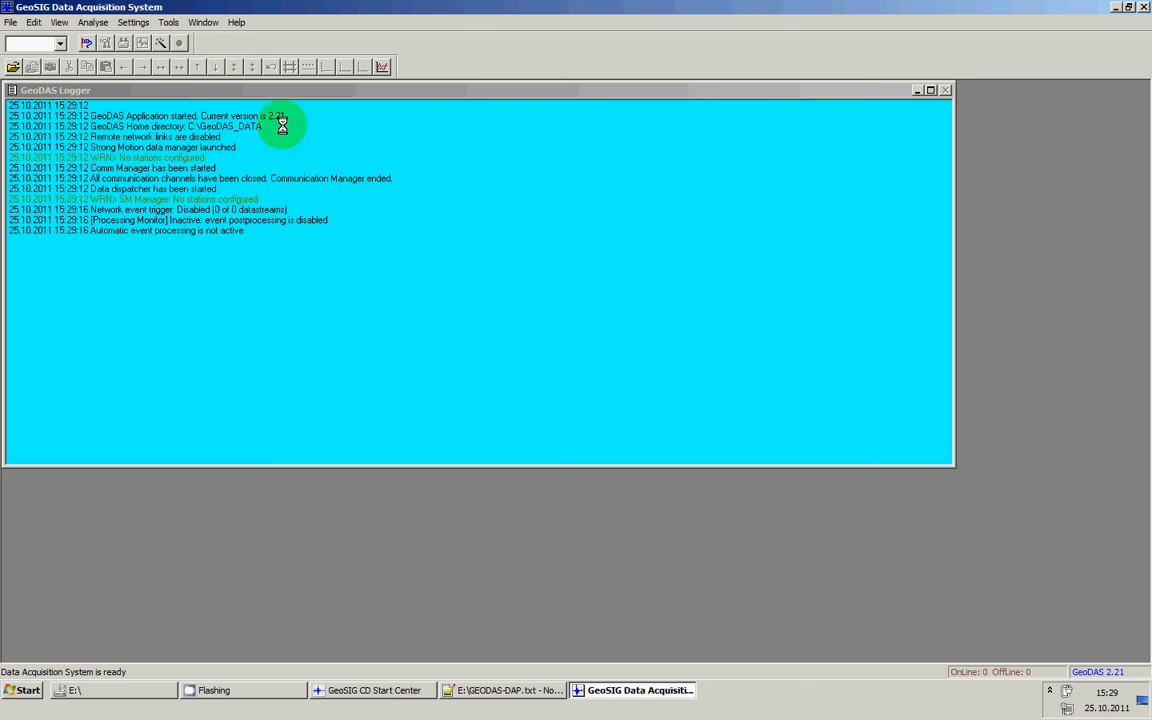
pyautogui.click(100, 20)
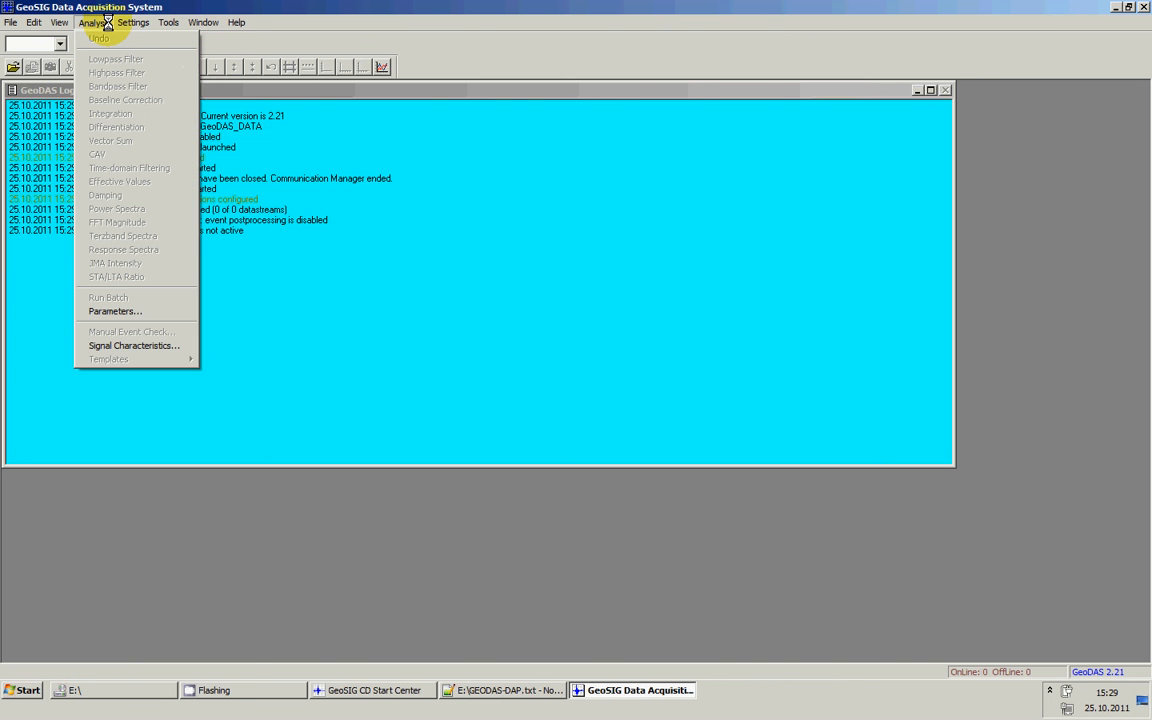
pyautogui.moveTo(136, 56)
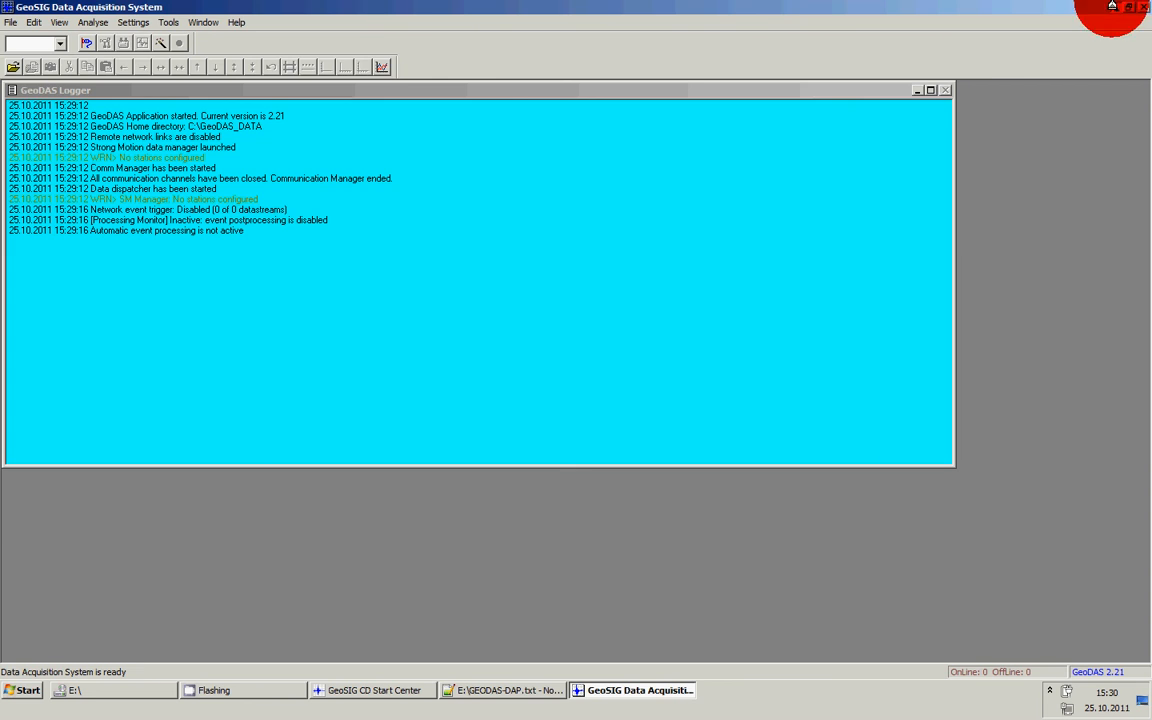
# Minimize GeoDAS, exit the CD Start Center, and launch uCon showing its Com Port list
pyautogui.click(492, 690)
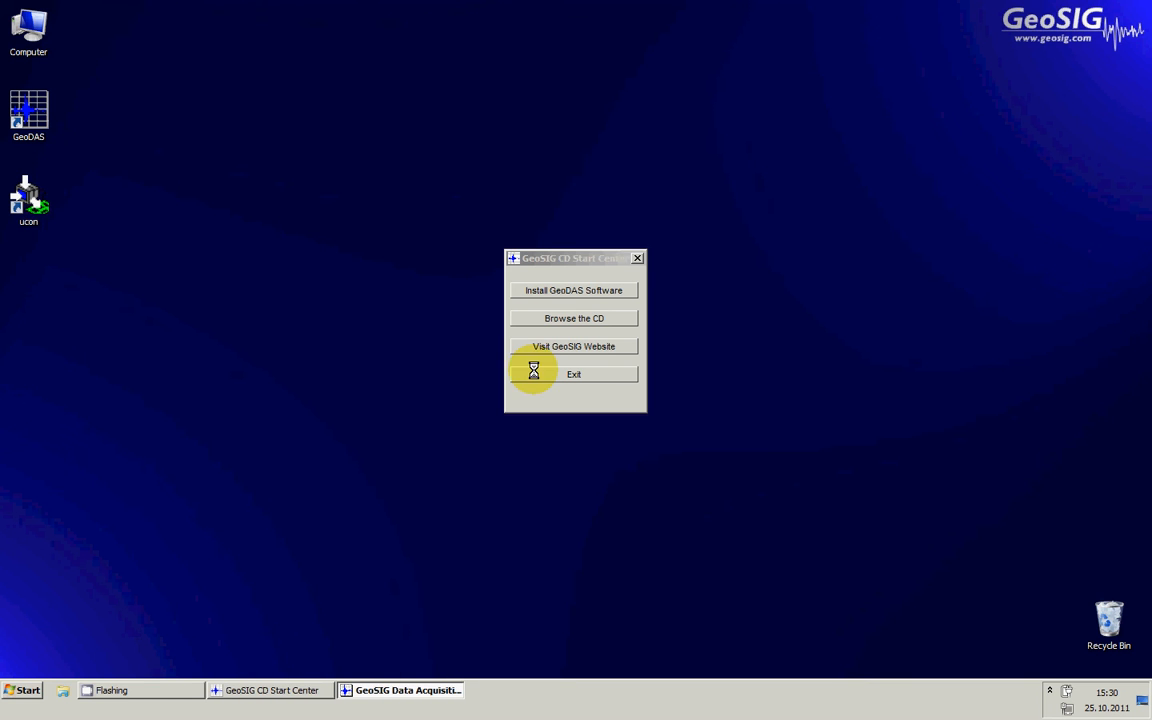
pyautogui.click(572, 374)
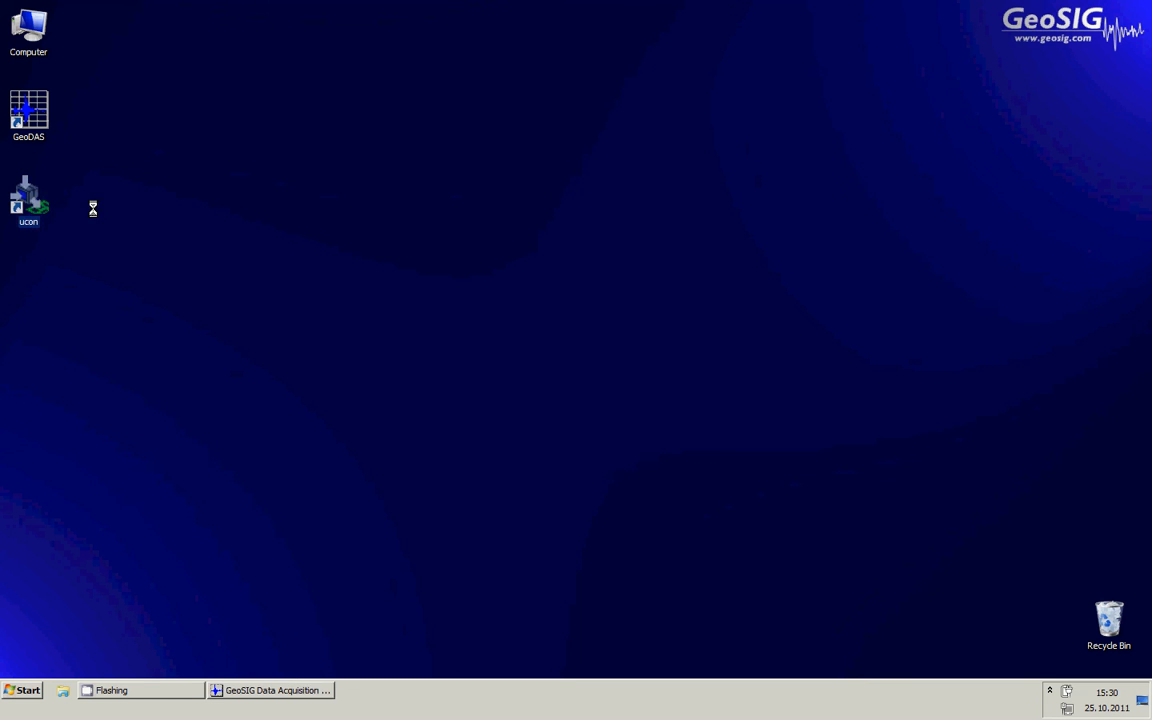
pyautogui.doubleClick(28, 196)
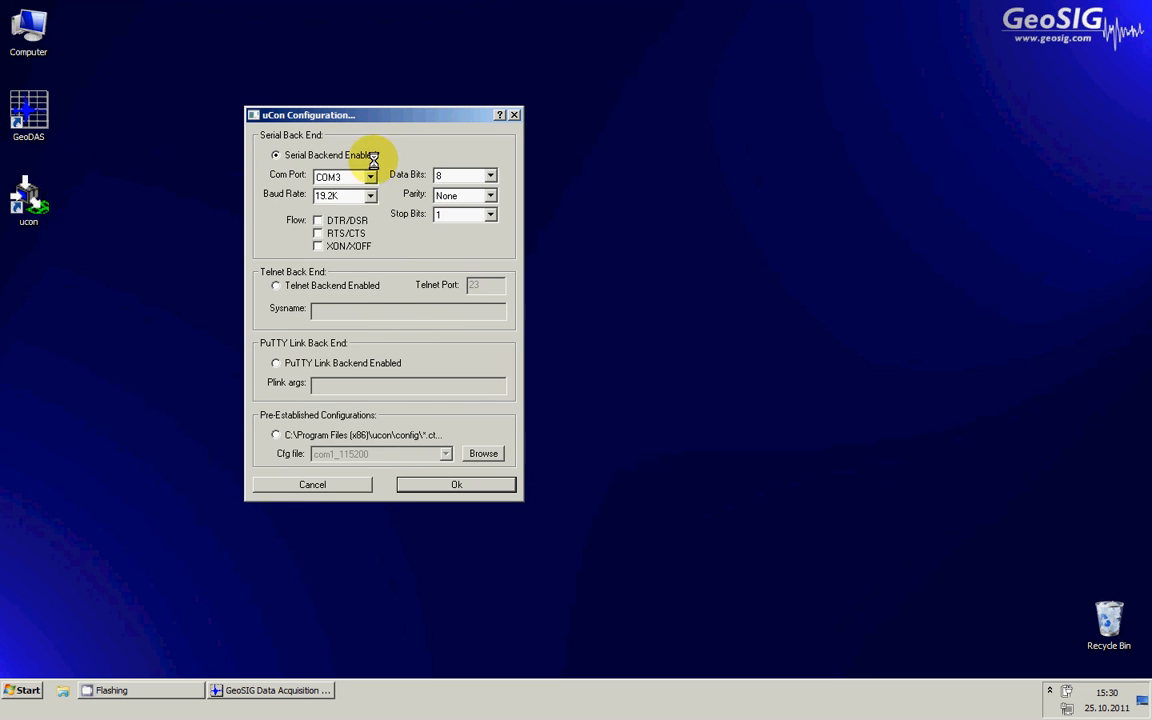
pyautogui.click(372, 176)
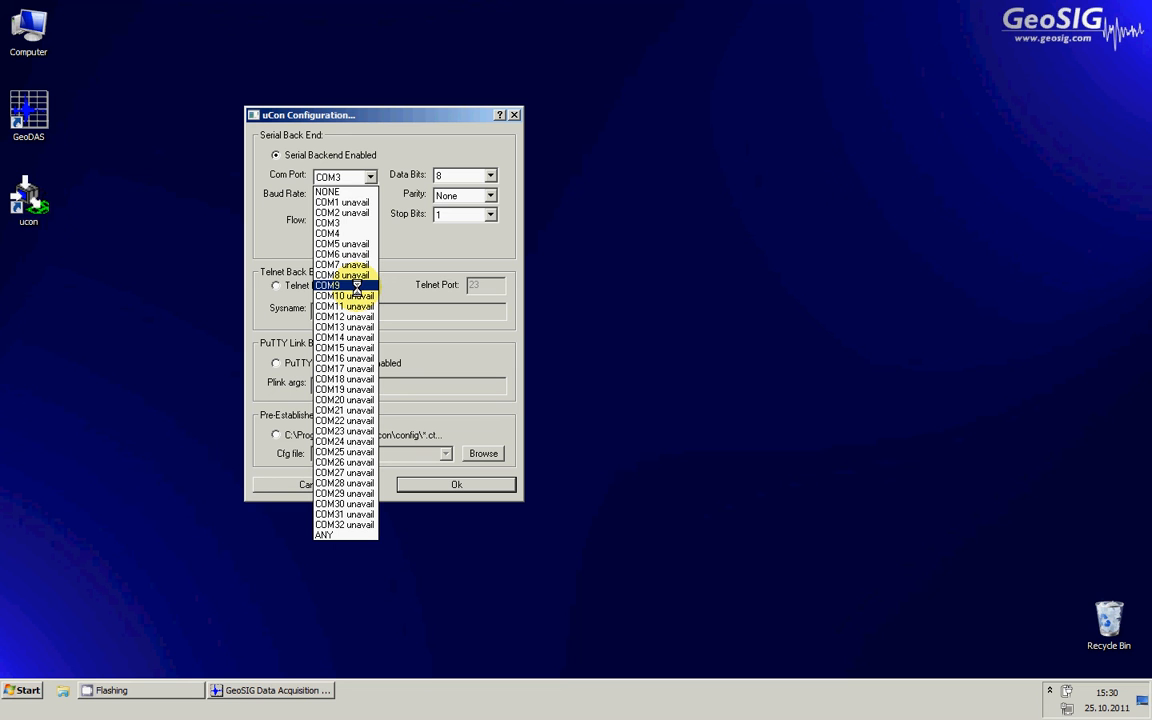
pyautogui.moveTo(356, 286)
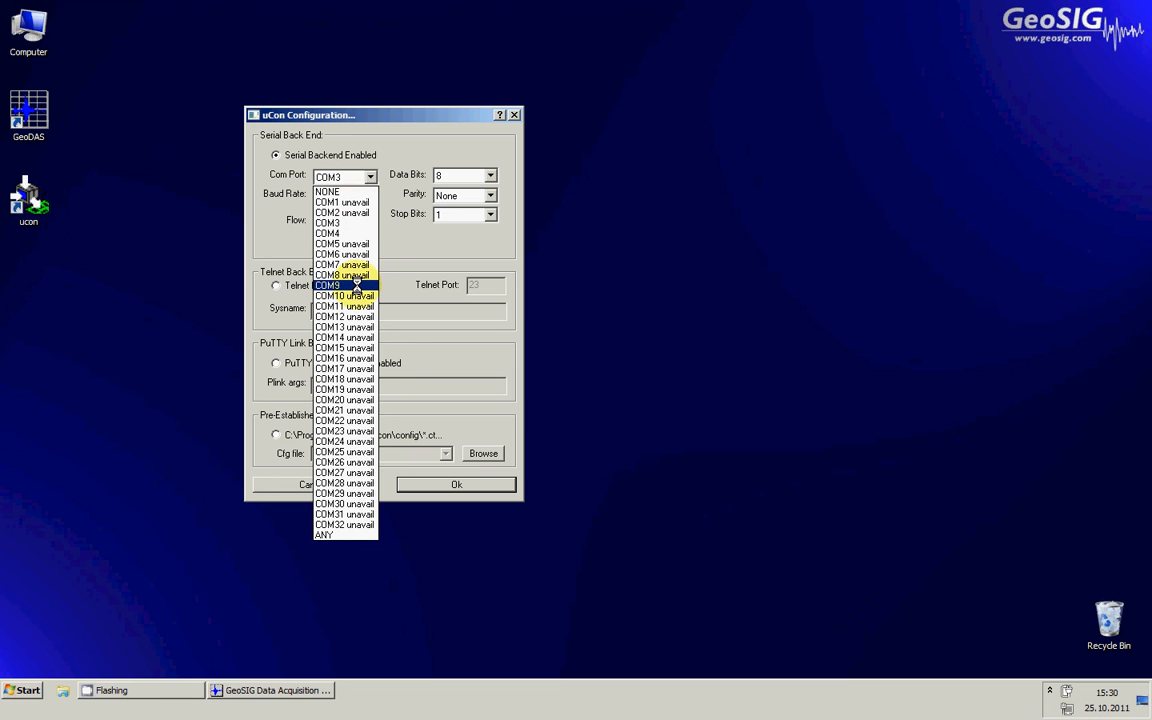
pyautogui.moveTo(344, 276)
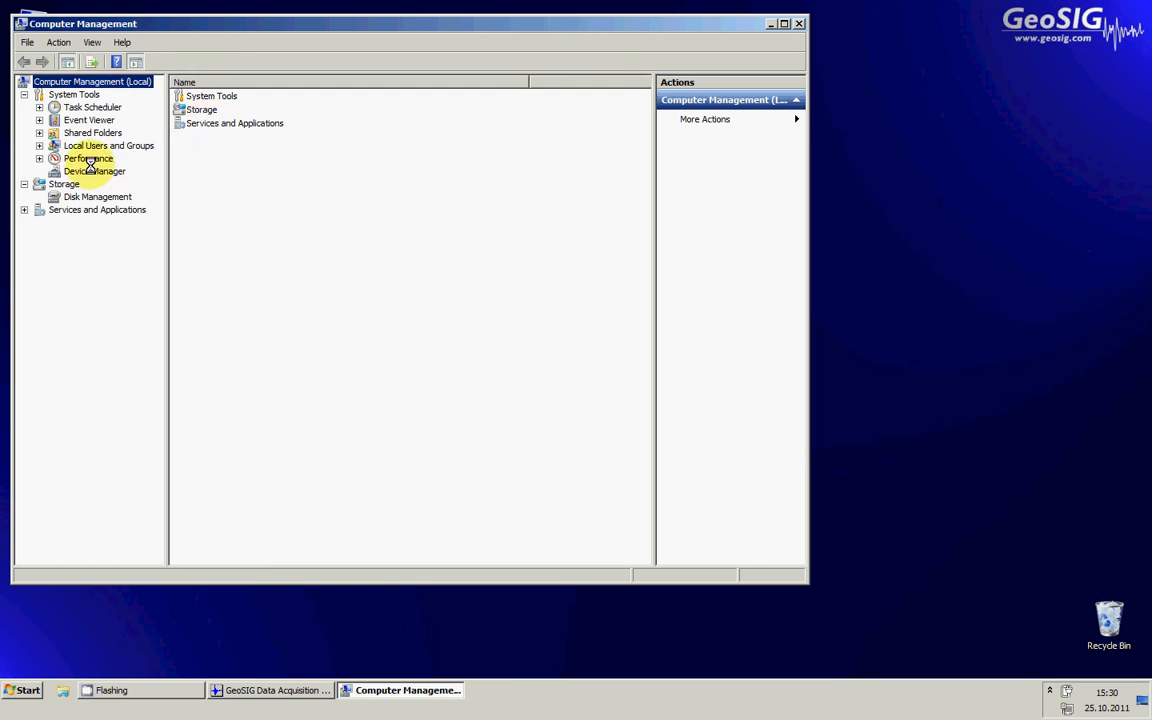
# In Device Manager, locate USB Serial Controller D under Ports (COM & LPT)
pyautogui.click(90, 172)
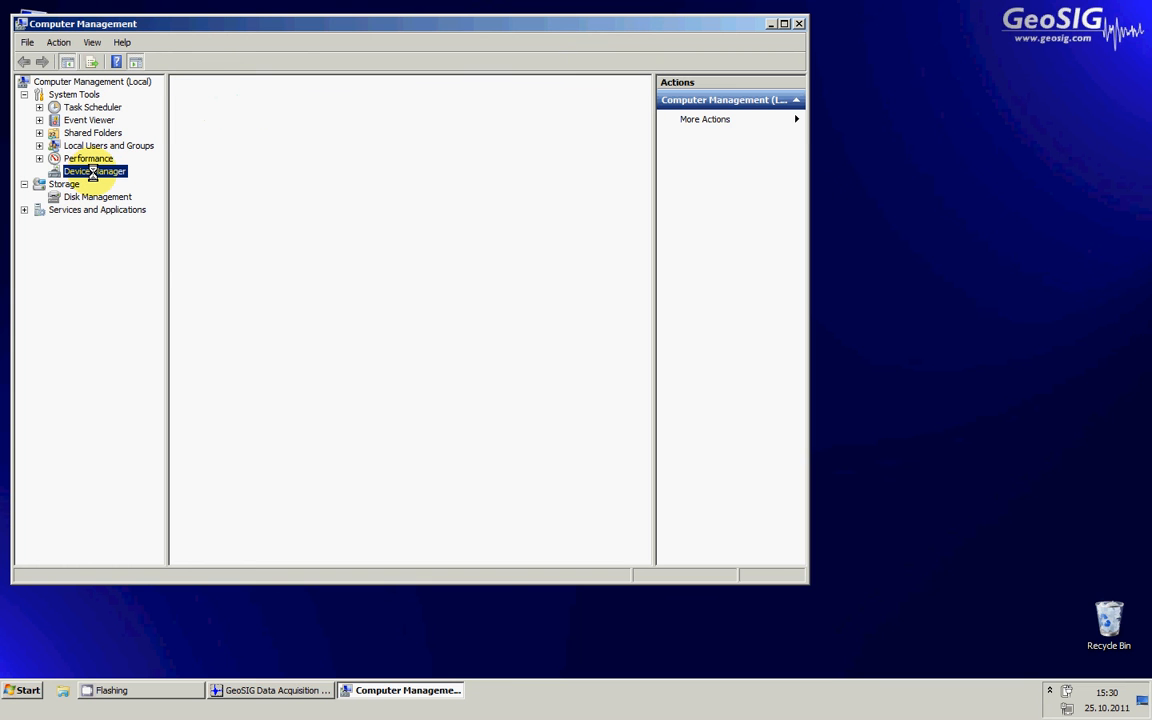
pyautogui.click(92, 172)
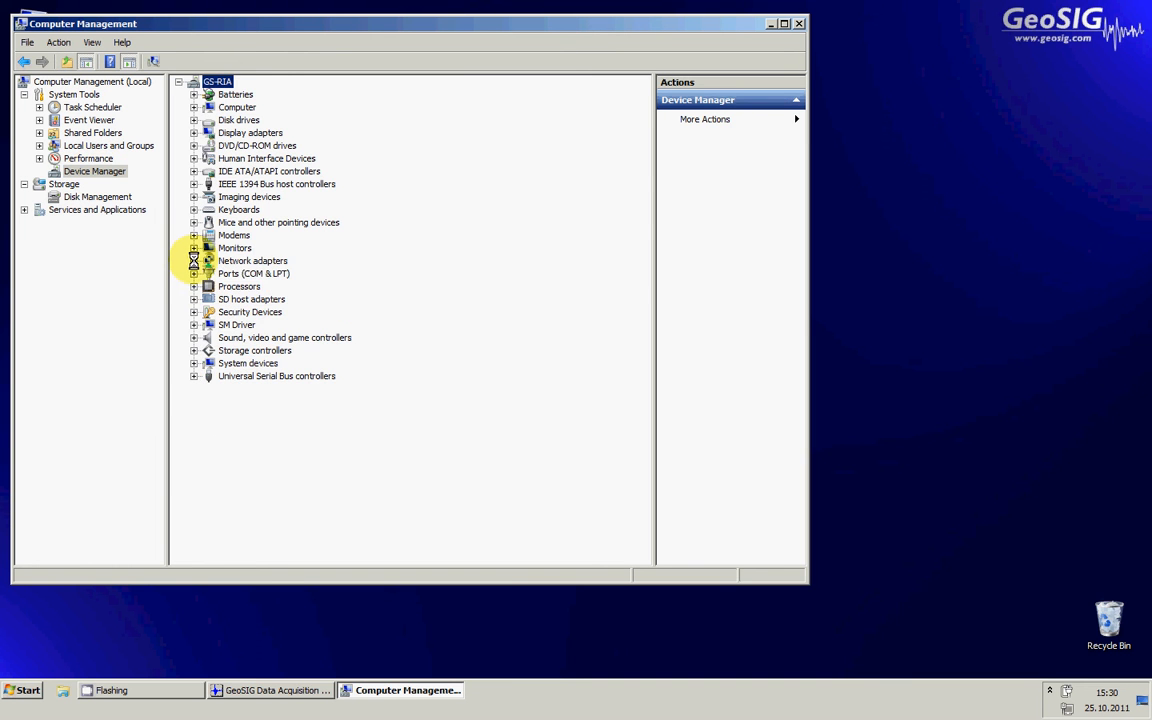
pyautogui.click(194, 272)
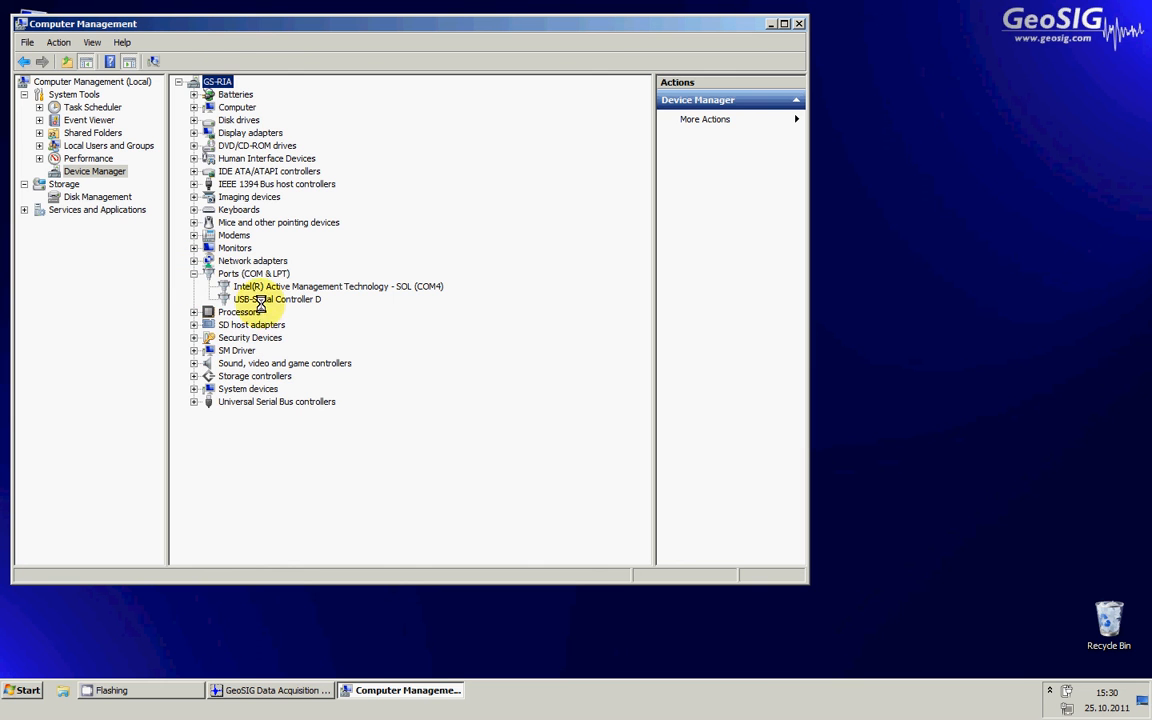
pyautogui.click(276, 300)
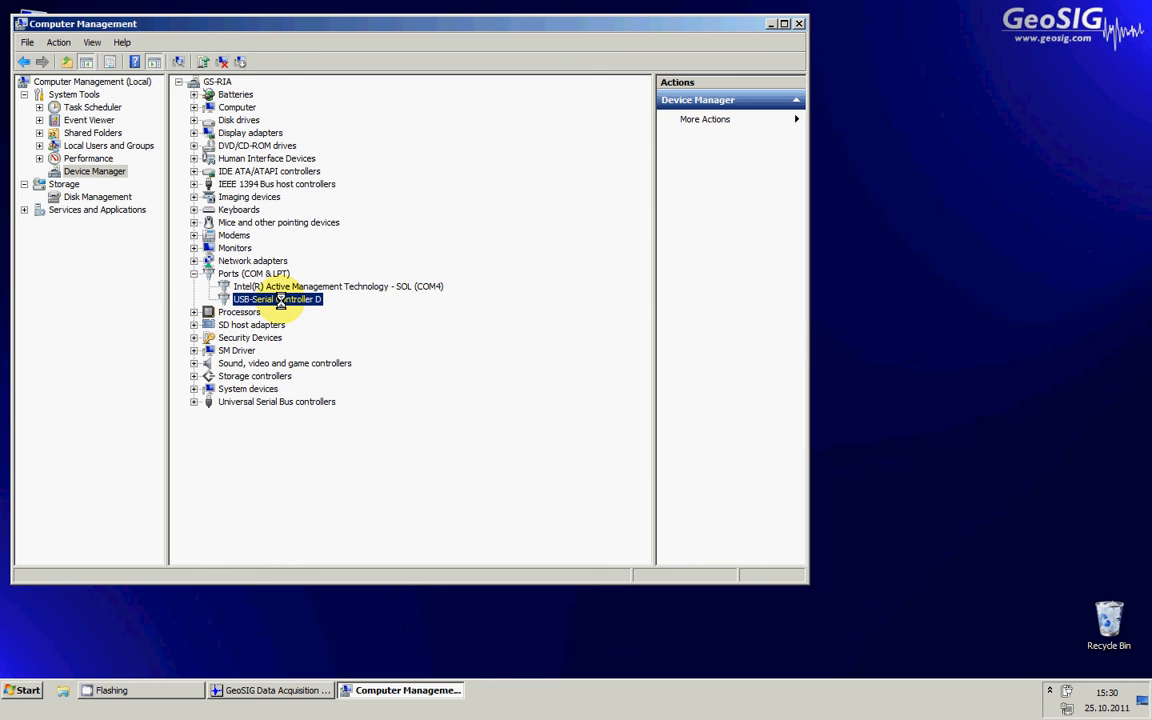
pyautogui.rightClick(278, 300)
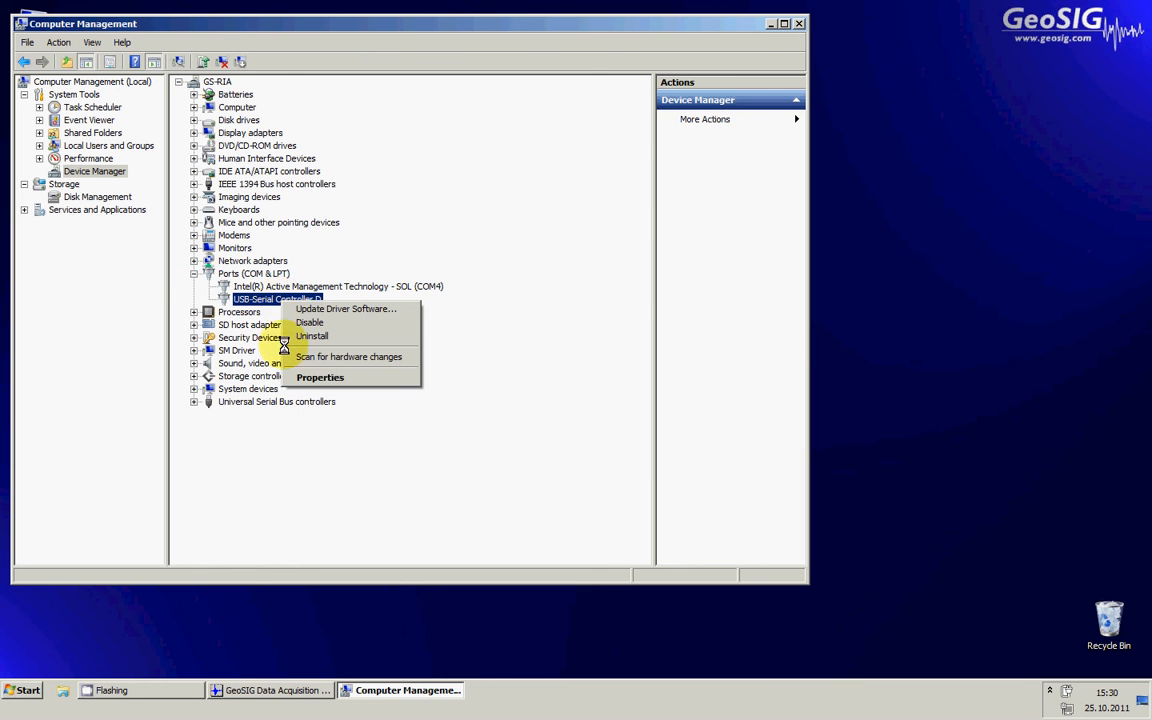
# Read the controller's assigned port, COM9, from Properties > Port Settings > Advanced
pyautogui.click(320, 376)
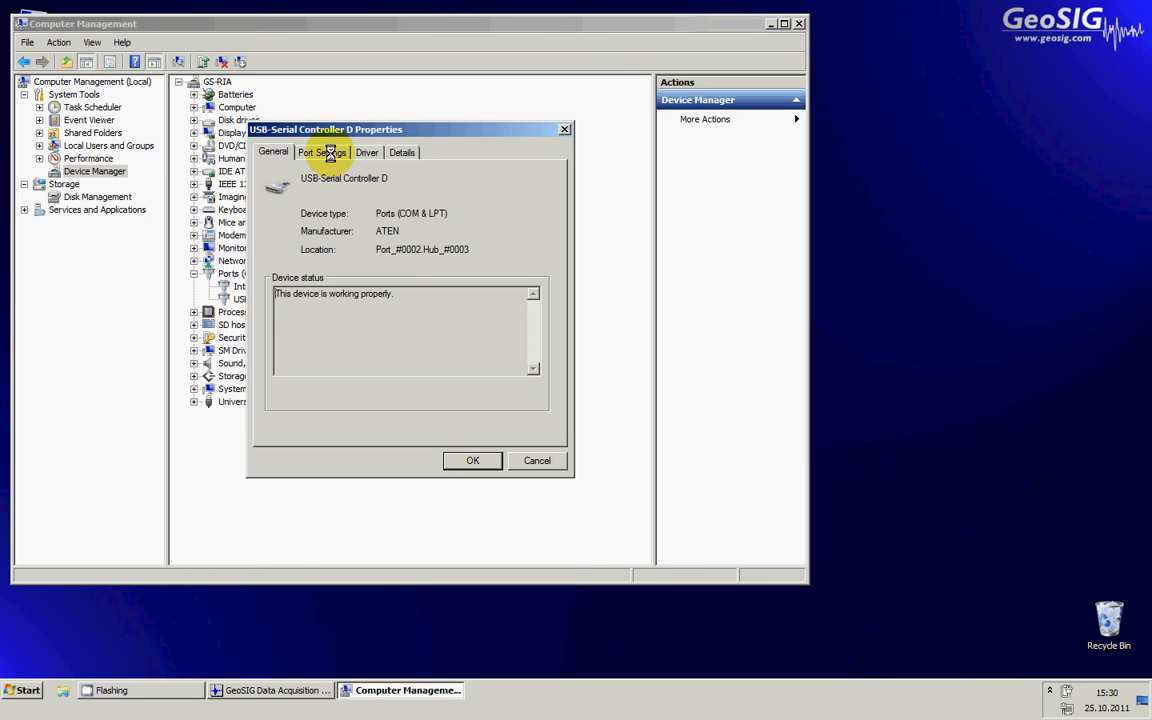
pyautogui.click(320, 152)
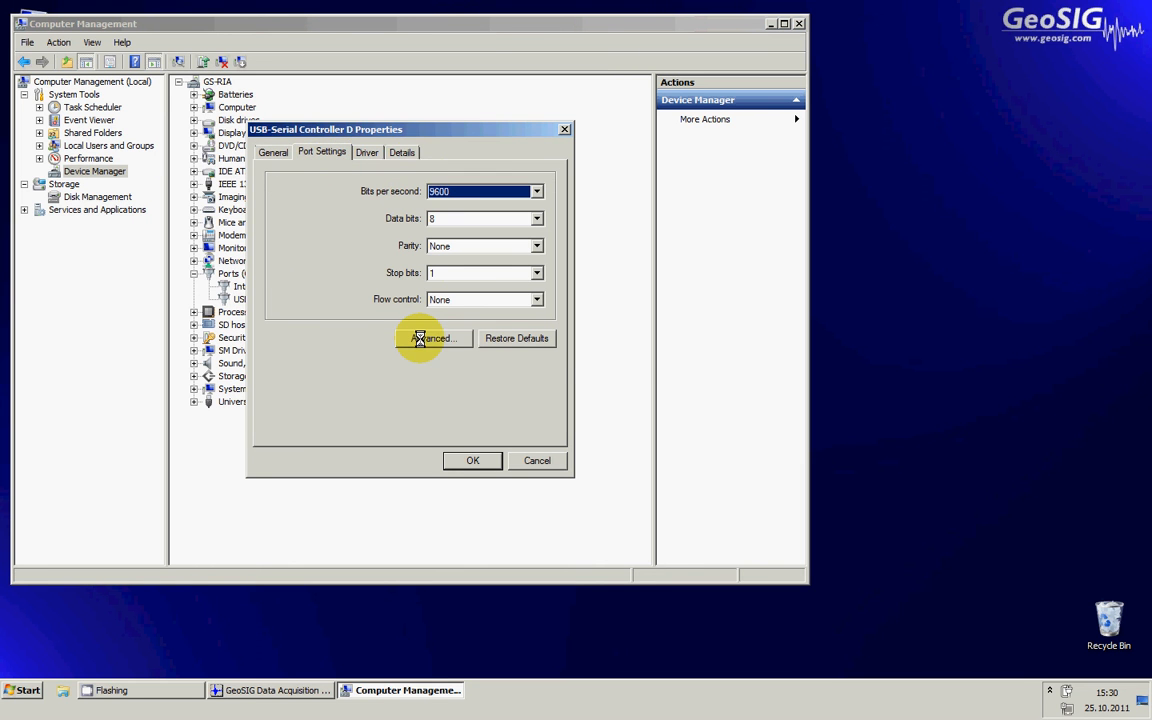
pyautogui.click(434, 338)
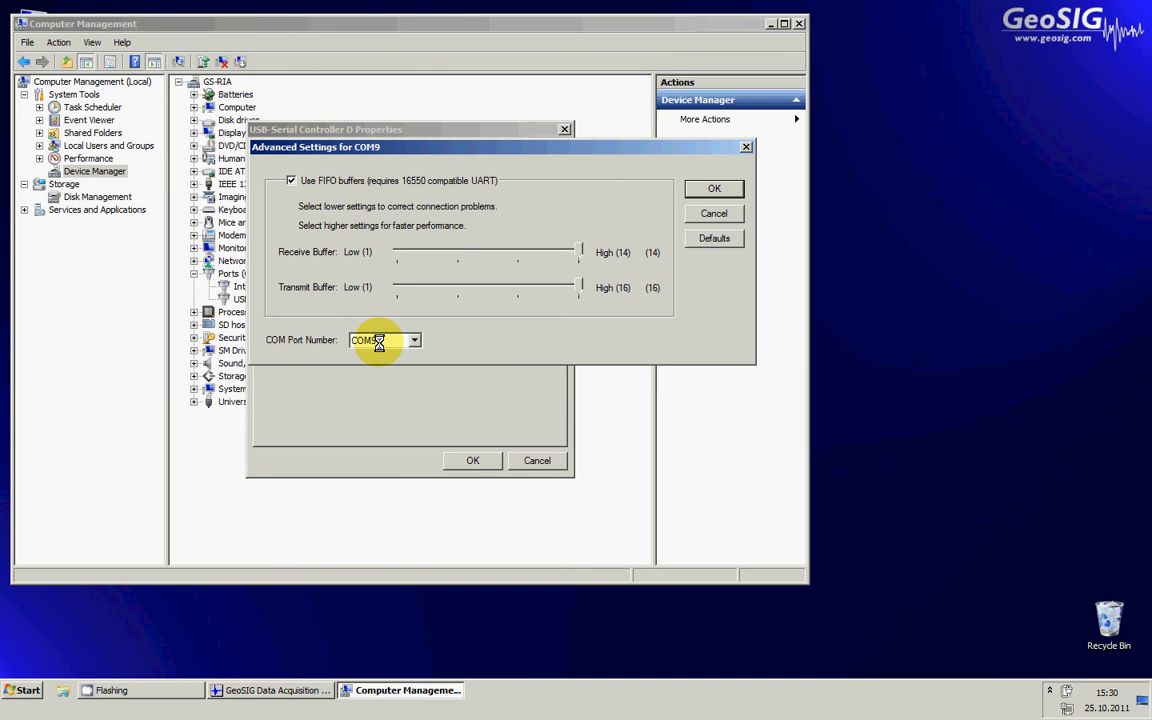
pyautogui.click(712, 188)
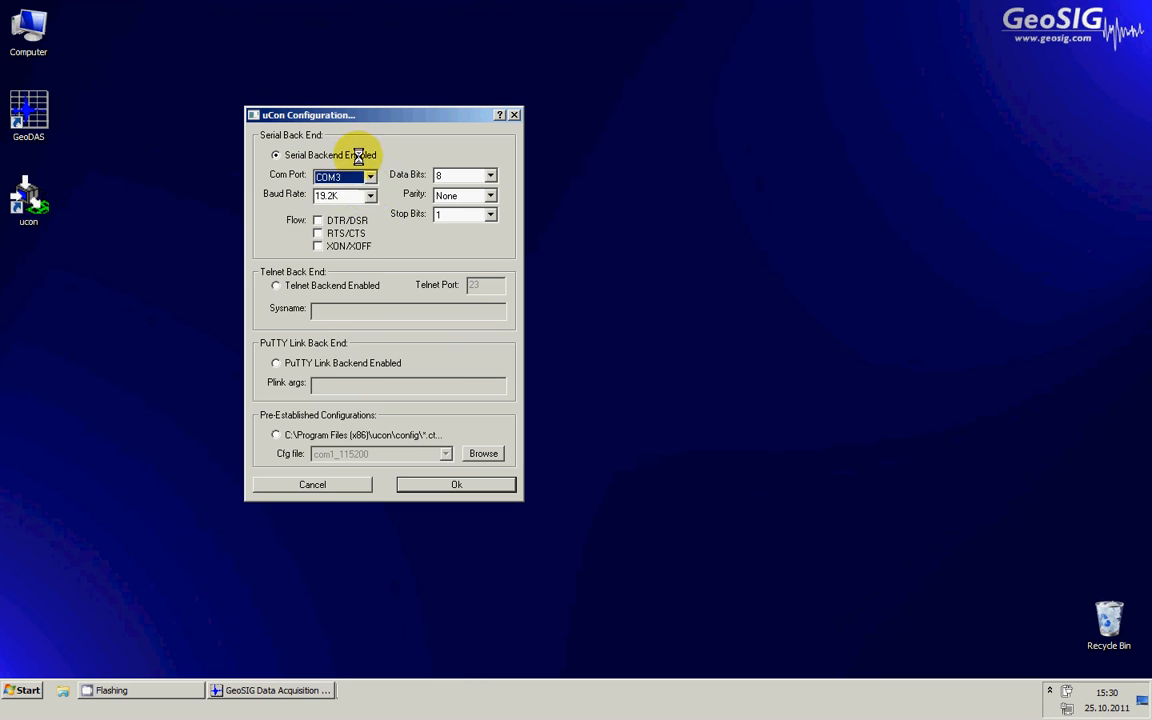
# Set uCon's serial backend to COM9 and start the console at 19200 8-N-1
pyautogui.click(370, 176)
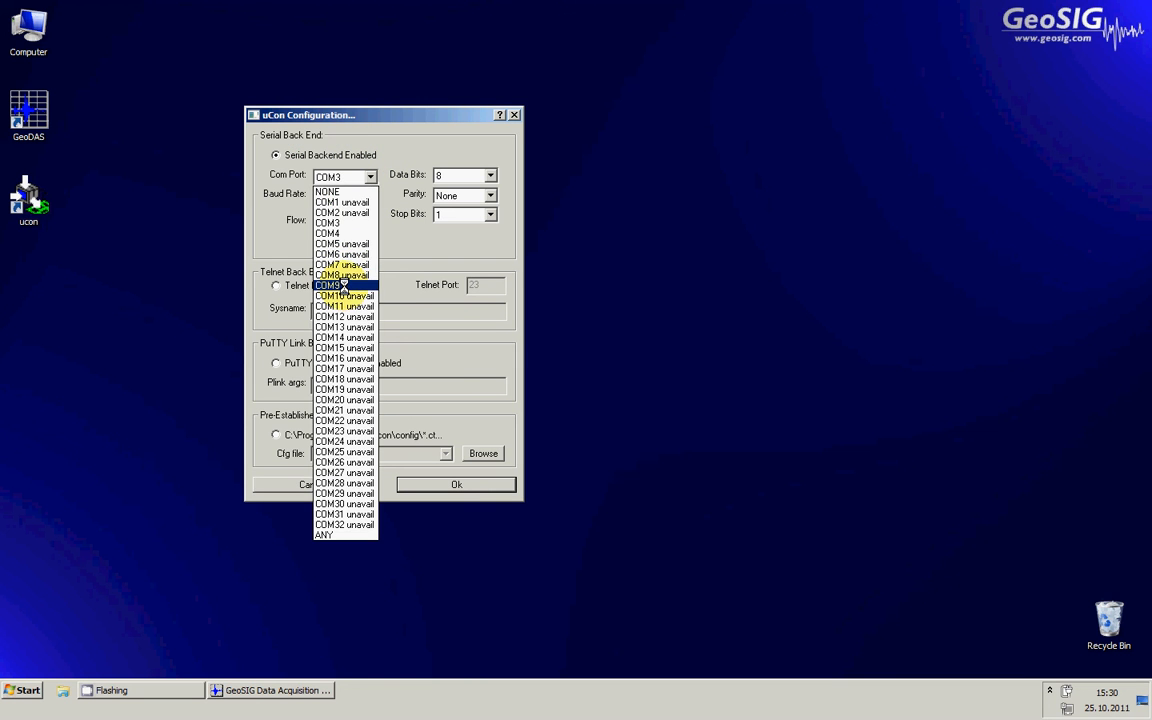
pyautogui.click(328, 284)
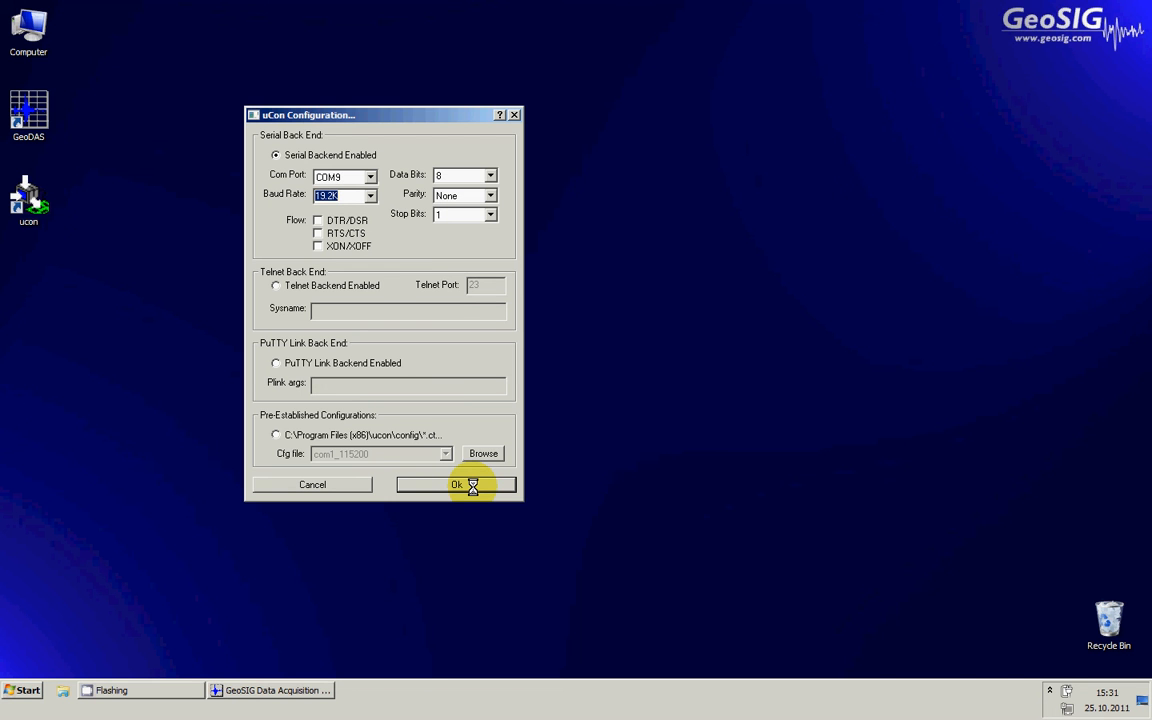
pyautogui.click(452, 484)
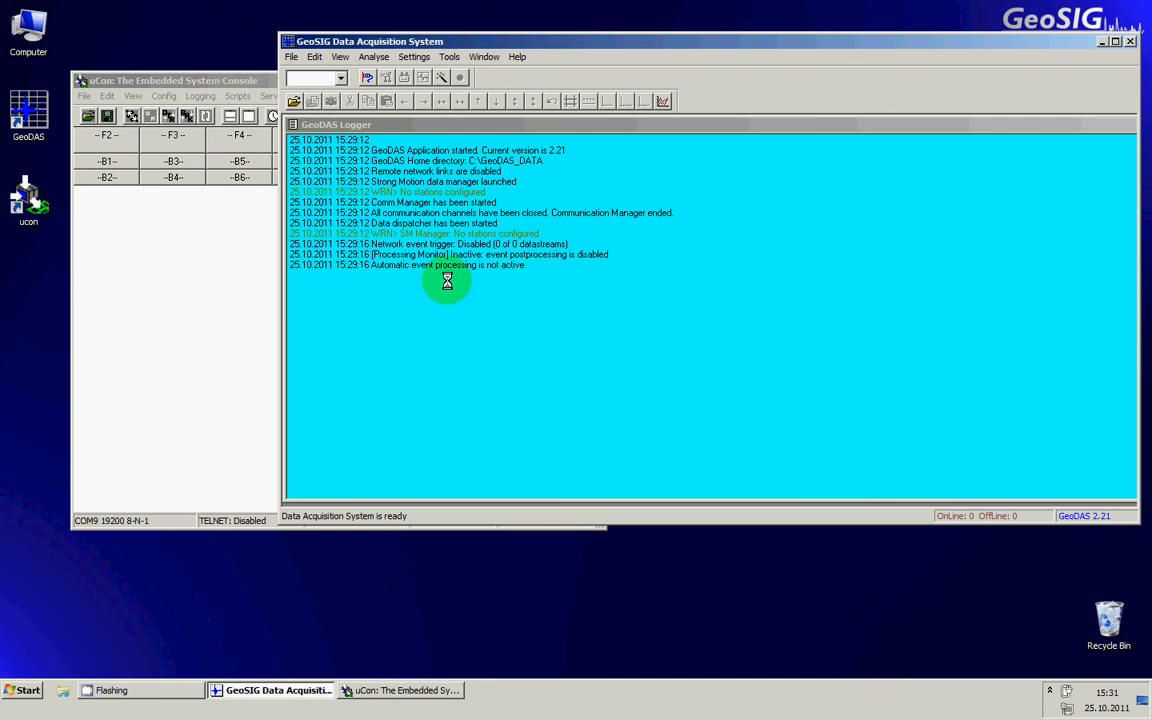
# Bring the uCon console to the front and move it left over the GeoDAS window
pyautogui.click(180, 80)
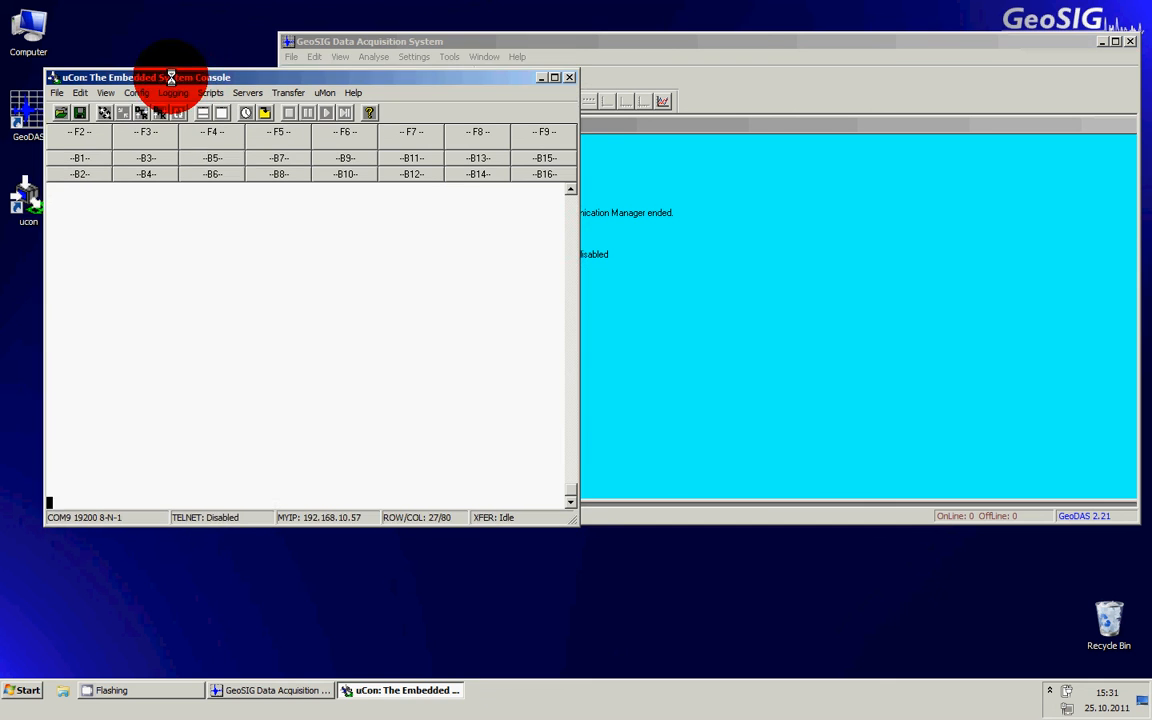
pyautogui.moveTo(168, 76); pyautogui.dragTo(160, 72)
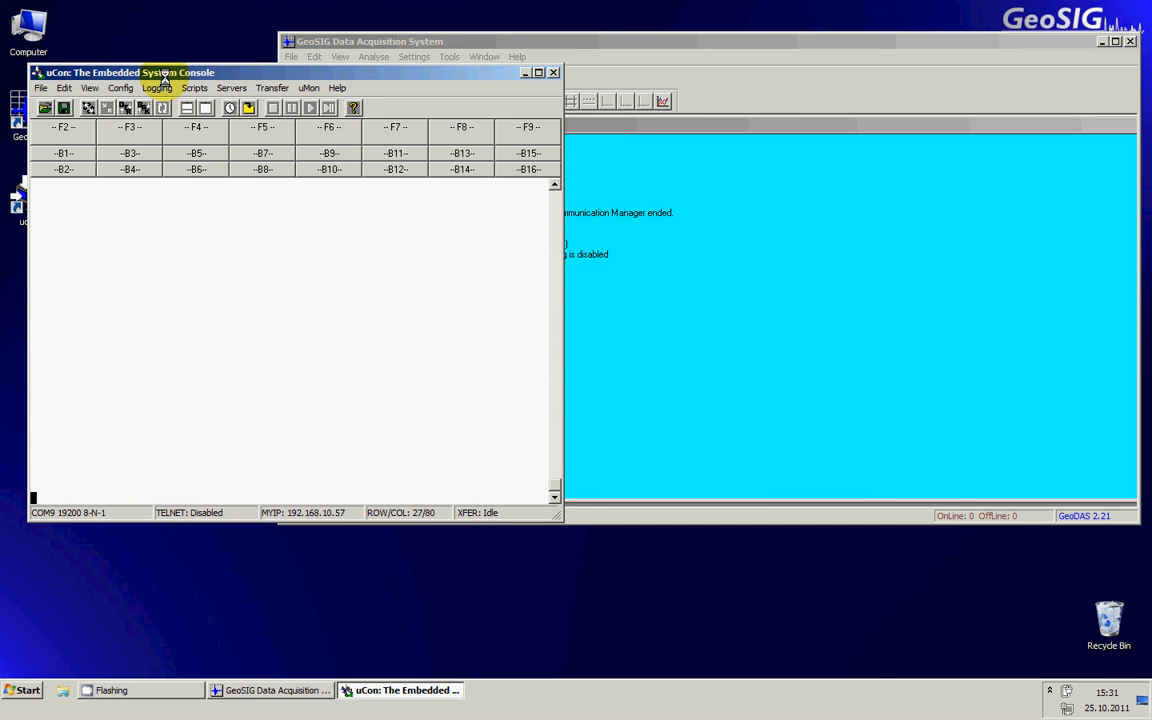